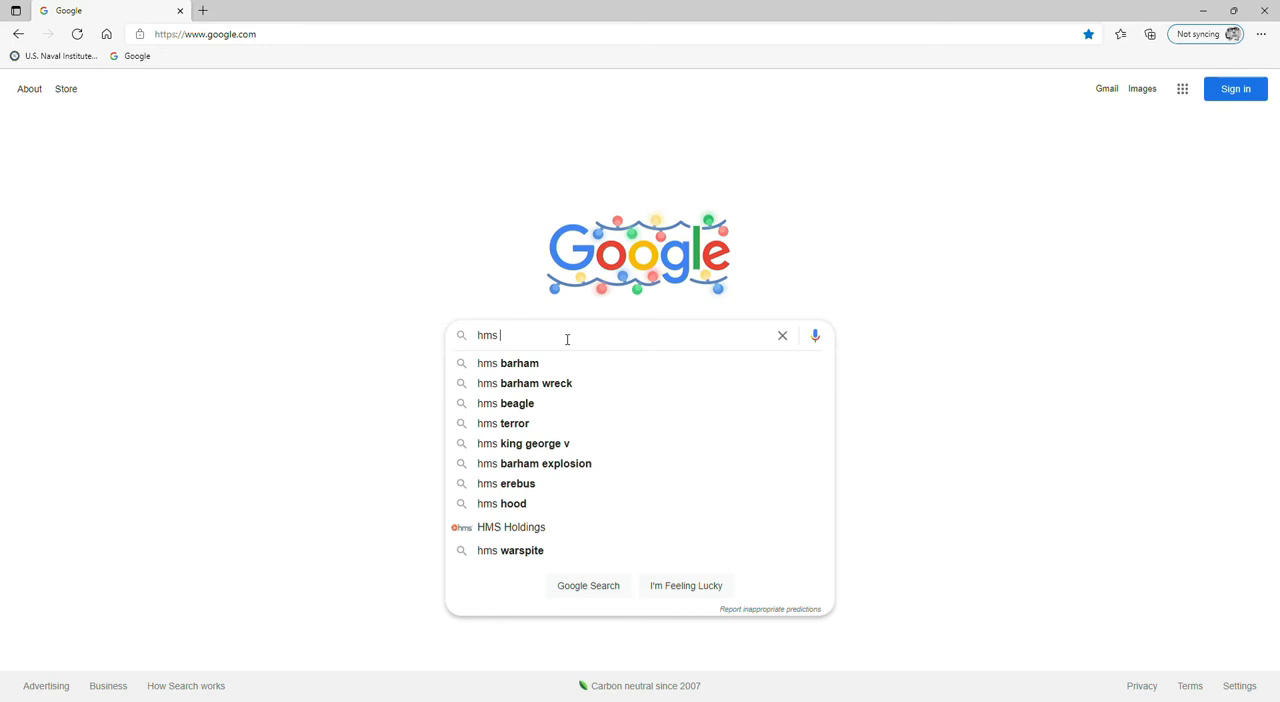
- Choose the 'hms barham' suggestion and open the HMS Barham (04) Wikipedia result
click(507, 363)
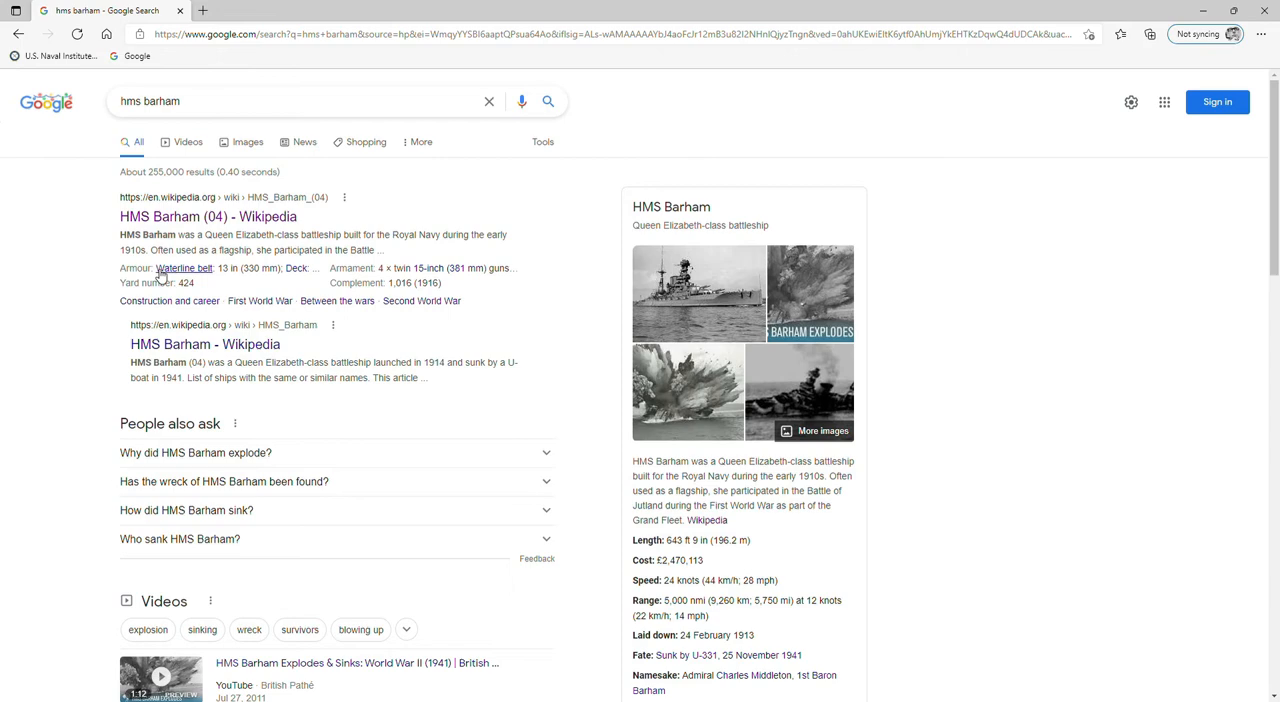
click(208, 216)
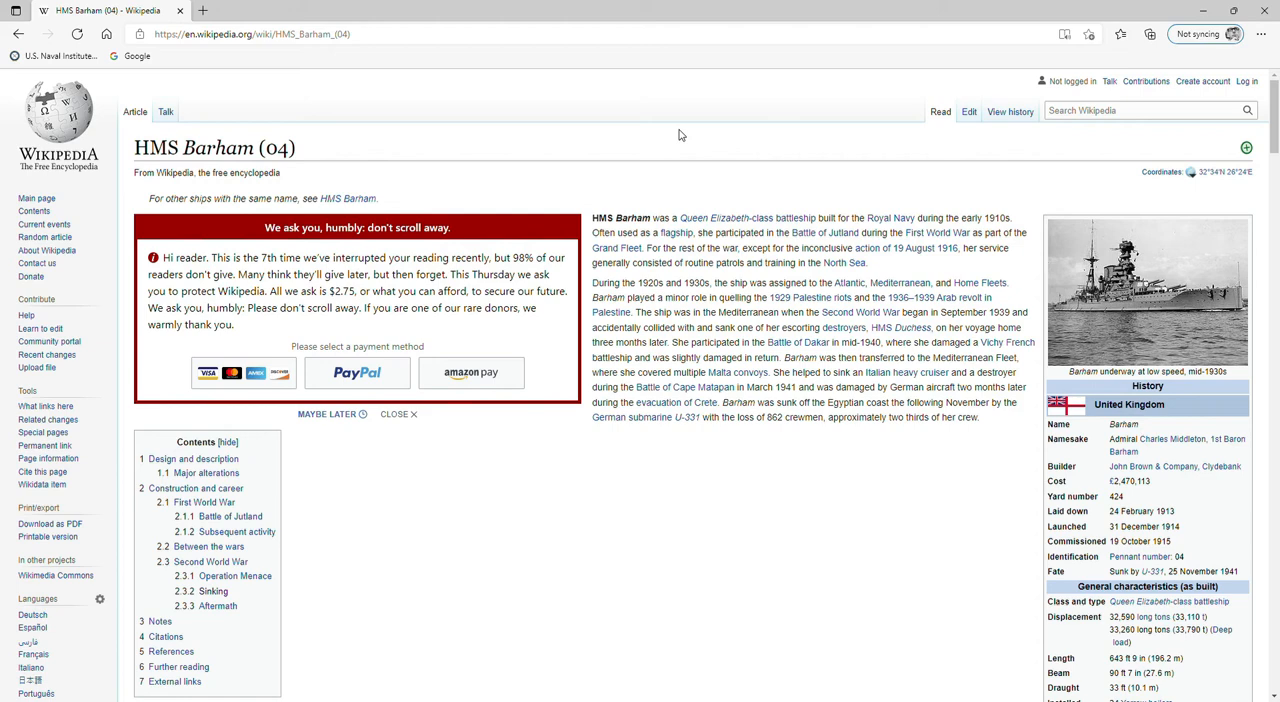
scroll(down, 3)
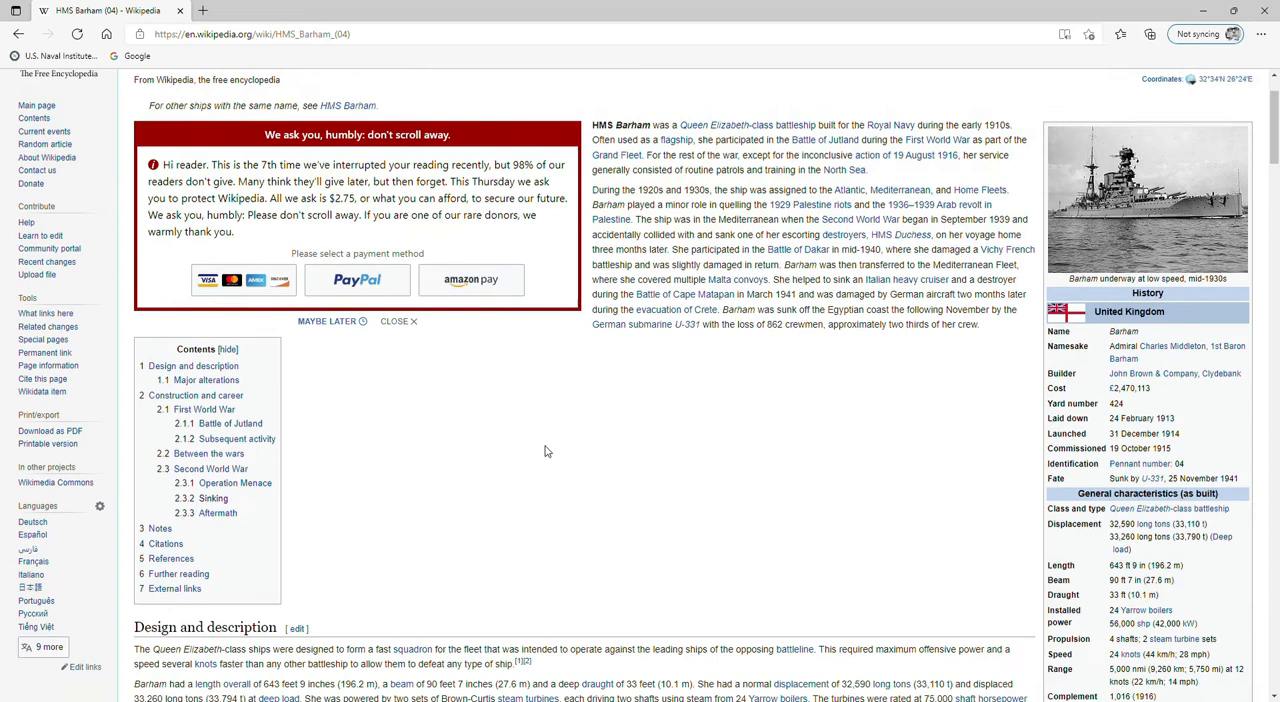
click(213, 498)
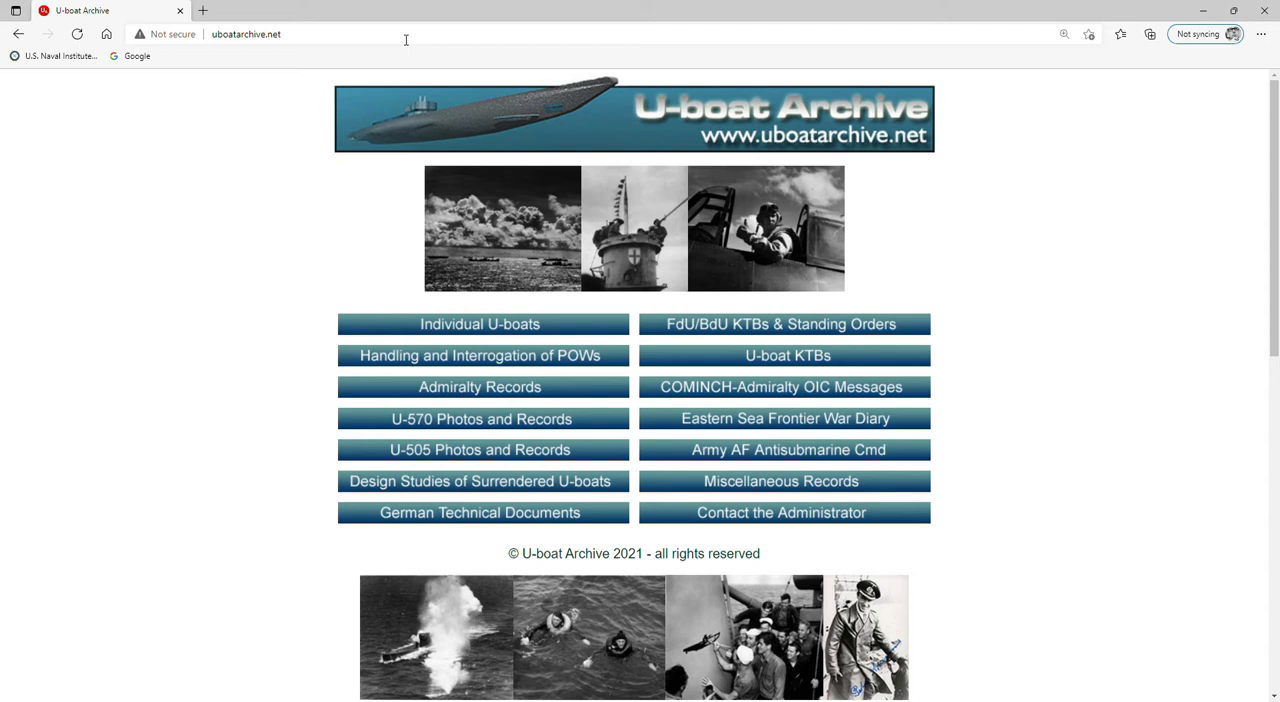
- Open U-boat KTBs on the home page and scroll to the U-26 to U-47 entries
click(787, 355)
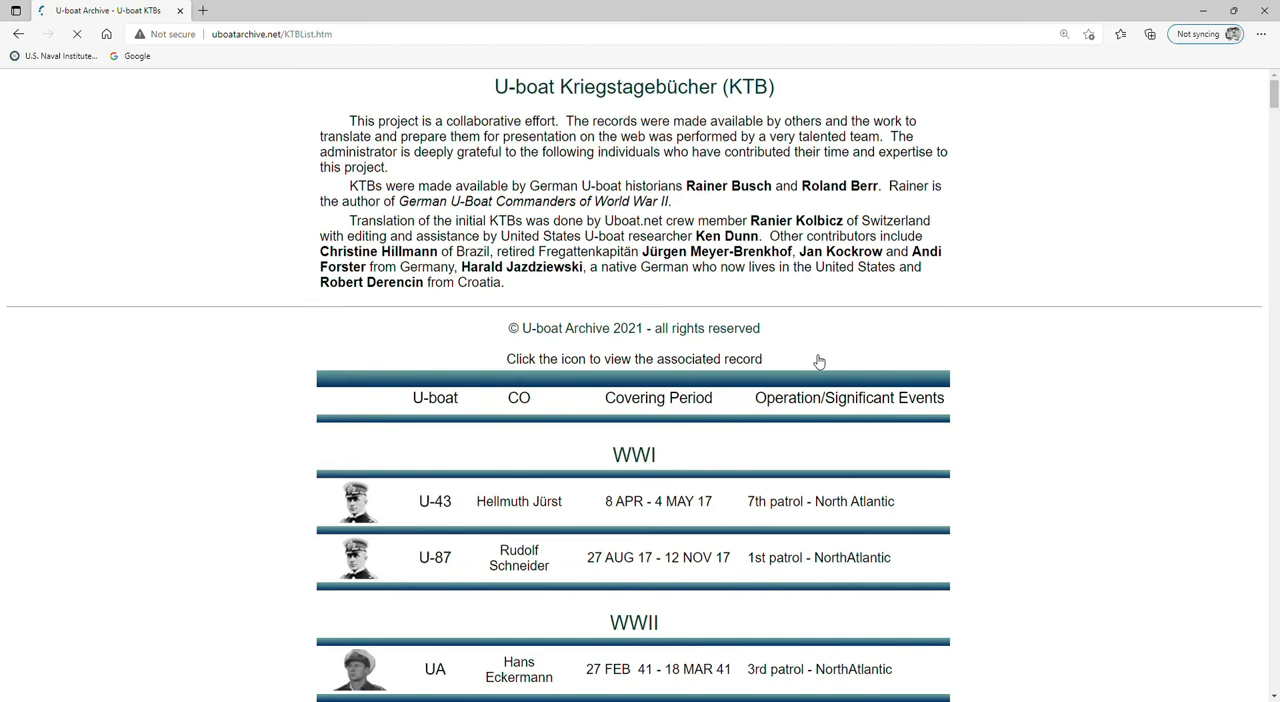
scroll(down, 3)
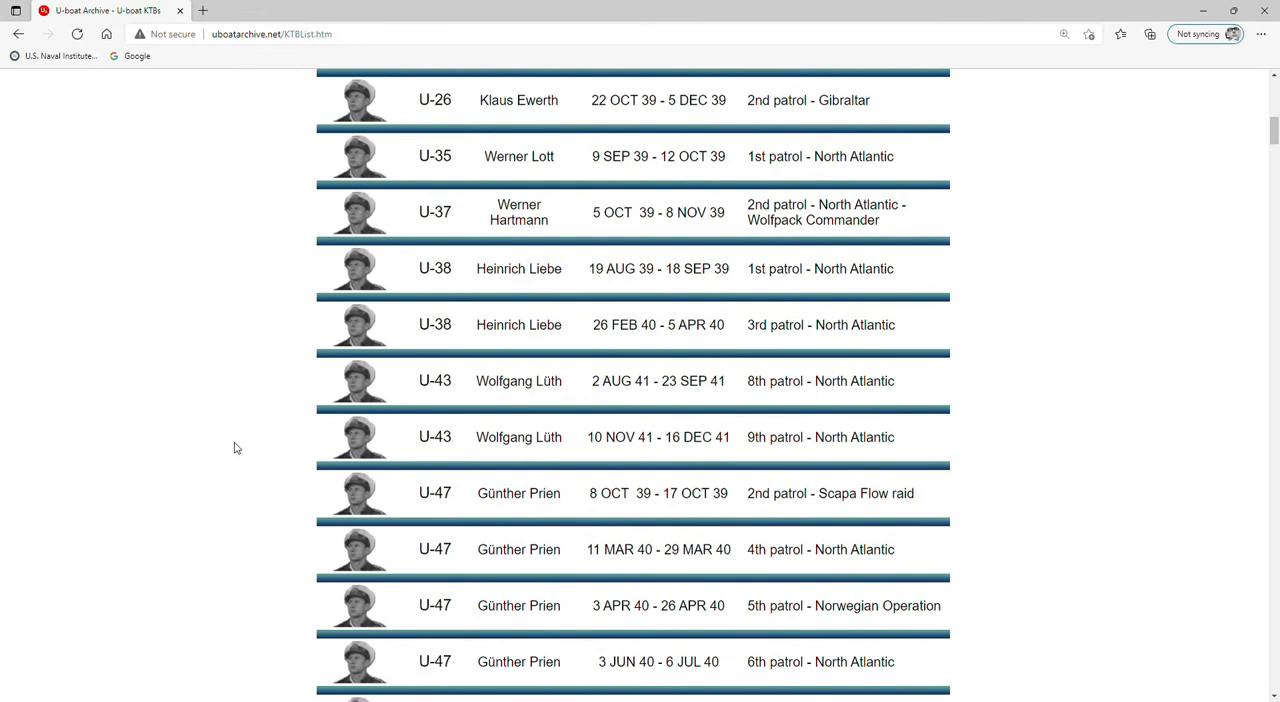
mouse_move(218, 503)
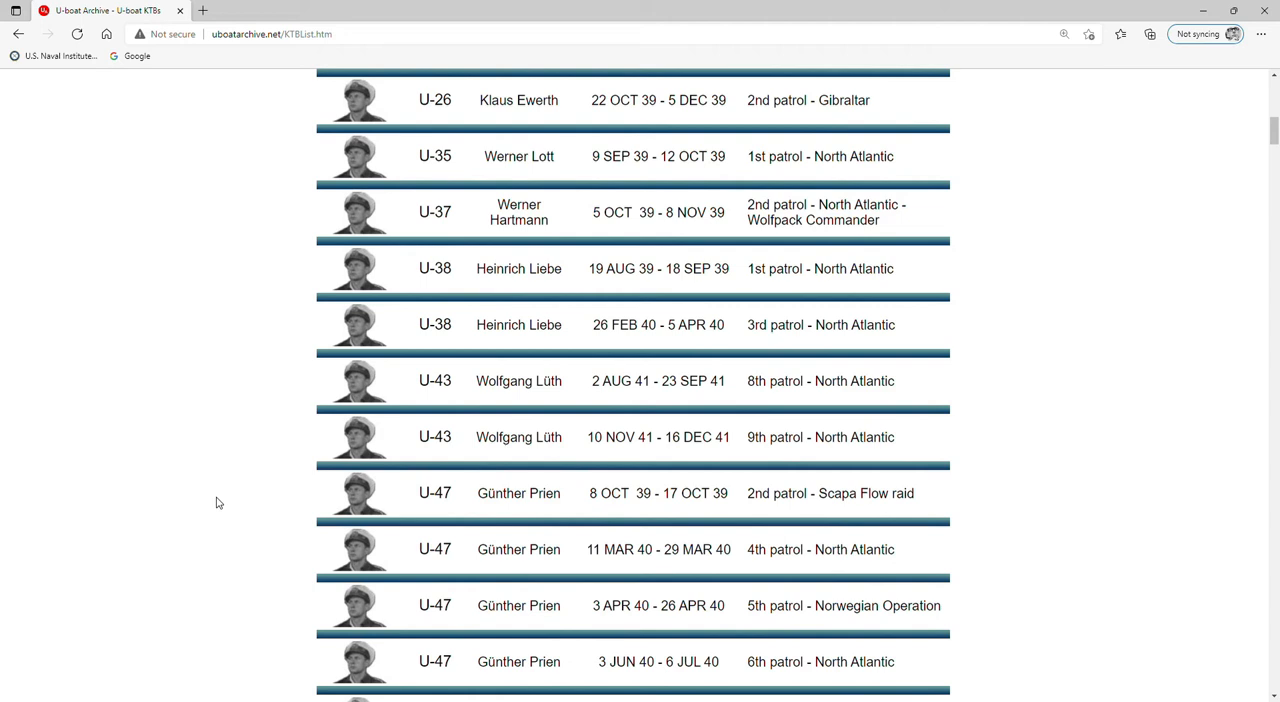
mouse_move(230, 546)
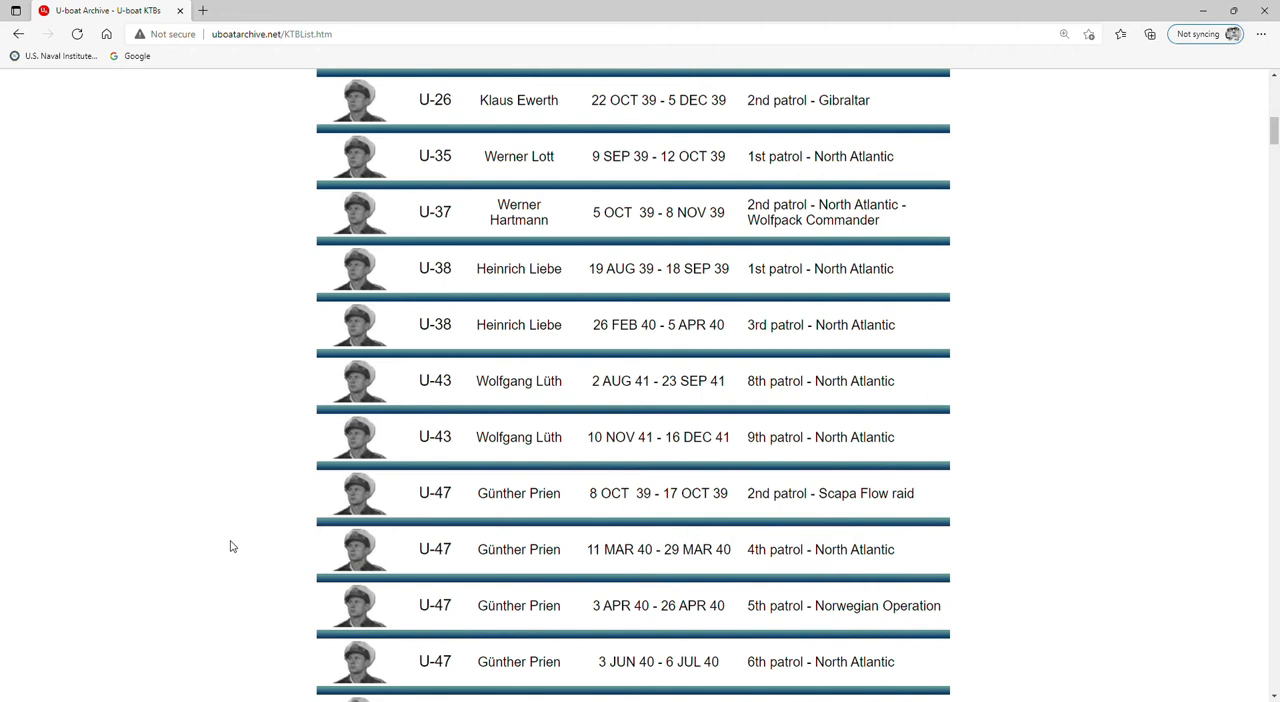
mouse_move(352, 502)
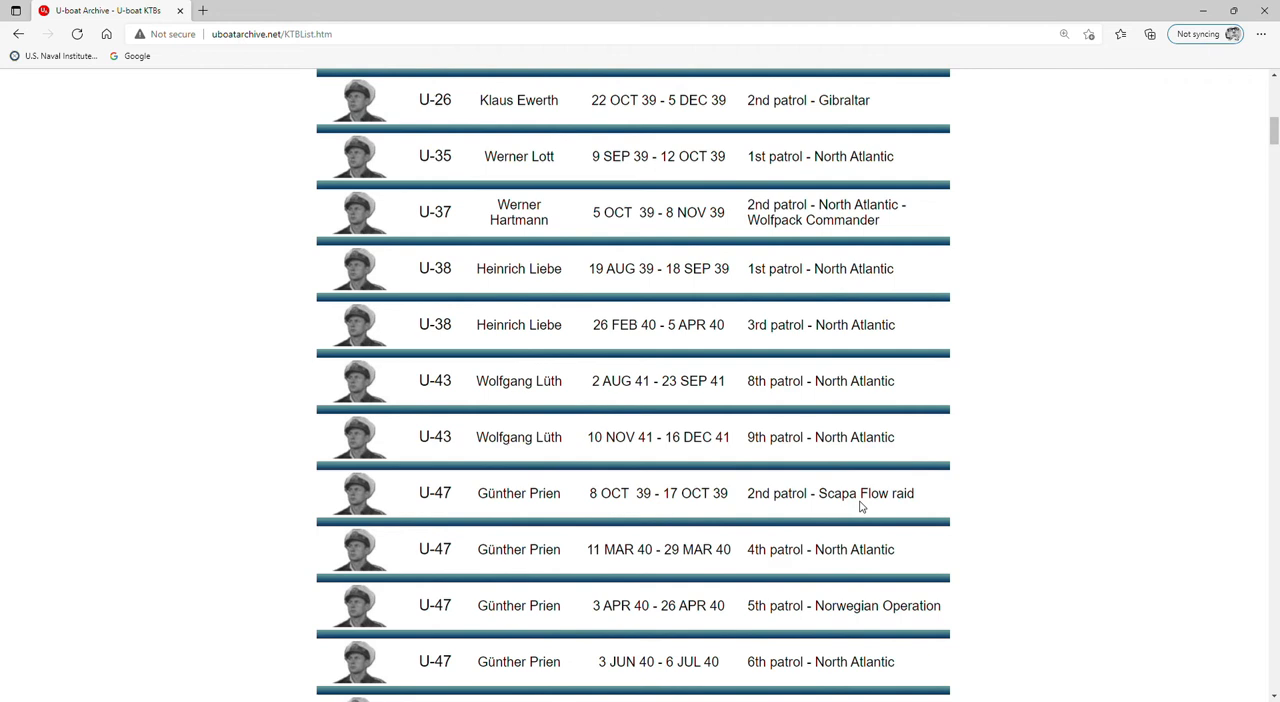
- Scroll the KTB table down to the U-255 through U-333 rows
scroll(down, 3)
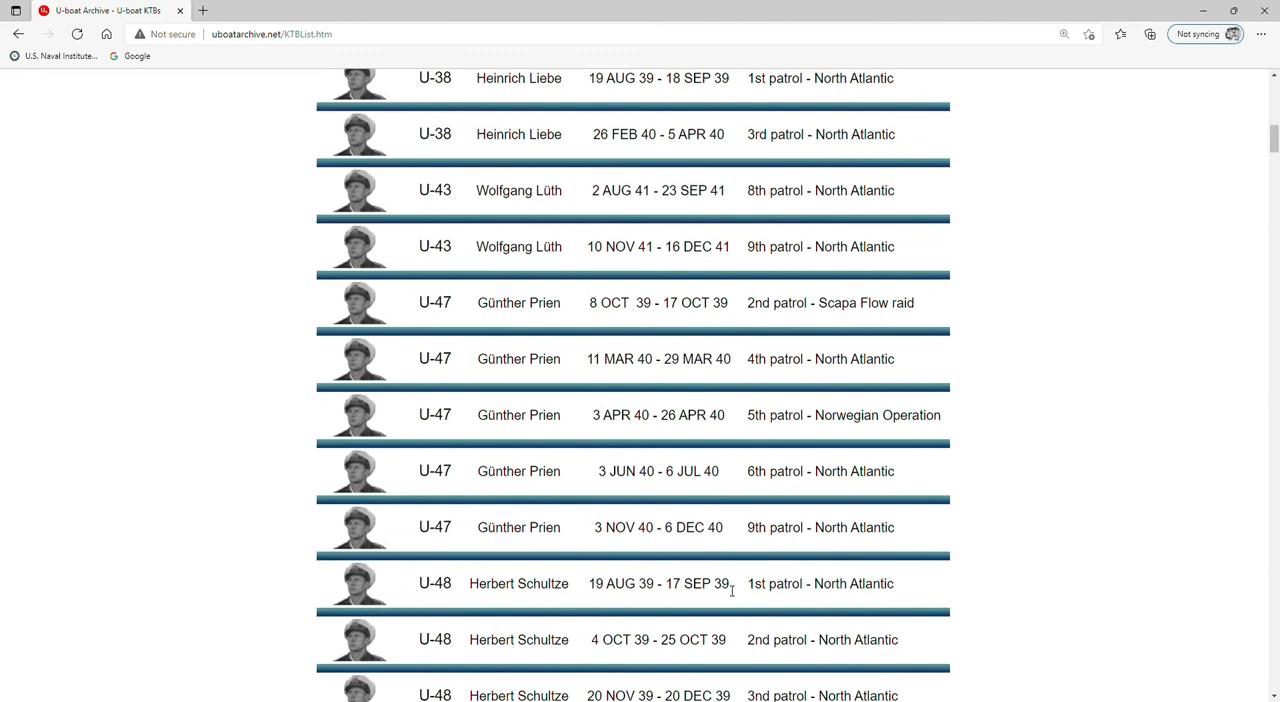
scroll(down, 3)
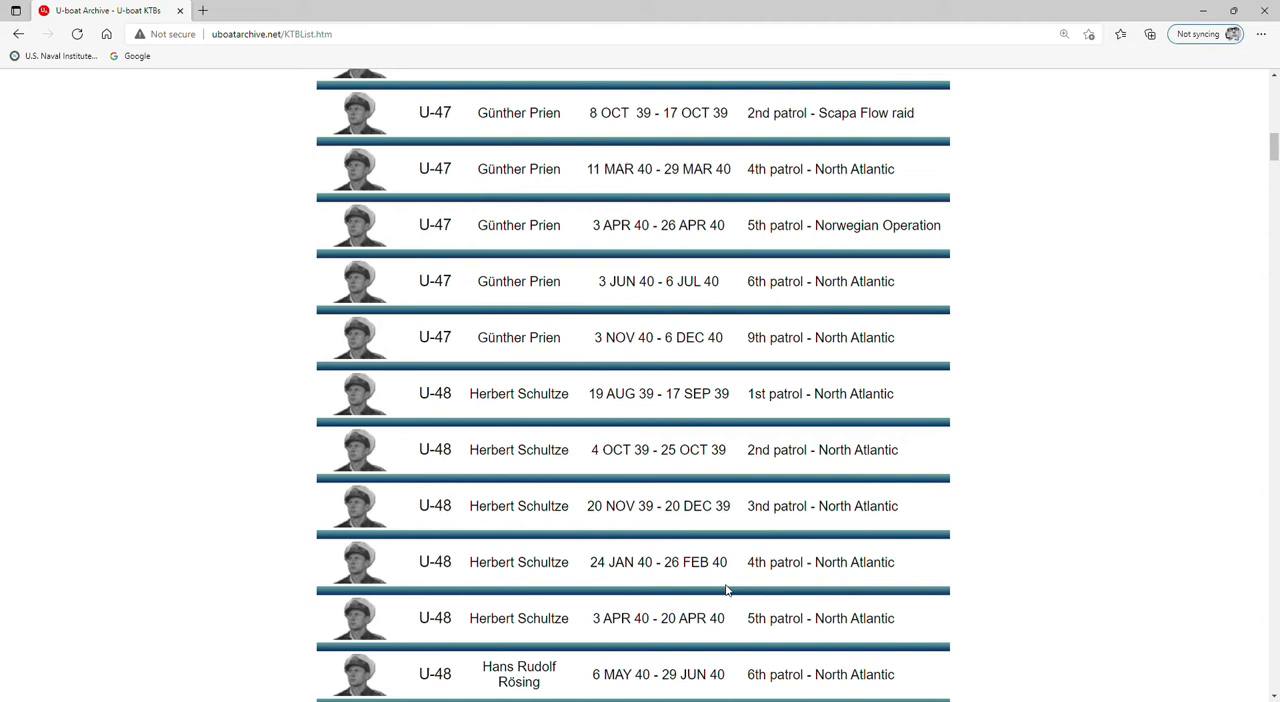
scroll(down, 3)
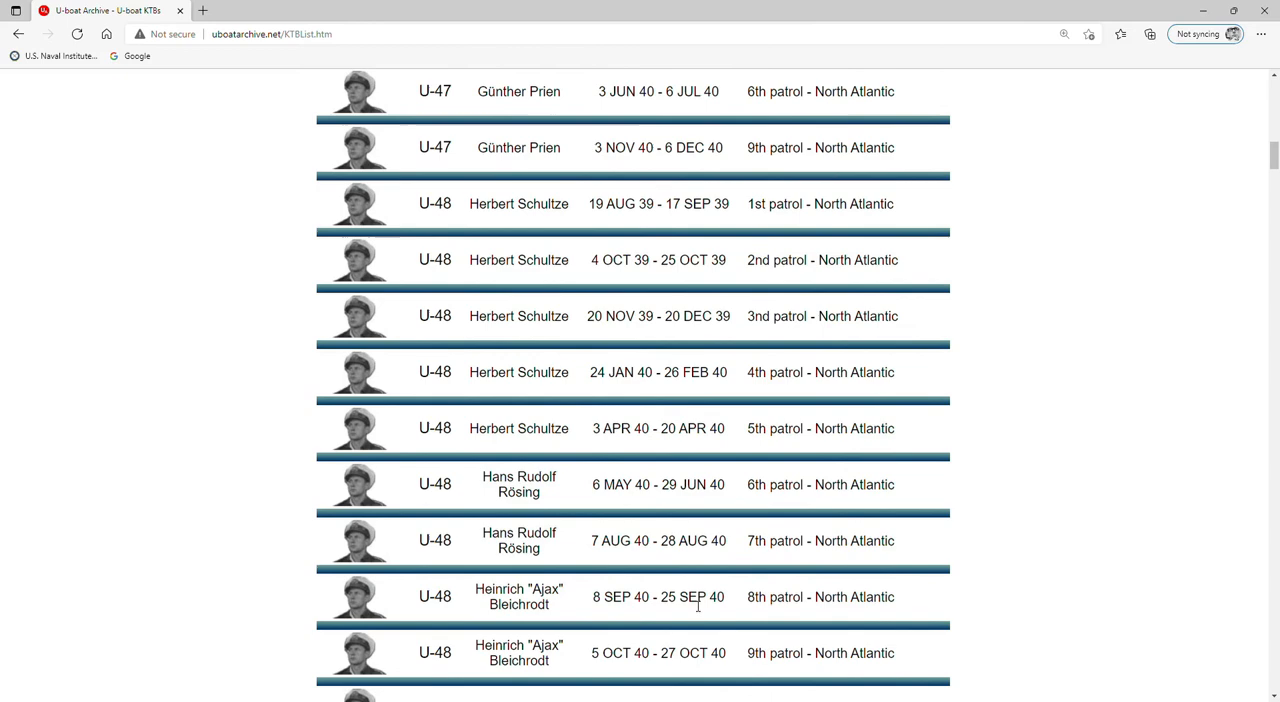
scroll(down, 3)
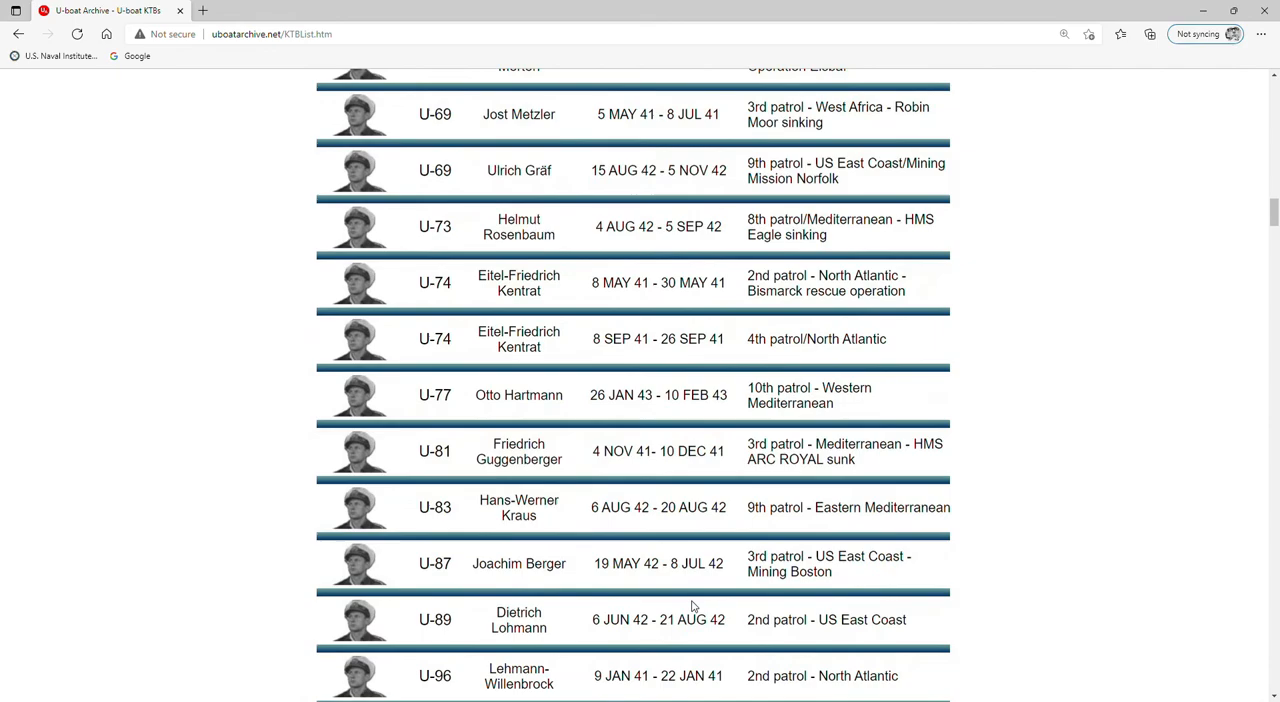
scroll(down, 3)
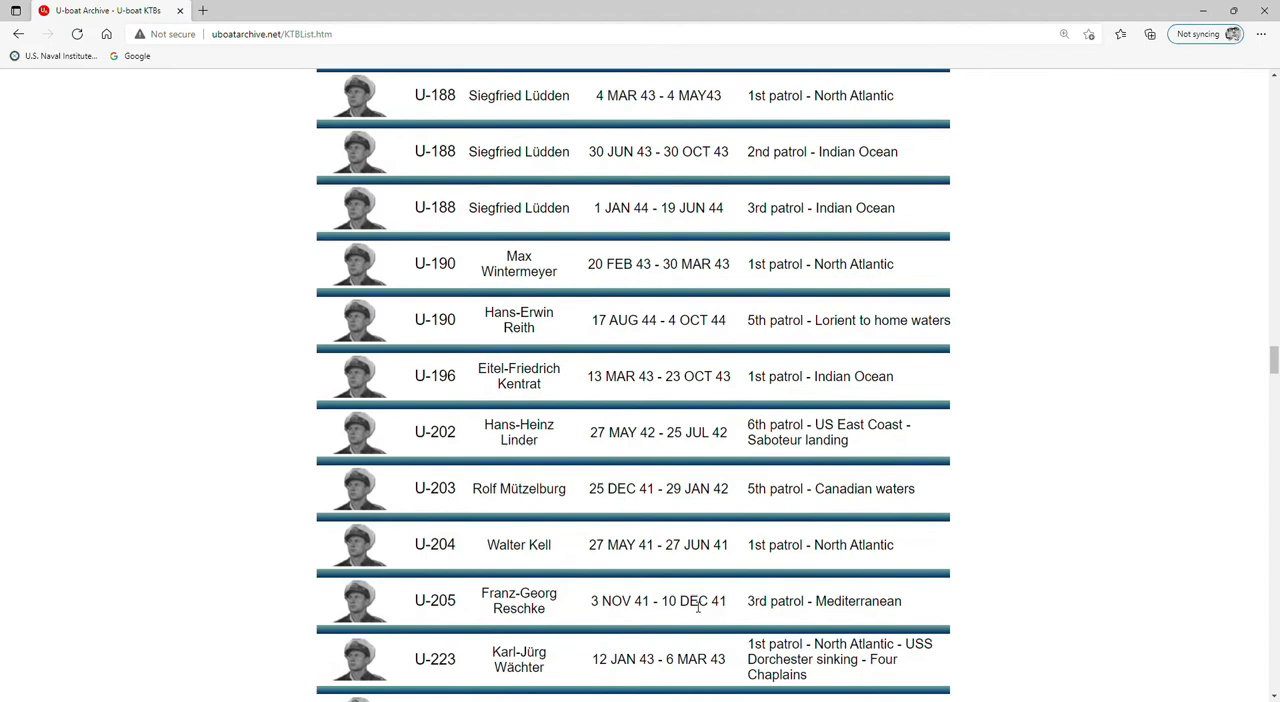
scroll(down, 3)
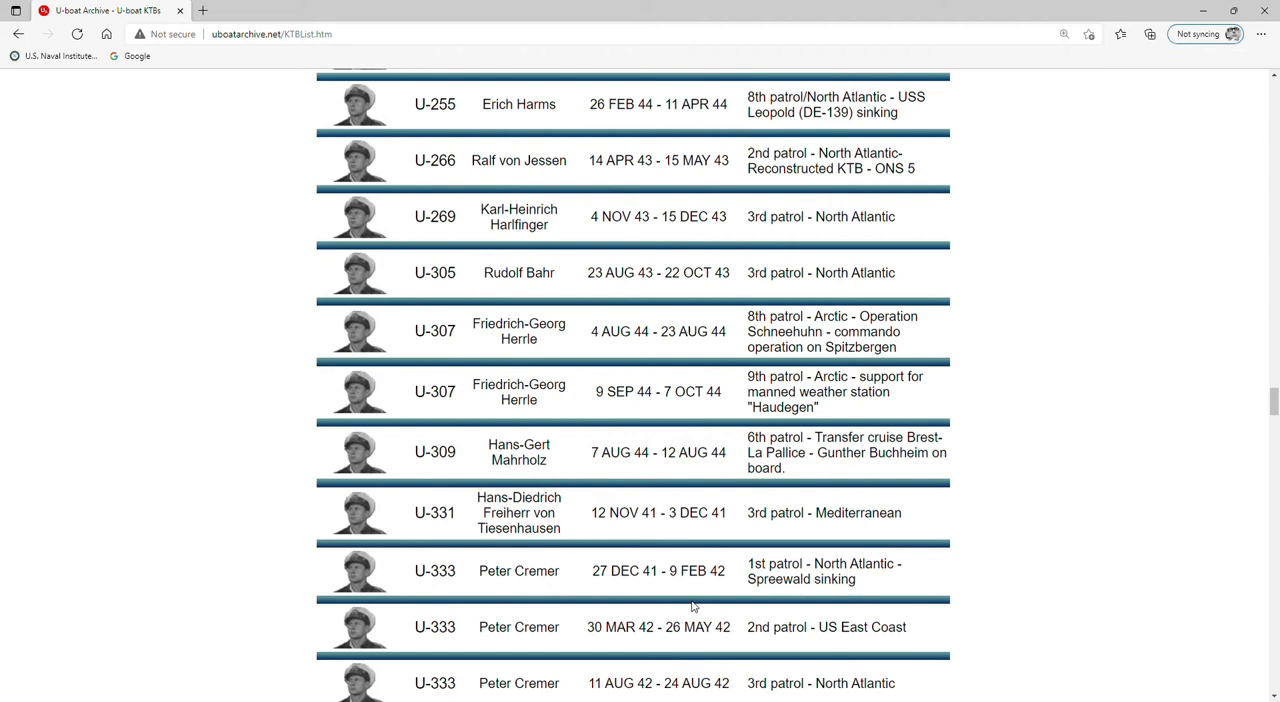
mouse_move(363, 510)
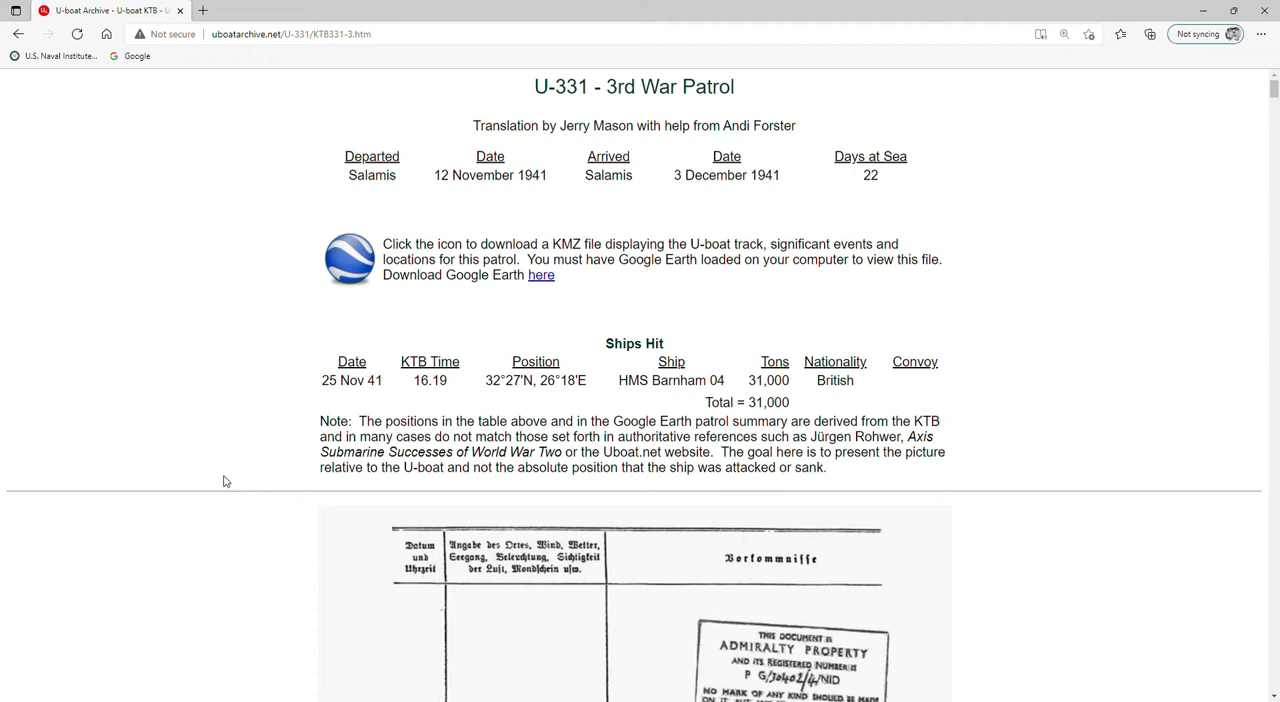
- Scroll past the Ships Hit summary to the original German KTB cover page
scroll(down, 3)
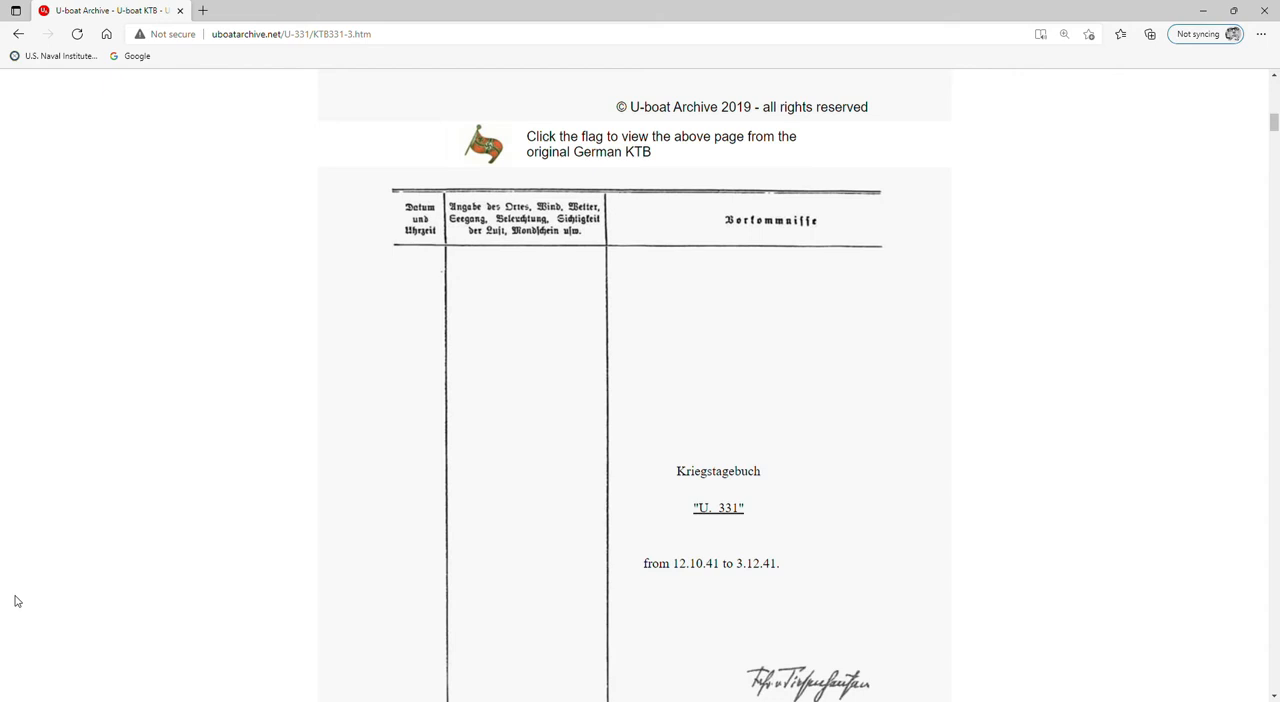
- Scroll through the Salamis departure log to the 13.11.41 entries and crash dive
scroll(down, 3)
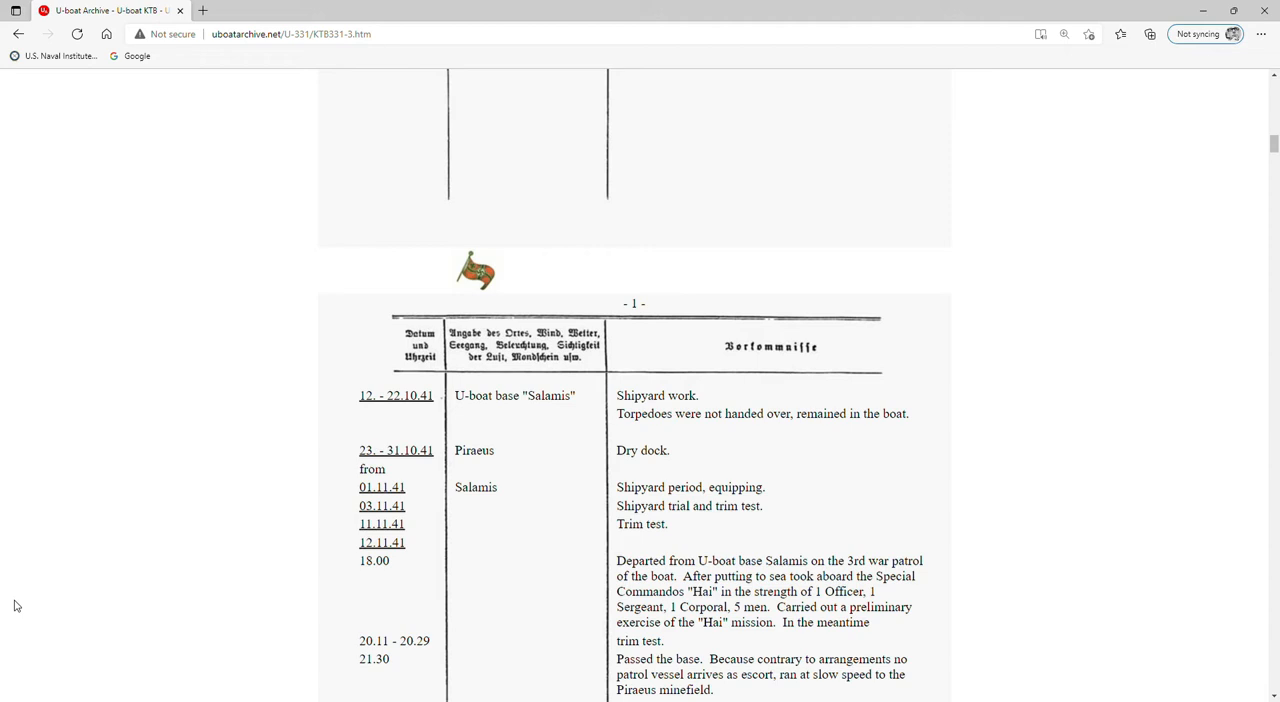
scroll(down, 3)
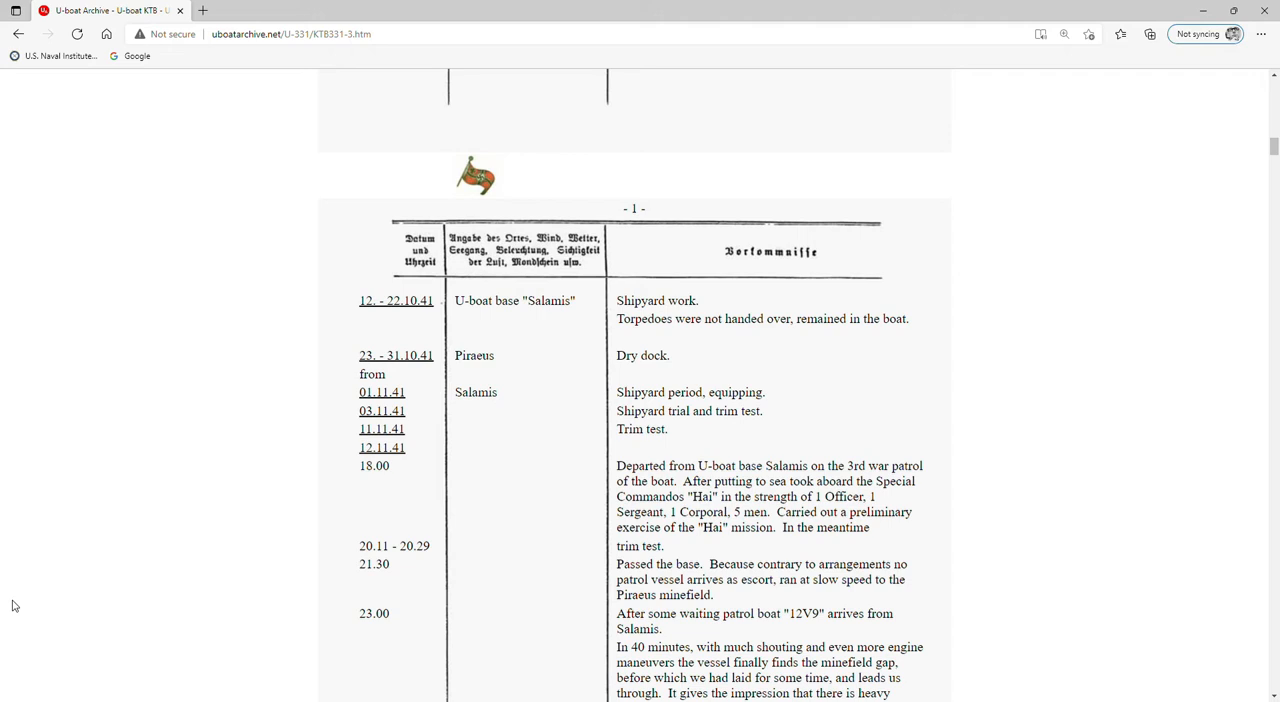
mouse_move(197, 366)
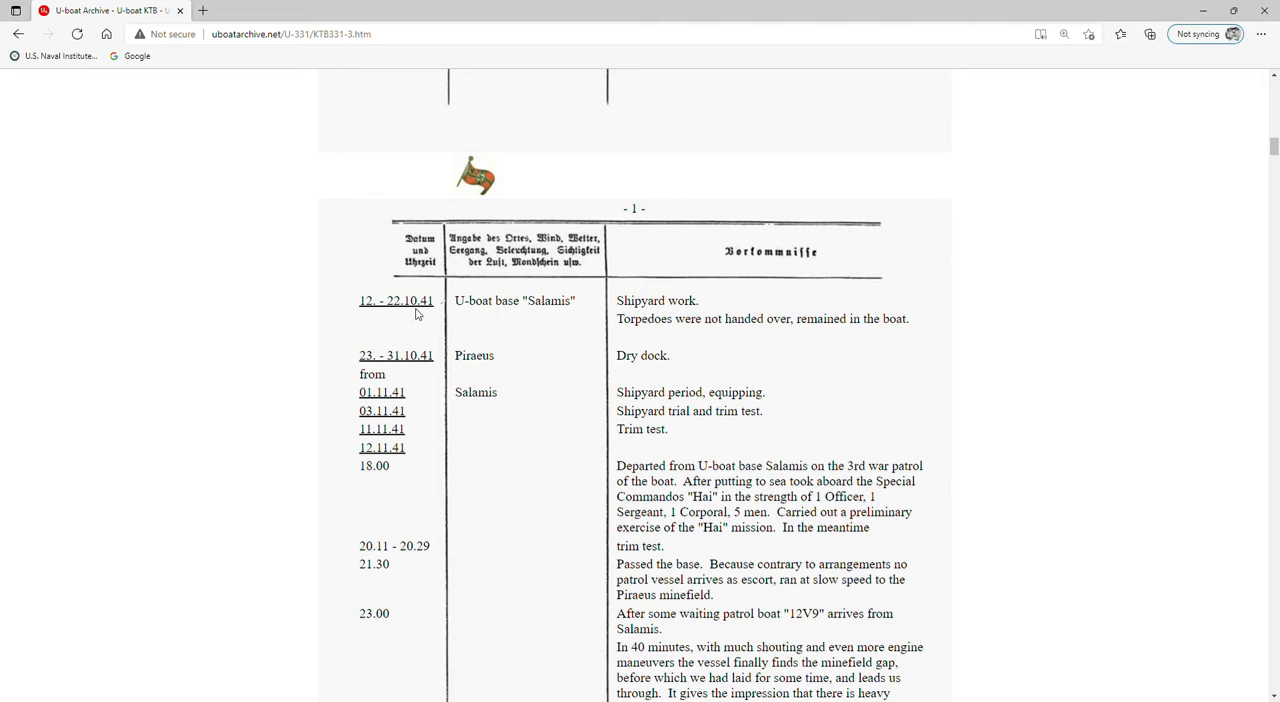
mouse_move(538, 312)
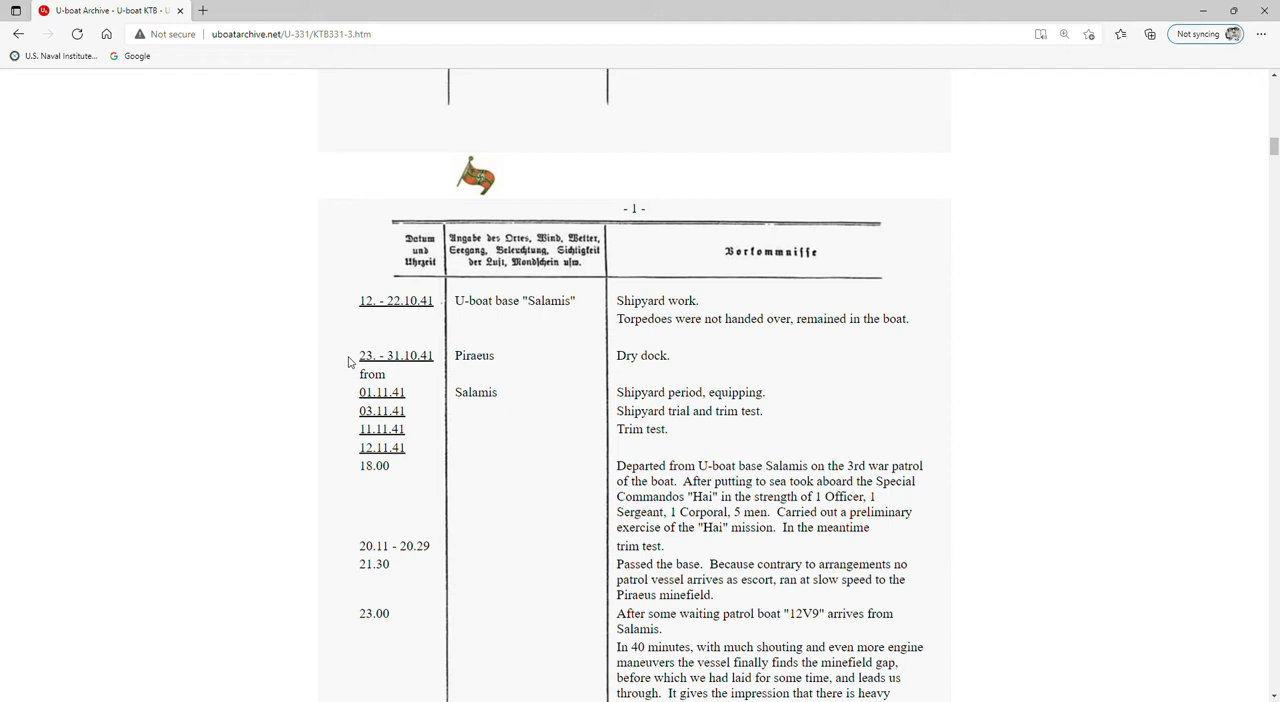
mouse_move(452, 366)
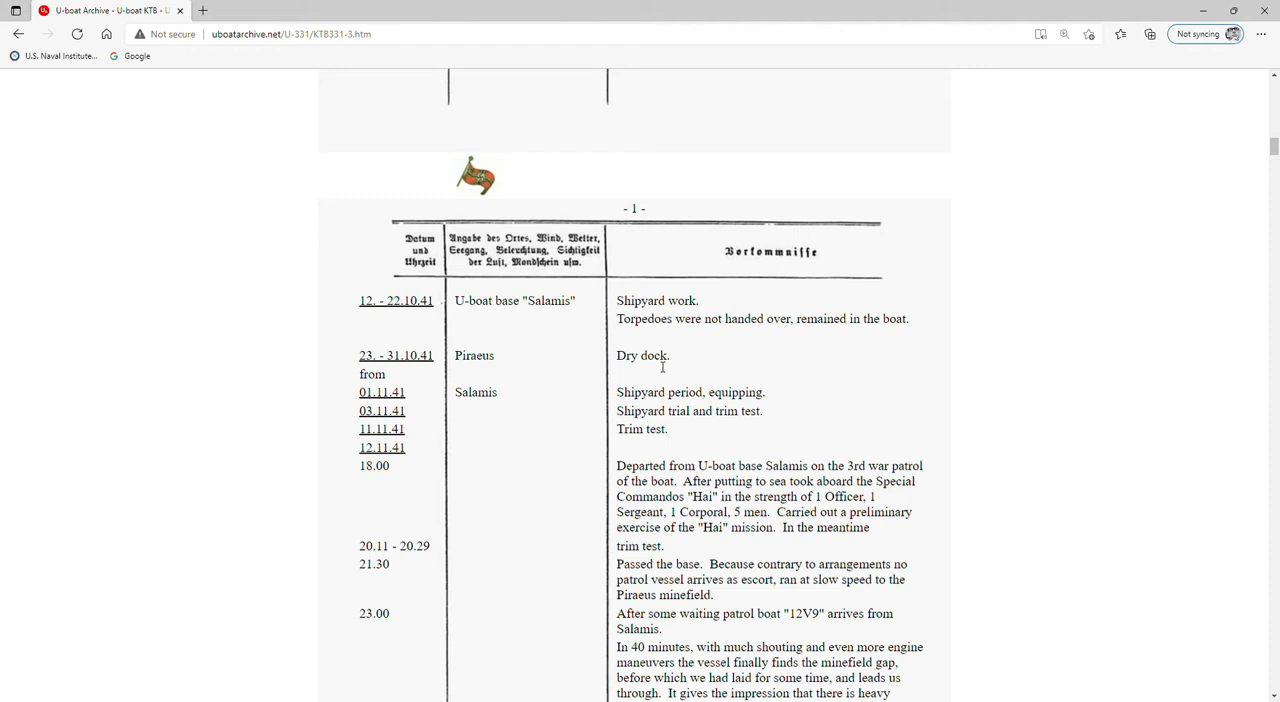
mouse_move(502, 386)
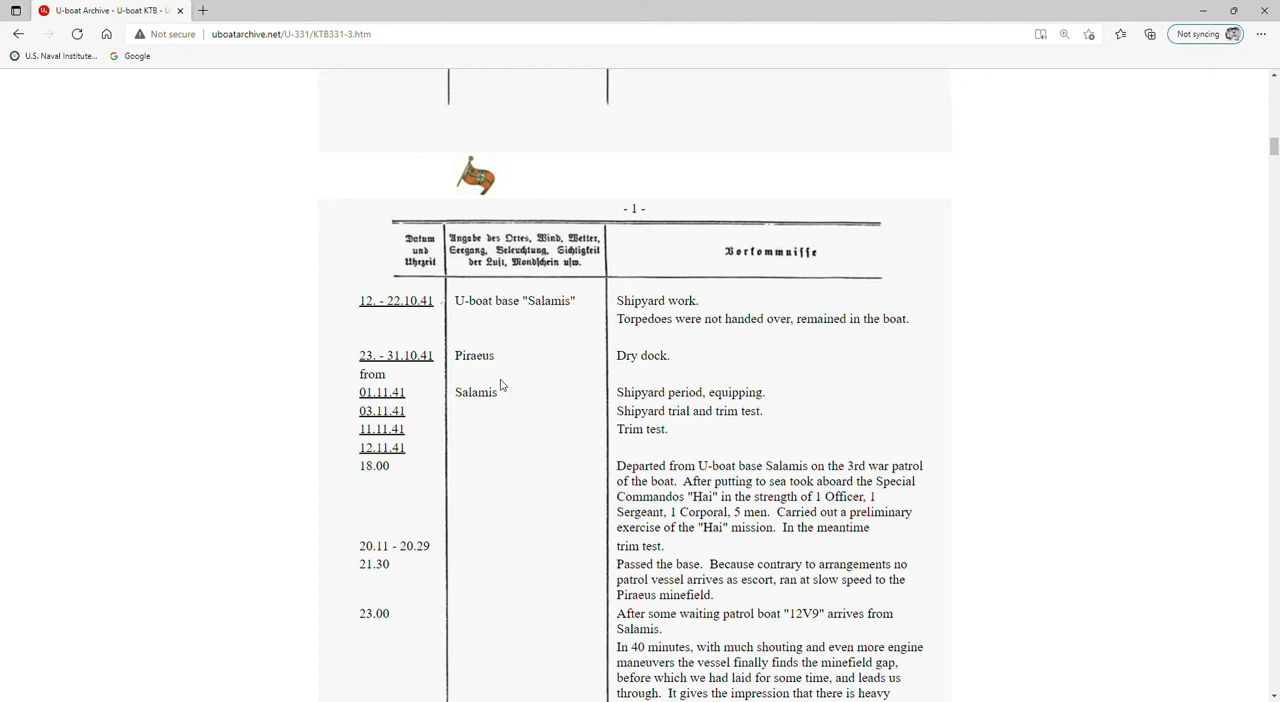
mouse_move(460, 406)
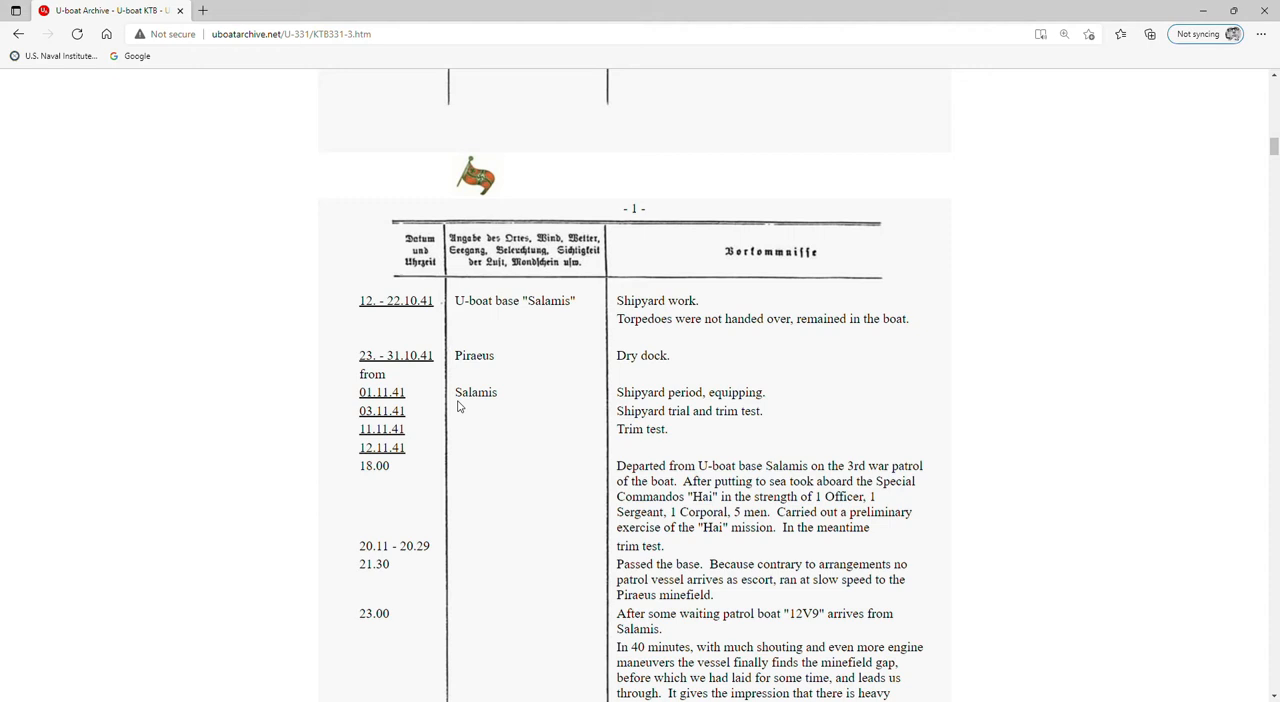
mouse_move(343, 477)
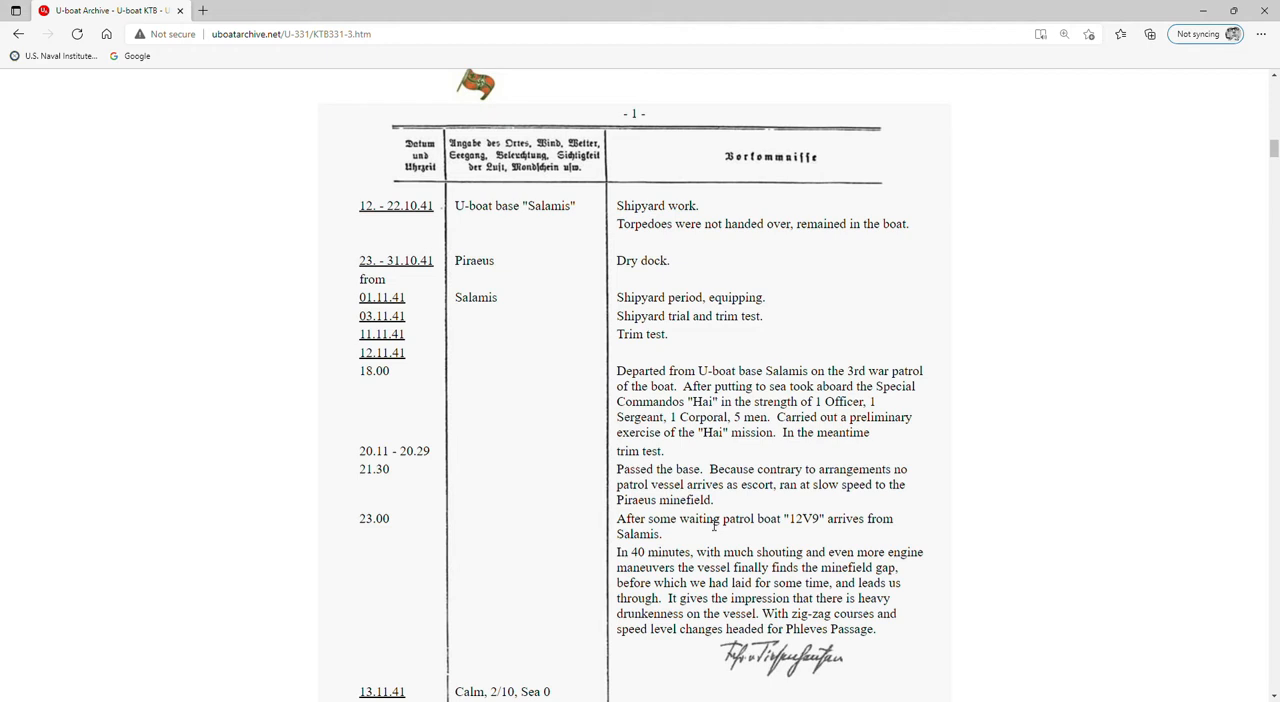
scroll(down, 3)
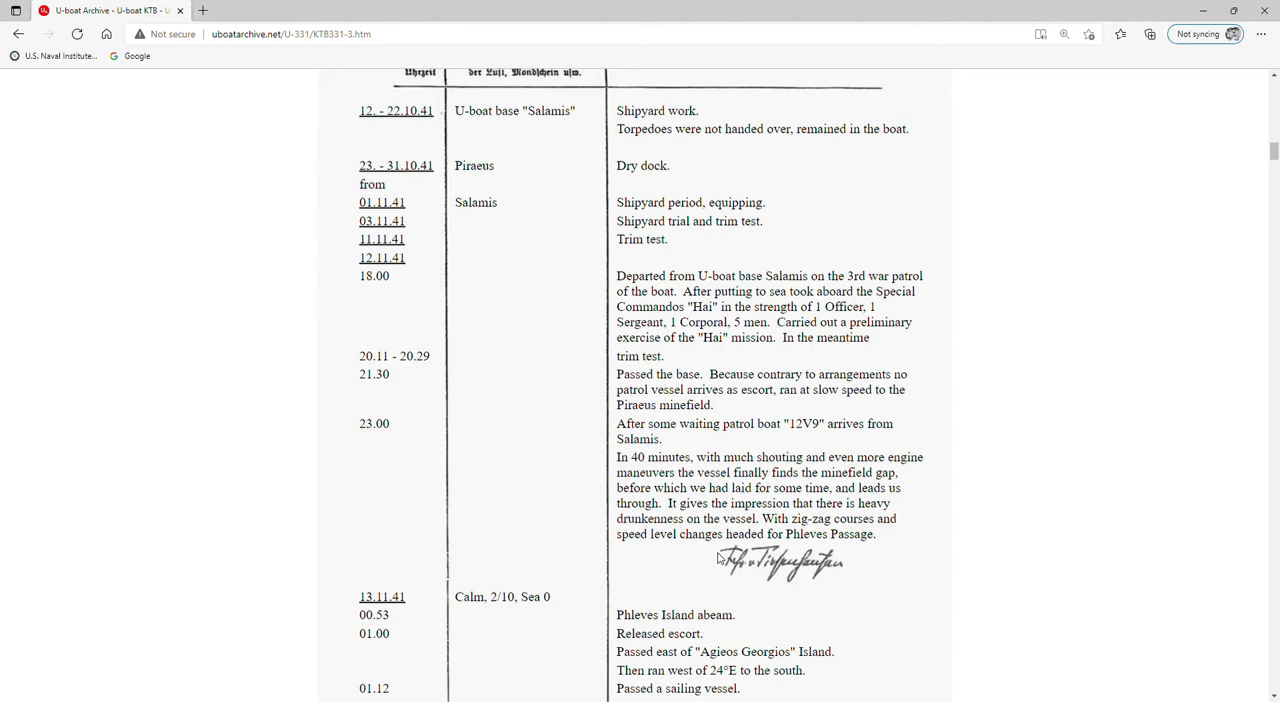
mouse_move(718, 550)
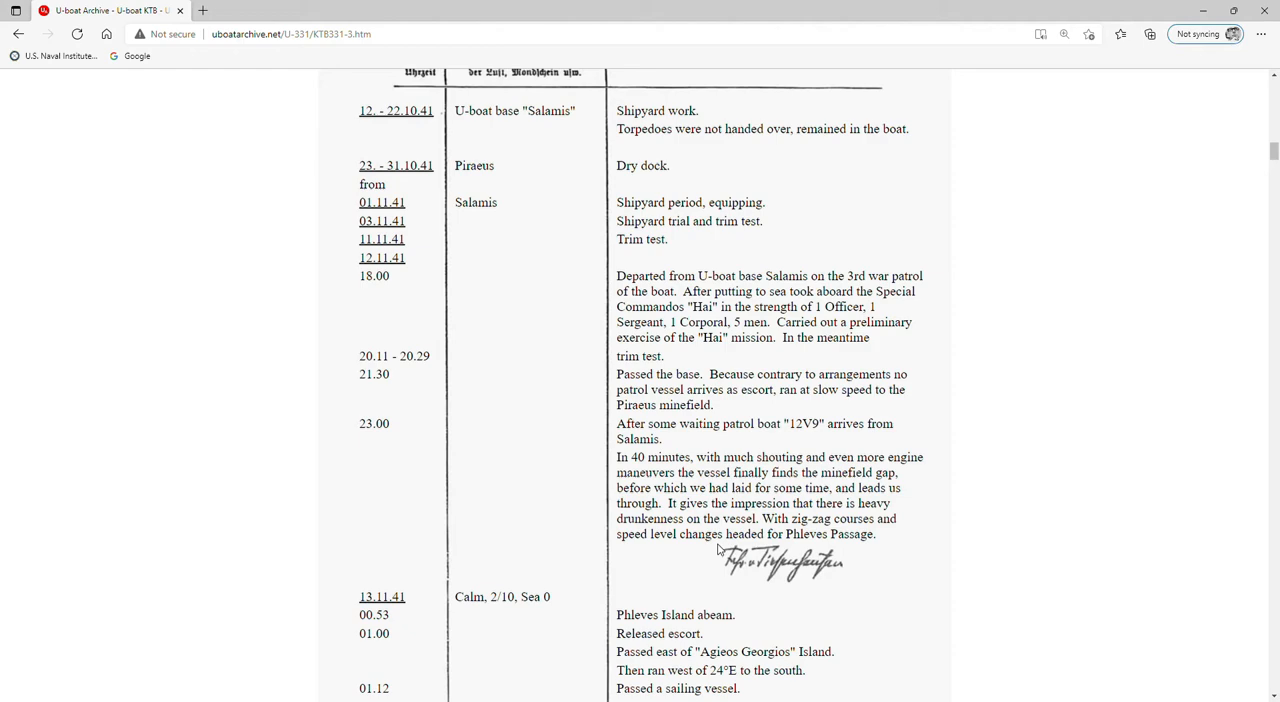
scroll(down, 3)
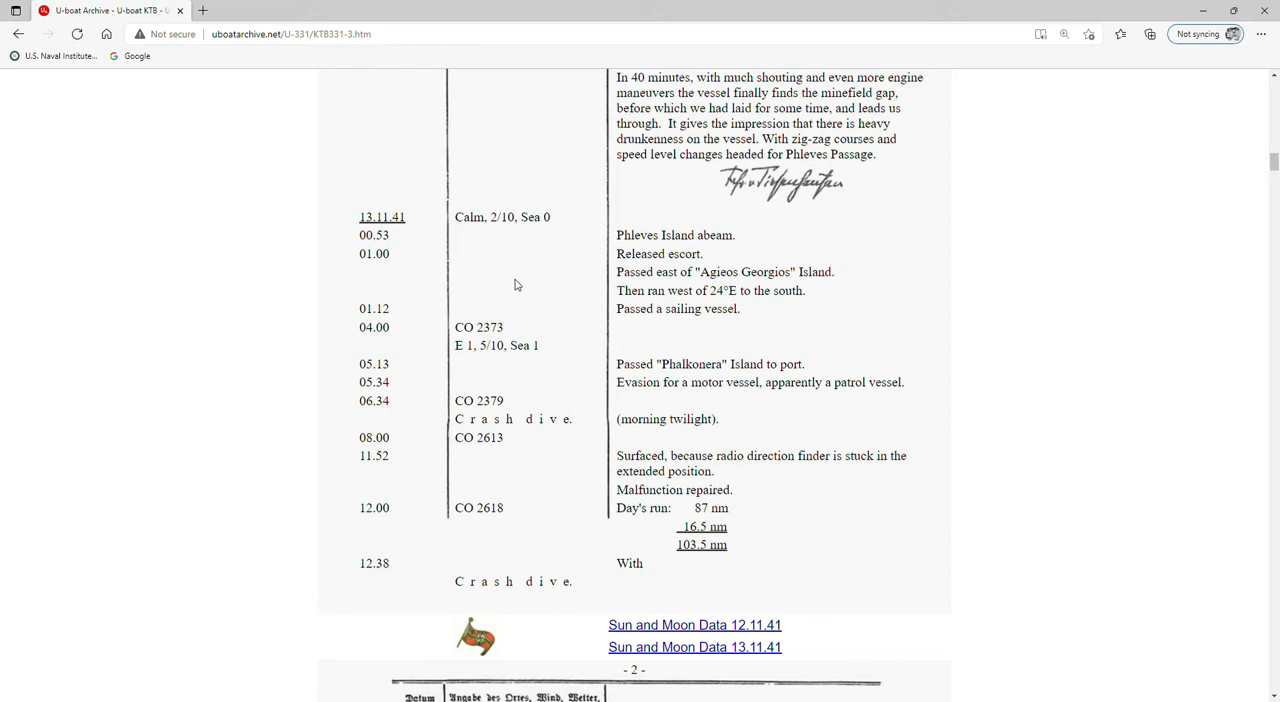
mouse_move(514, 264)
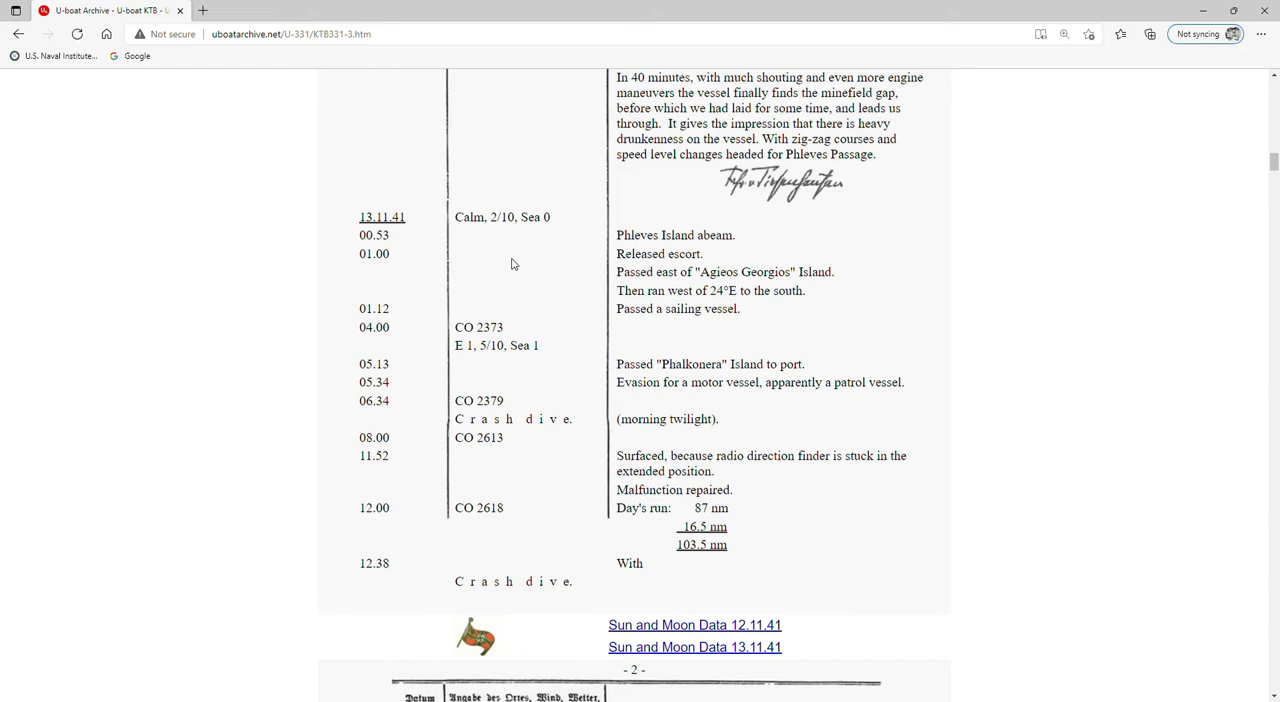
mouse_move(744, 512)
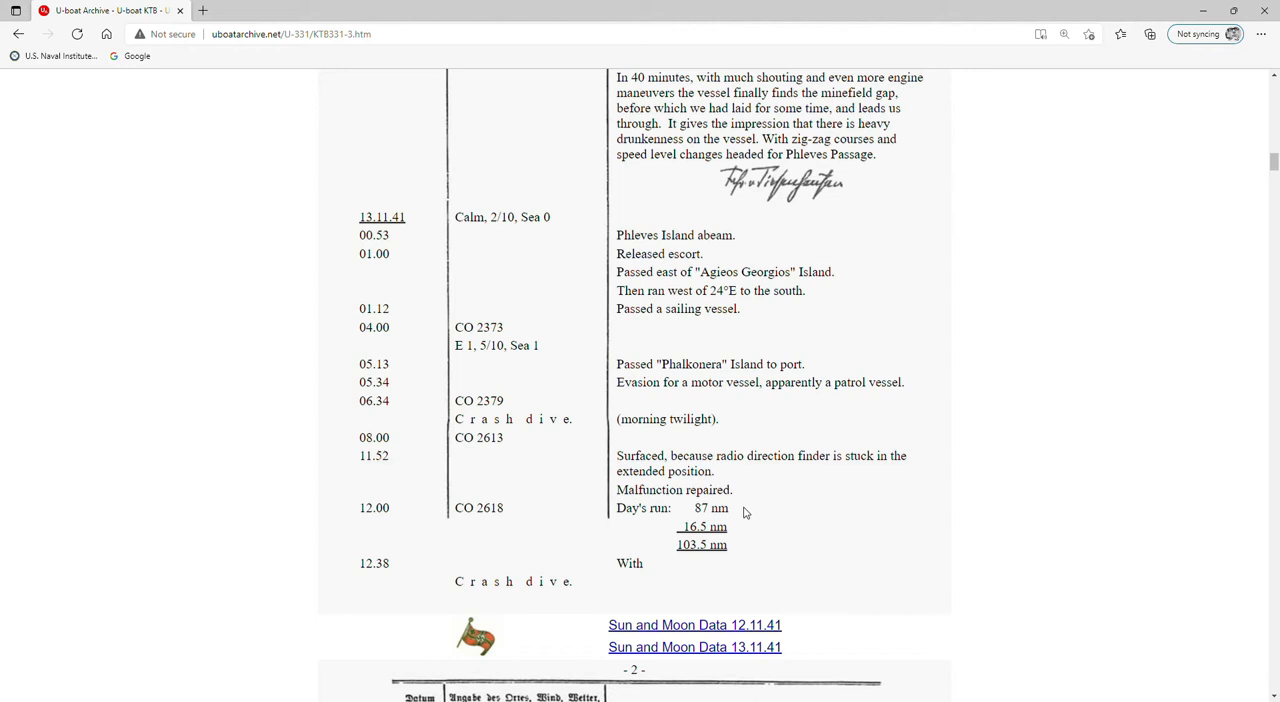
- Scroll past the Sun and Moon Data links into page 2's 14.11.41 and 15.11.41 entries
scroll(down, 3)
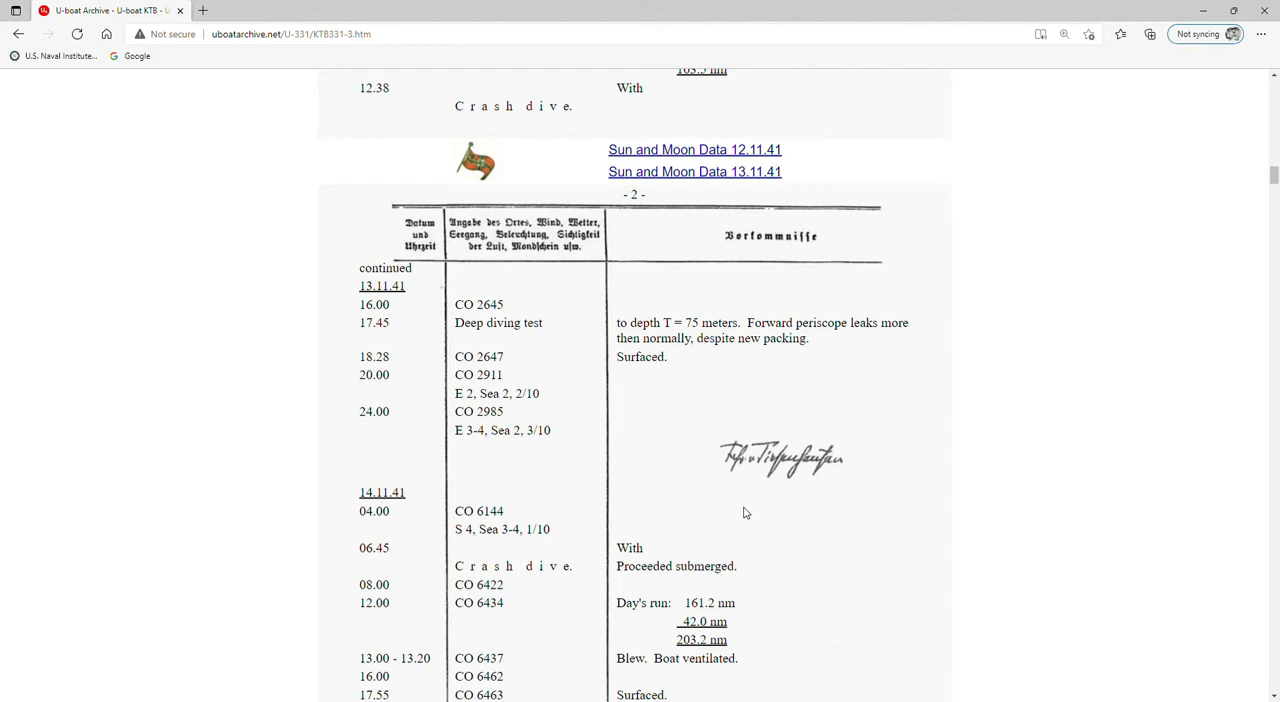
mouse_move(653, 424)
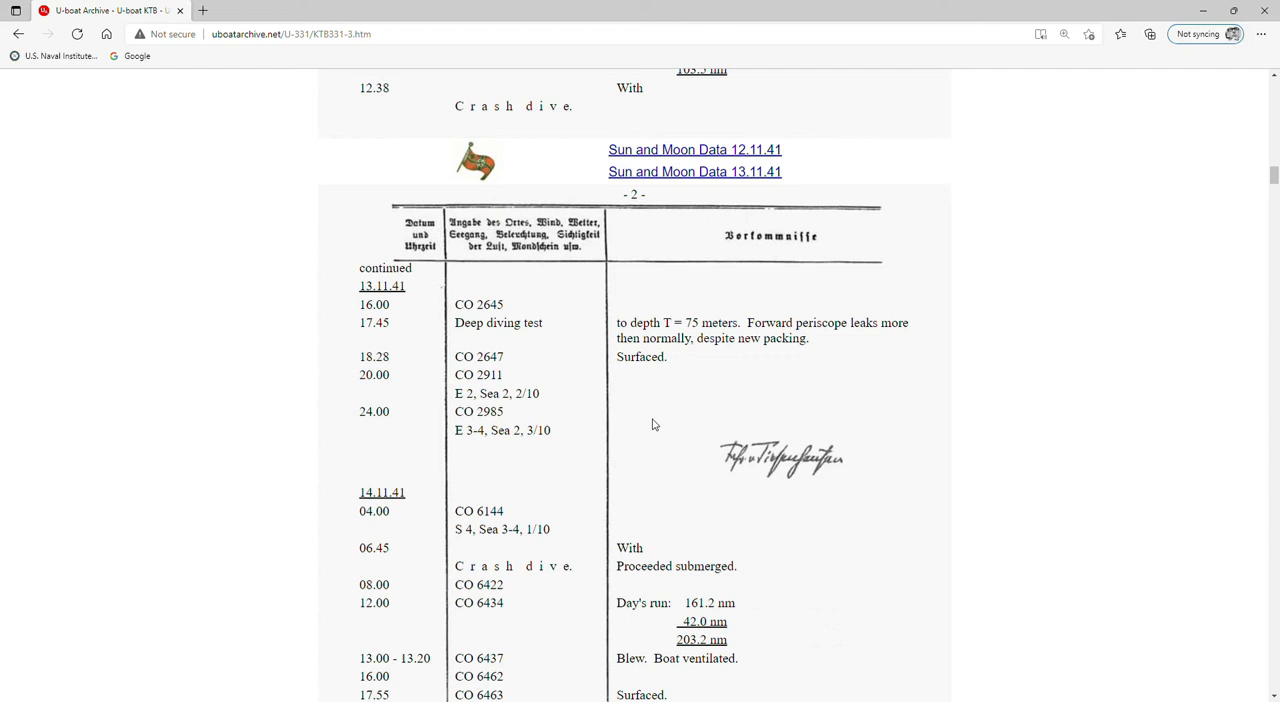
mouse_move(648, 440)
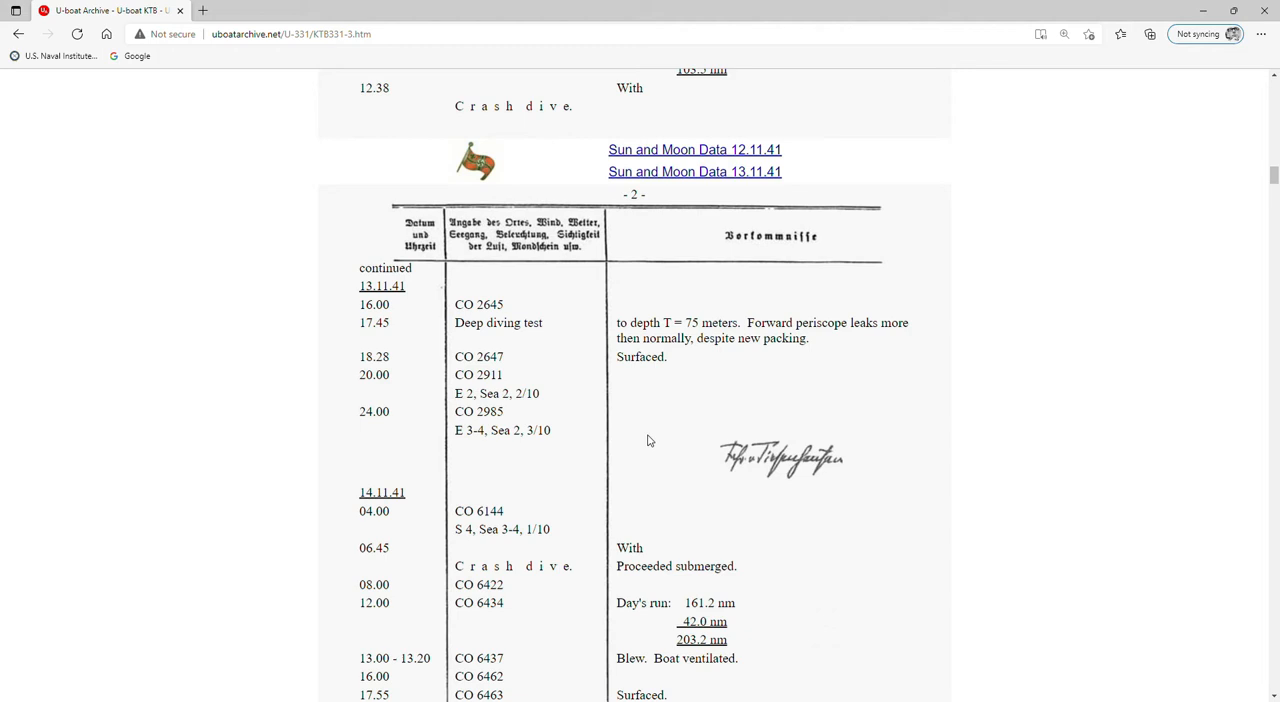
scroll(down, 3)
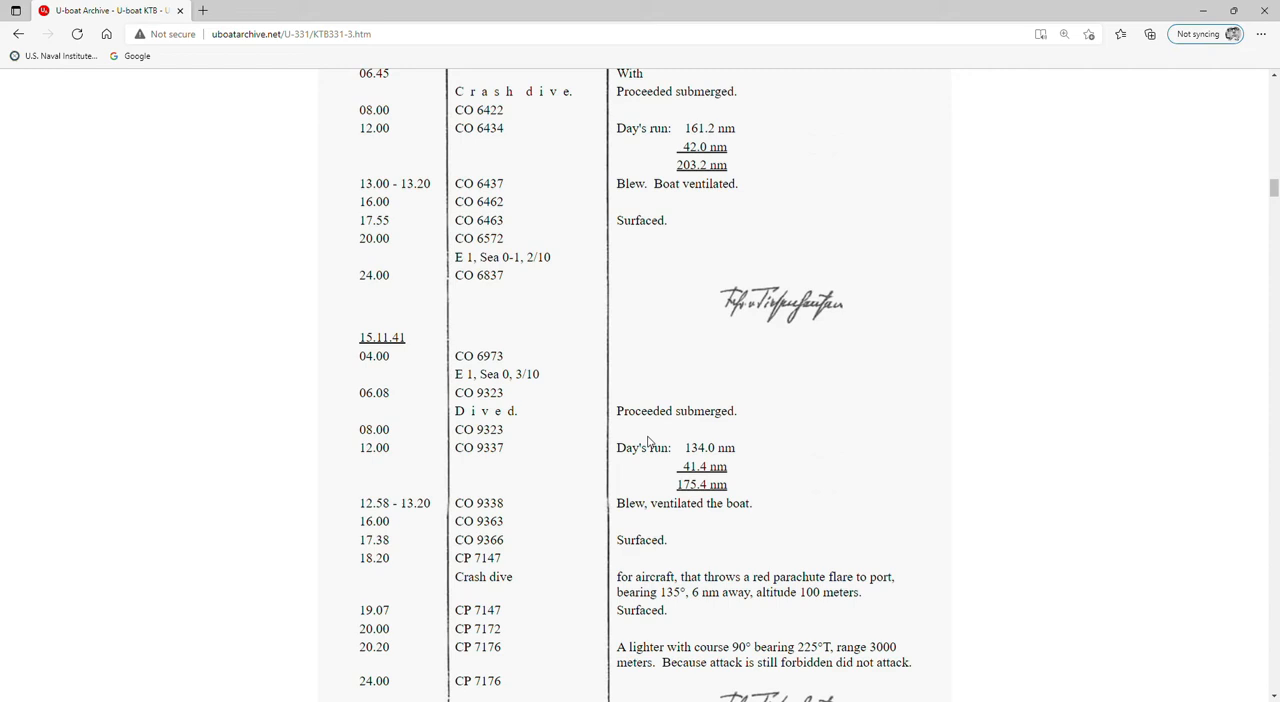
- Scroll through the 16.11.41 entries to the end of page 2
scroll(down, 3)
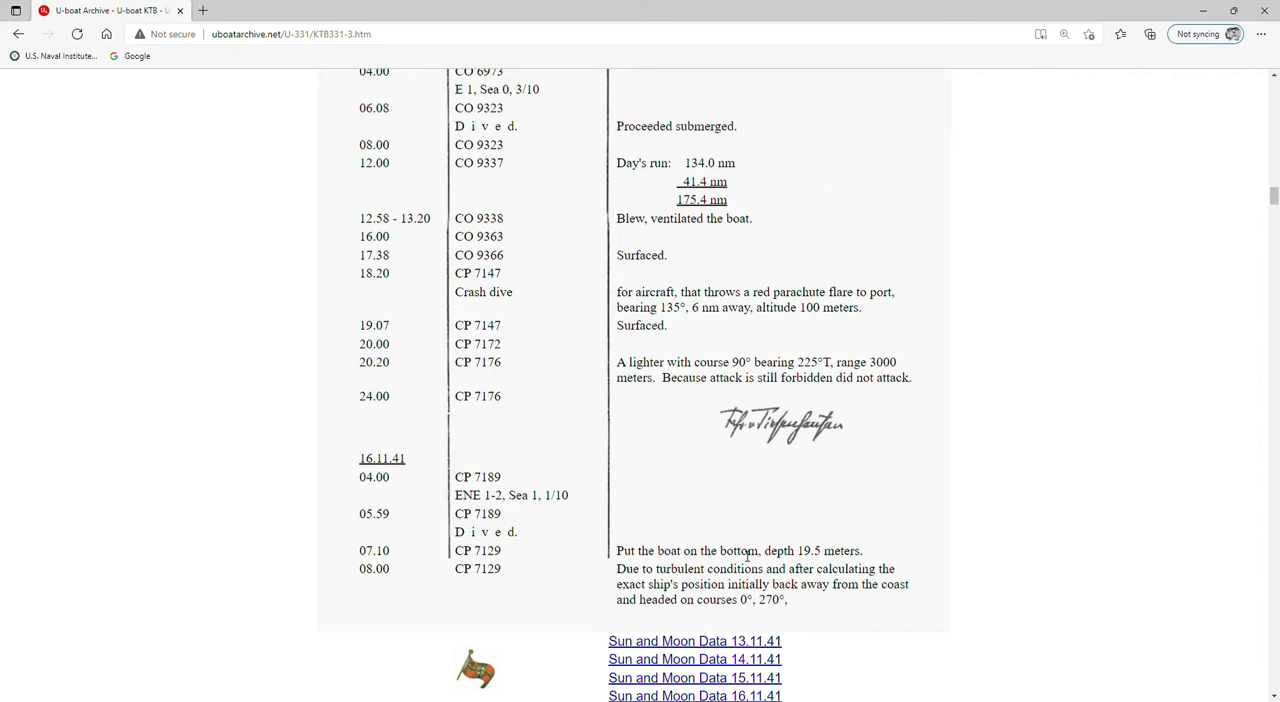
mouse_move(857, 551)
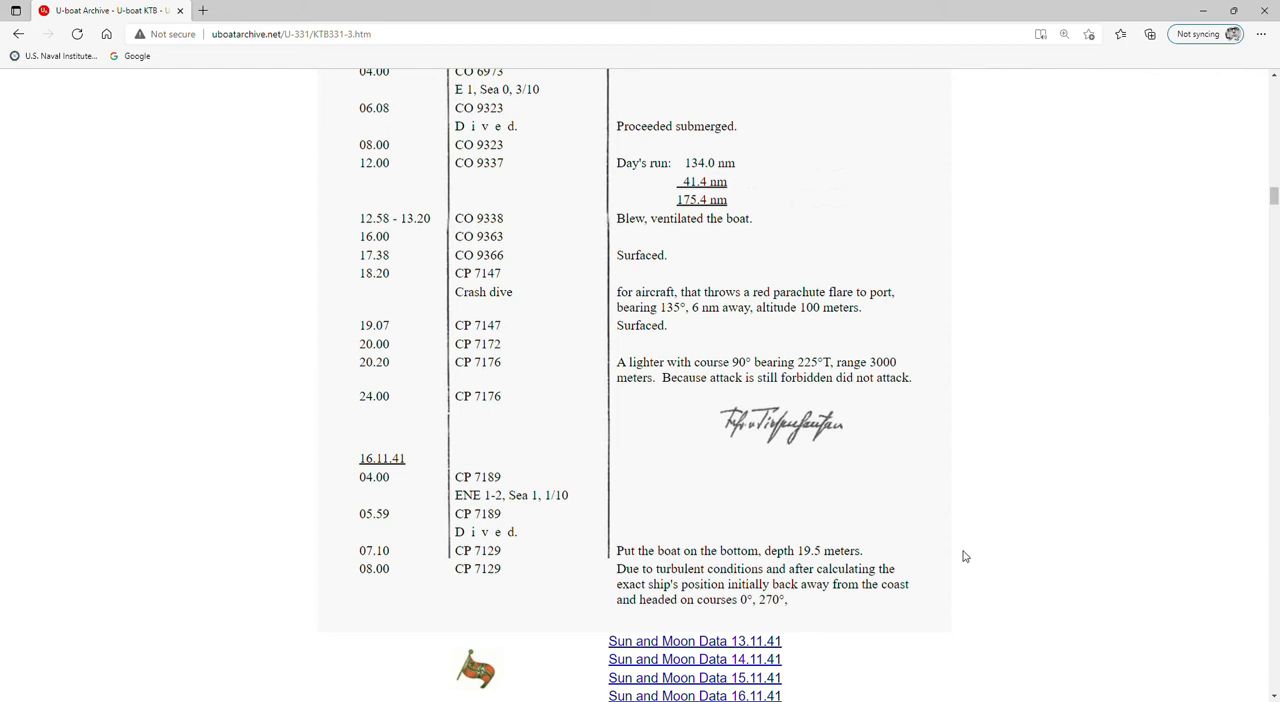
mouse_move(979, 561)
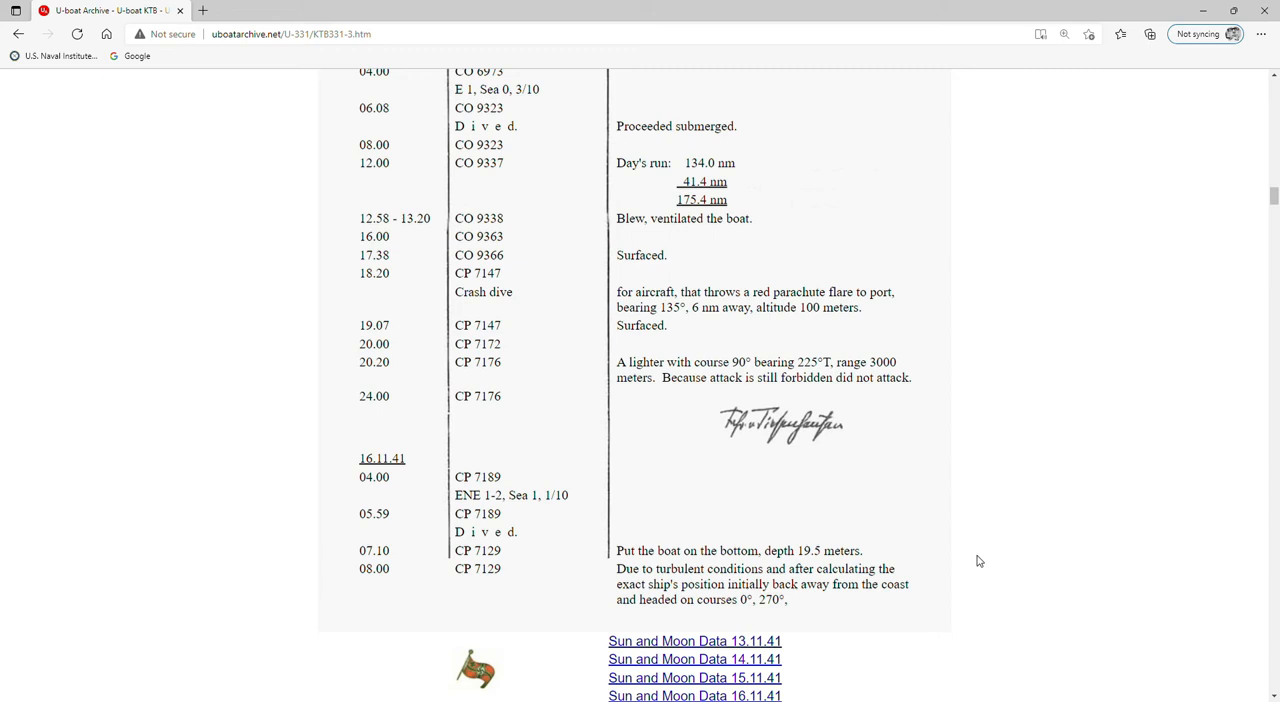
scroll(down, 3)
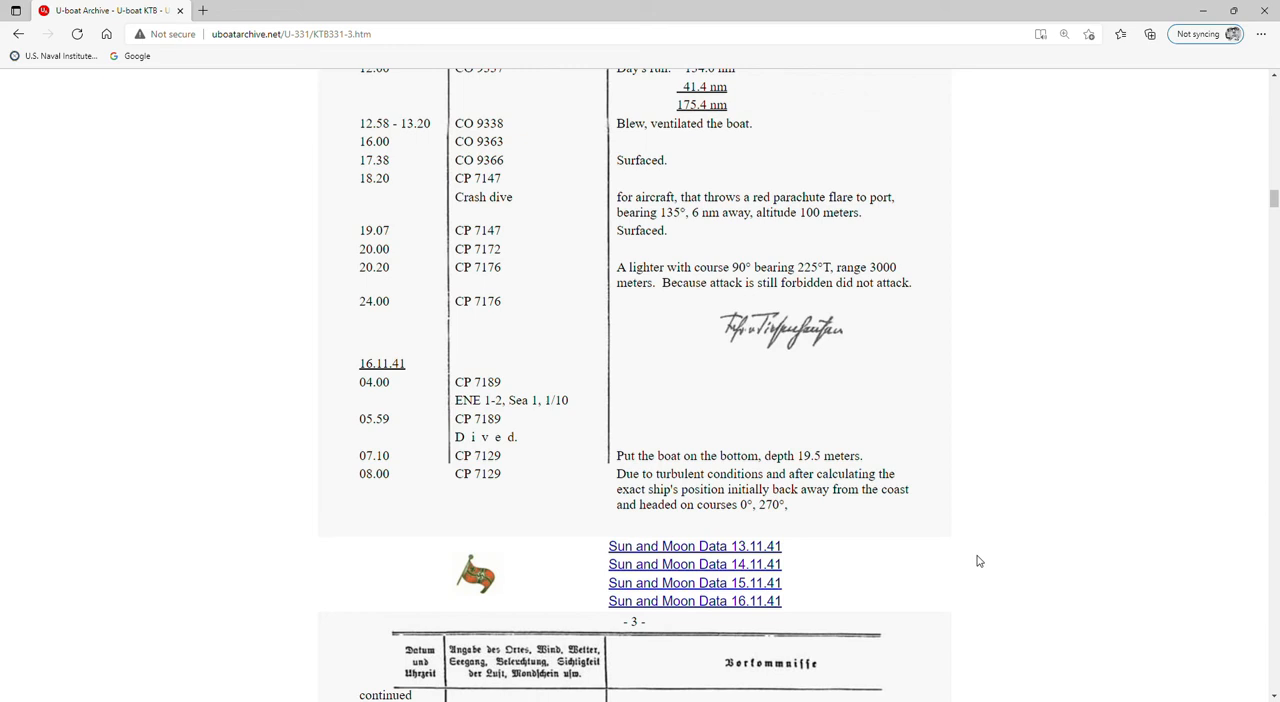
mouse_move(280, 559)
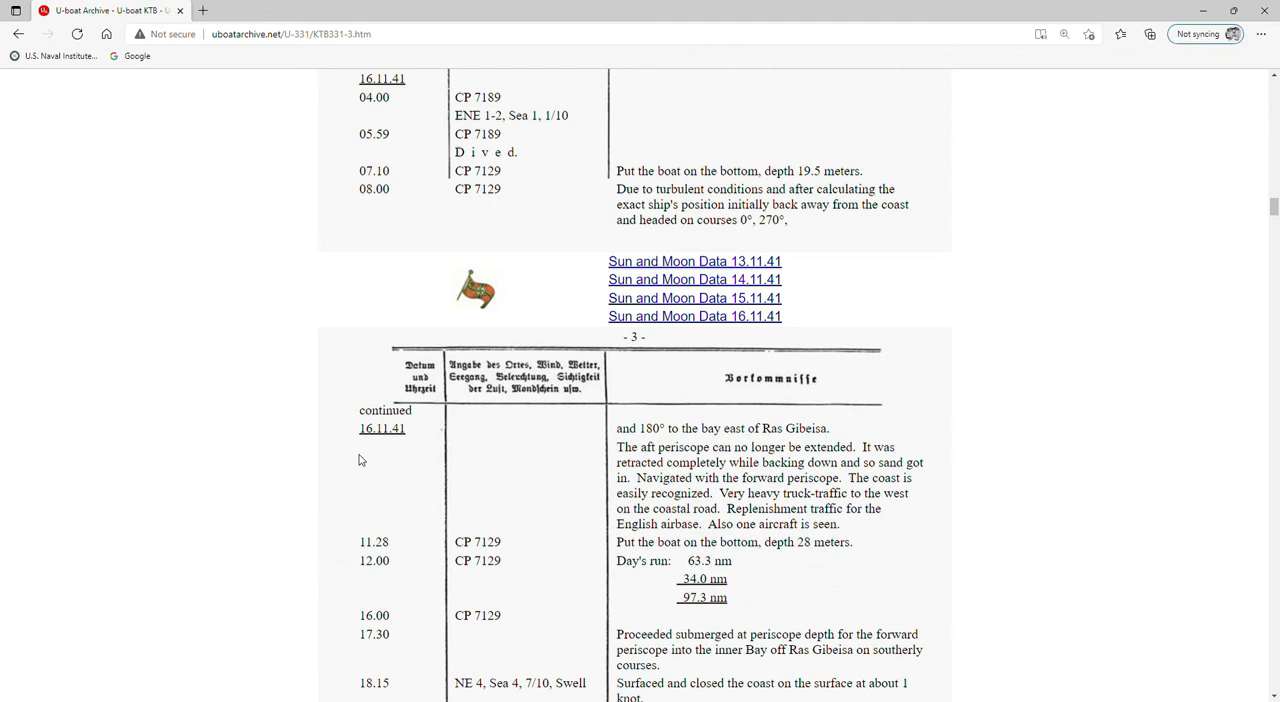
- Scroll ahead to page 10's continued 25.11.41 entries where battleships are sighted
scroll(down, 3)
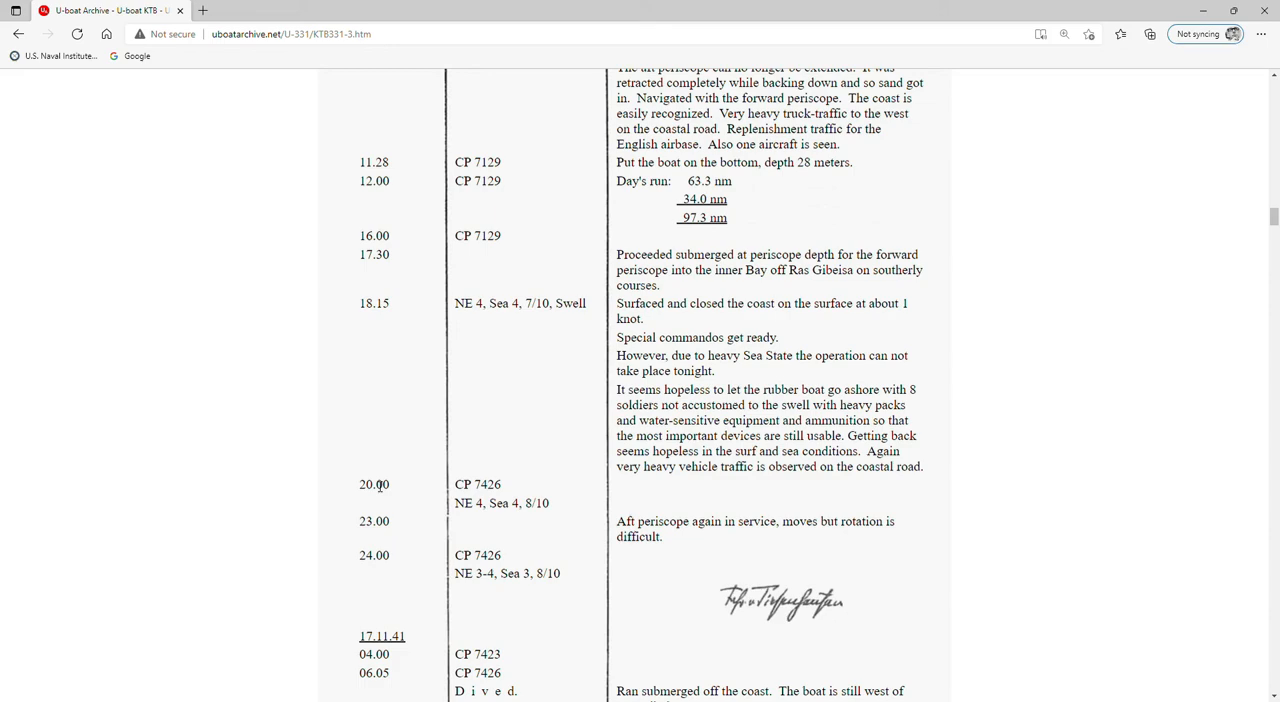
scroll(down, 3)
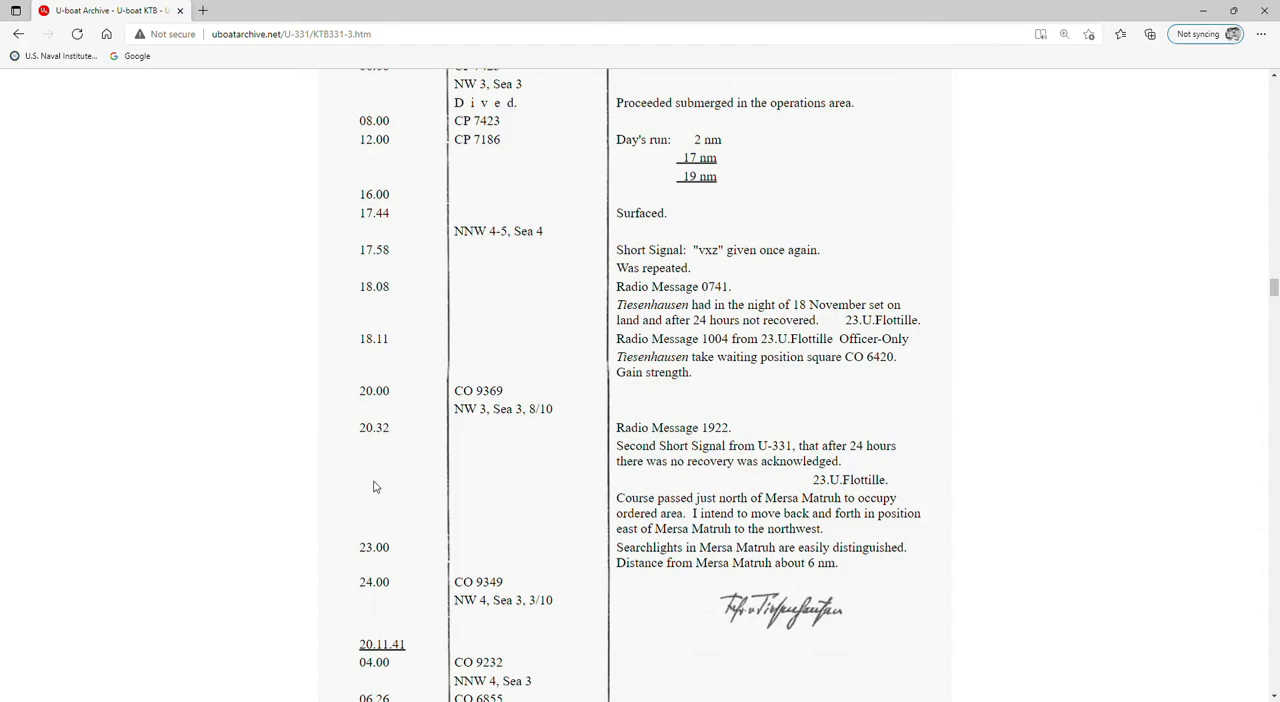
scroll(down, 3)
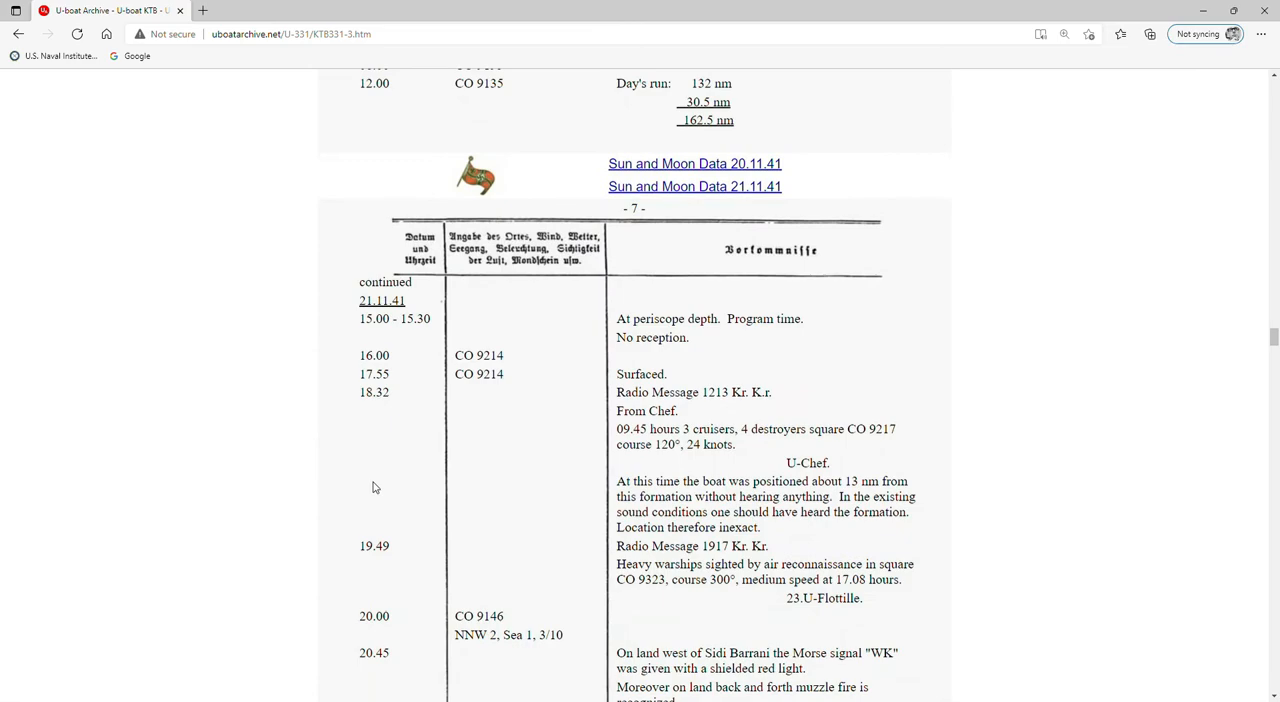
scroll(down, 3)
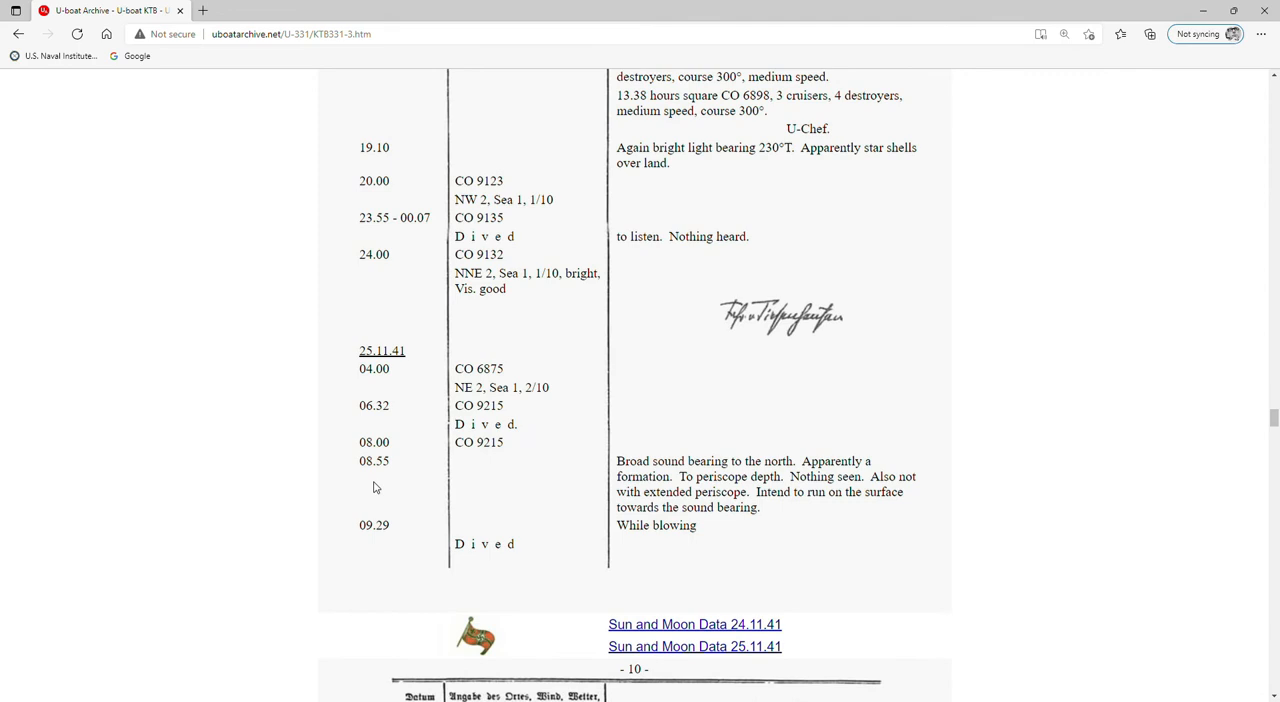
scroll(down, 3)
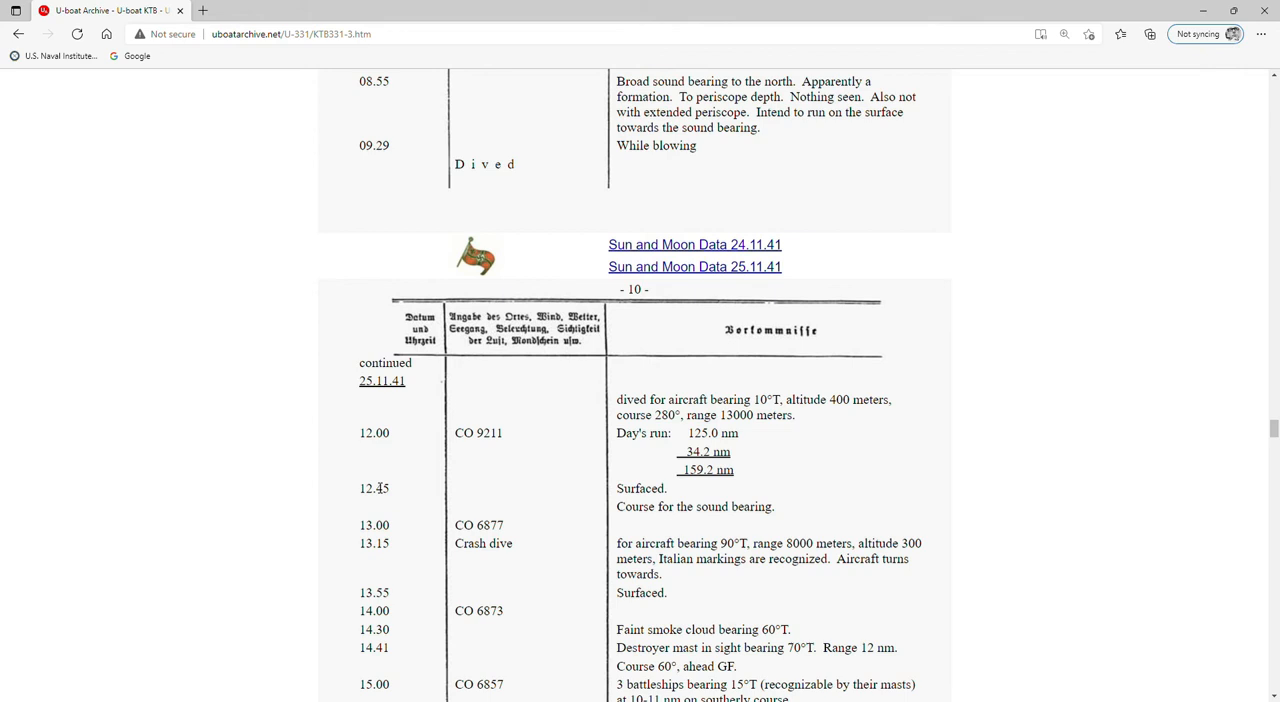
scroll(down, 3)
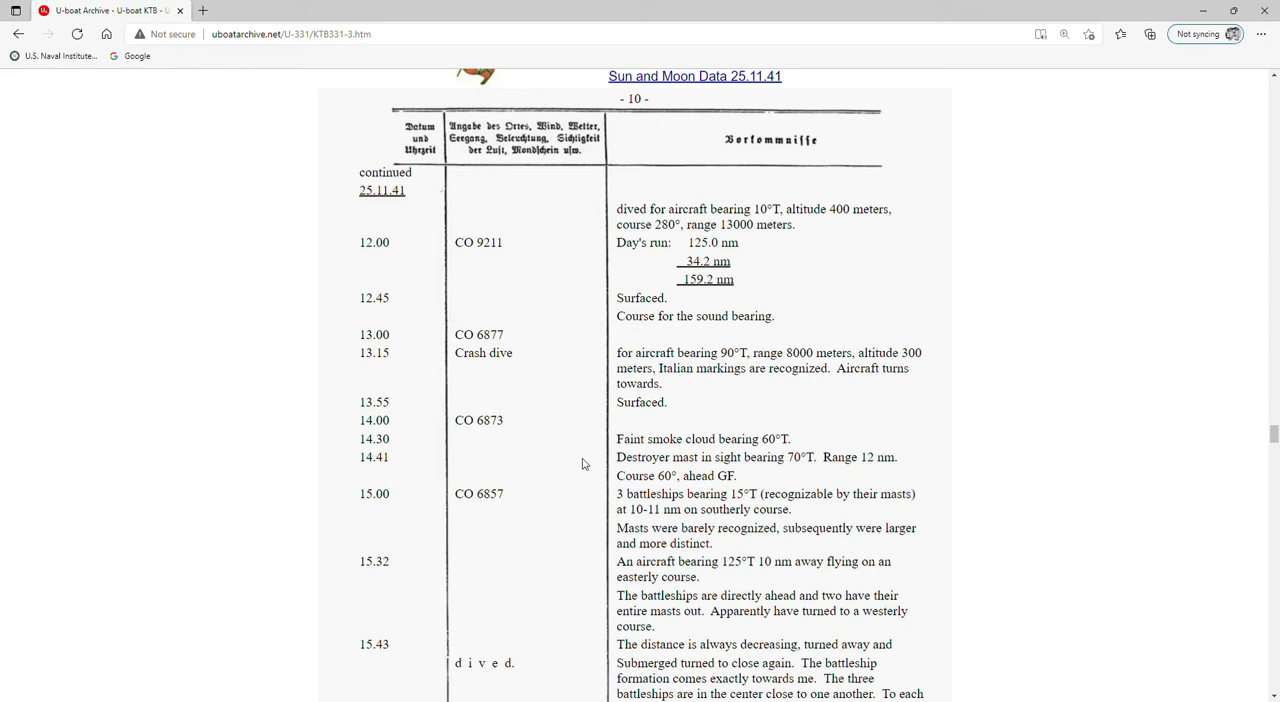
mouse_move(623, 463)
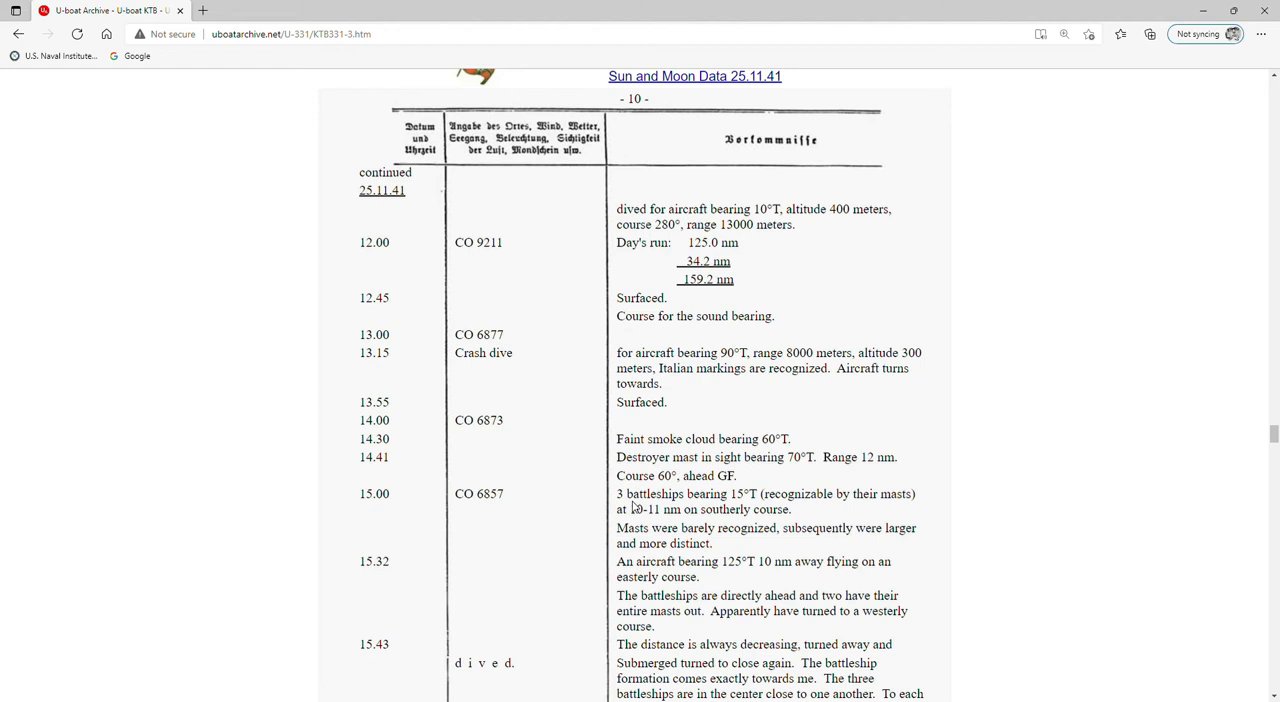
mouse_move(681, 537)
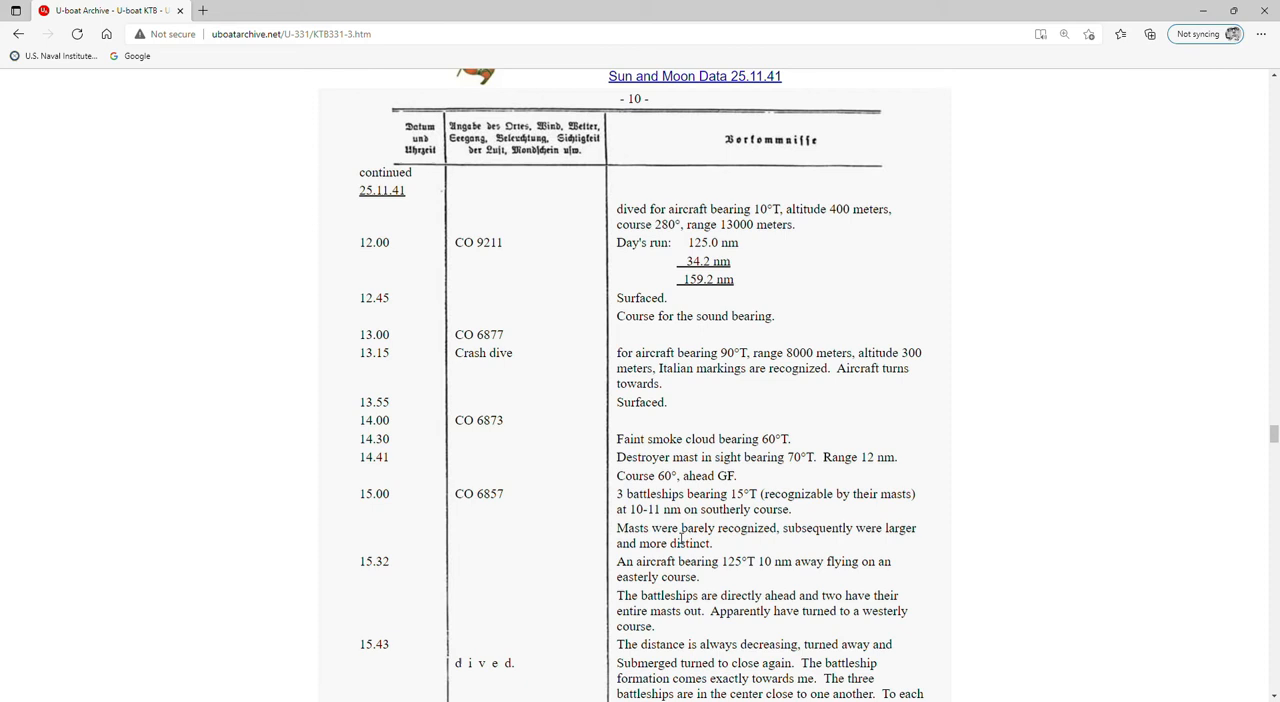
scroll(down, 3)
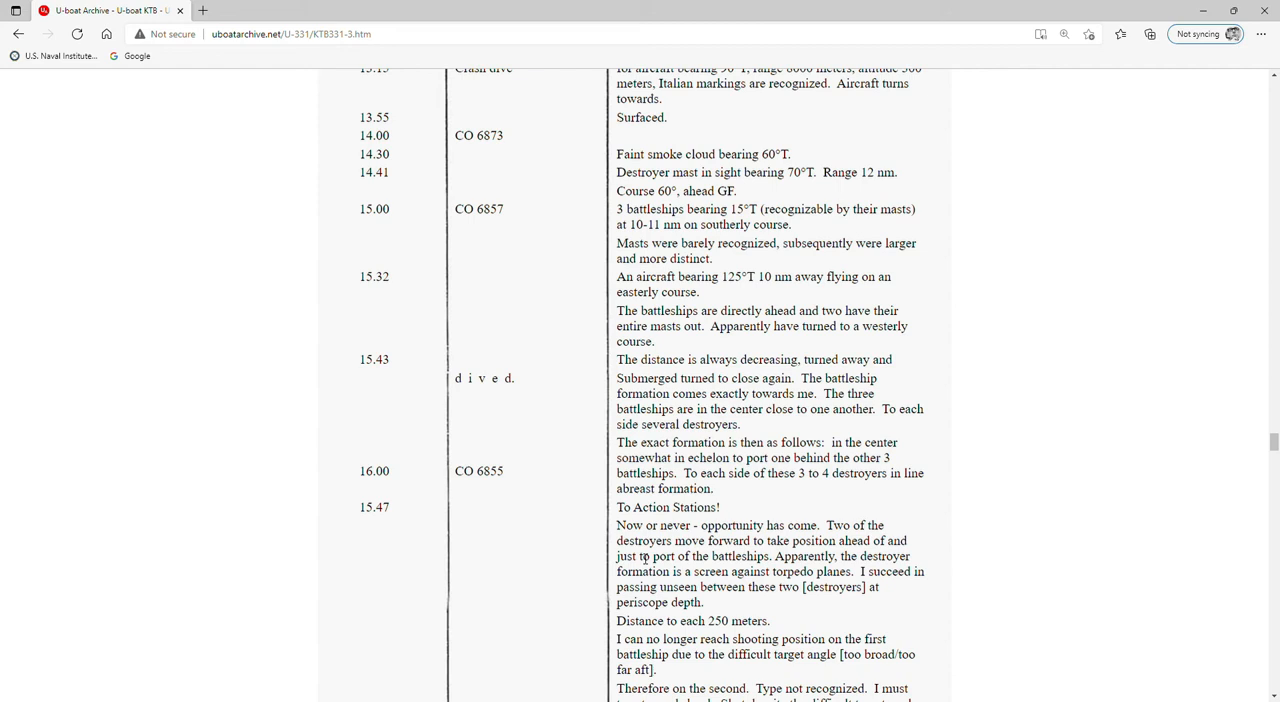
mouse_move(527, 603)
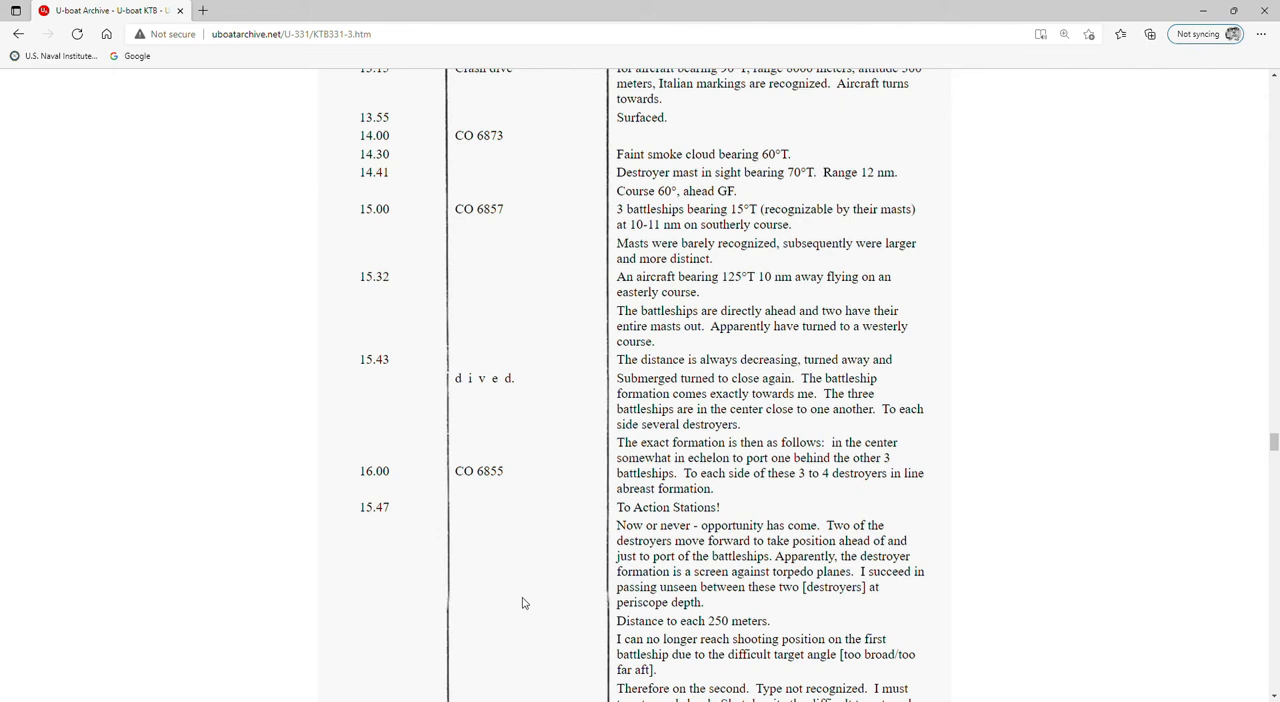
- Scroll to the 16.19 CO 6858 entry with its four-torpedo spread and detonations
scroll(down, 3)
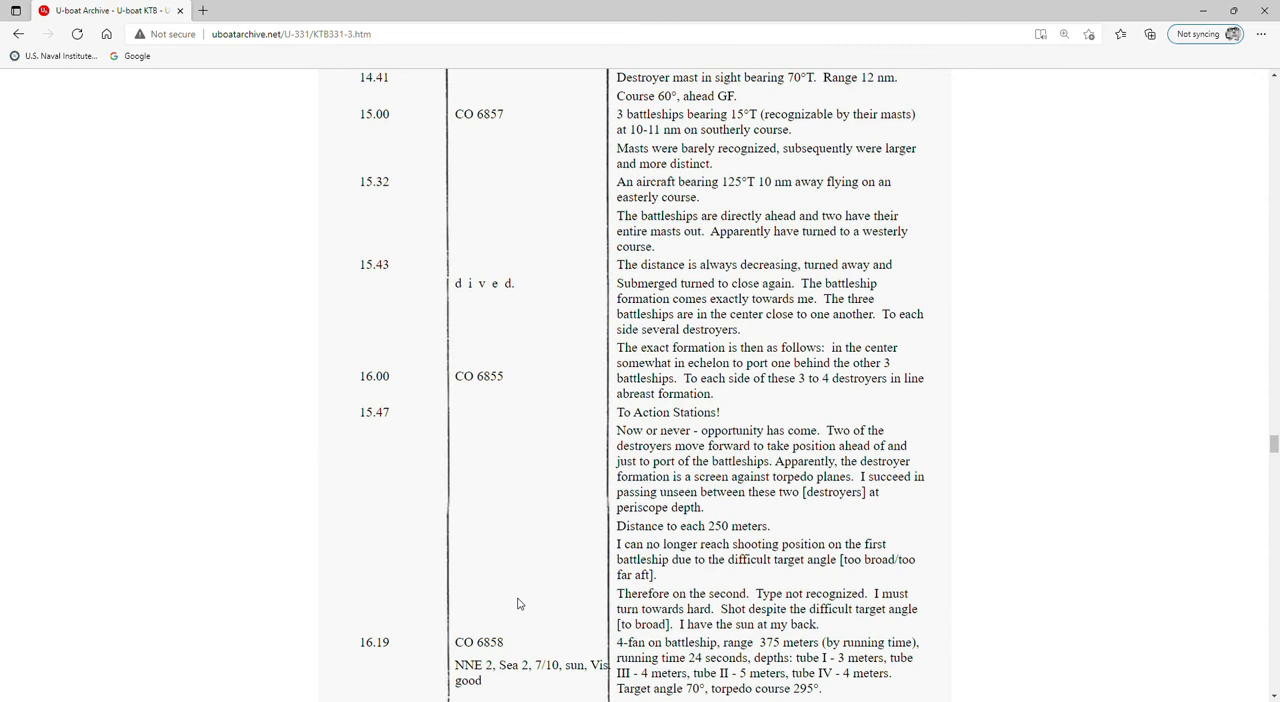
mouse_move(684, 479)
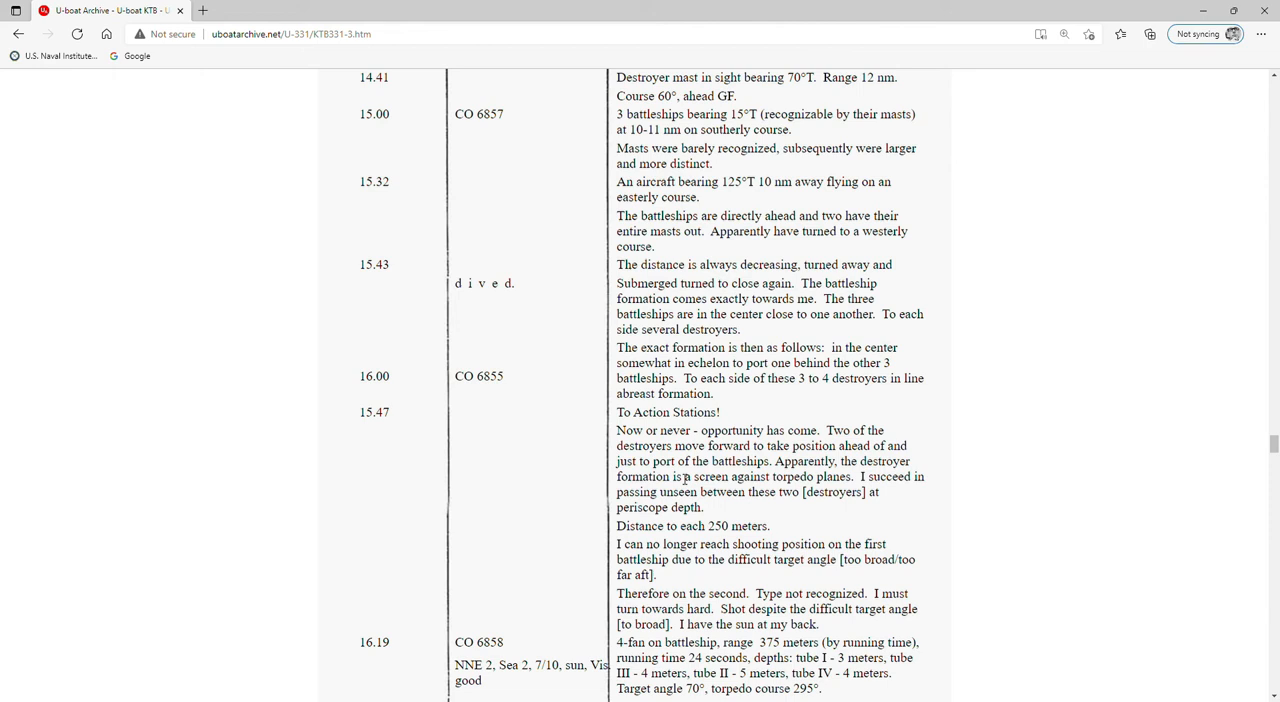
scroll(down, 3)
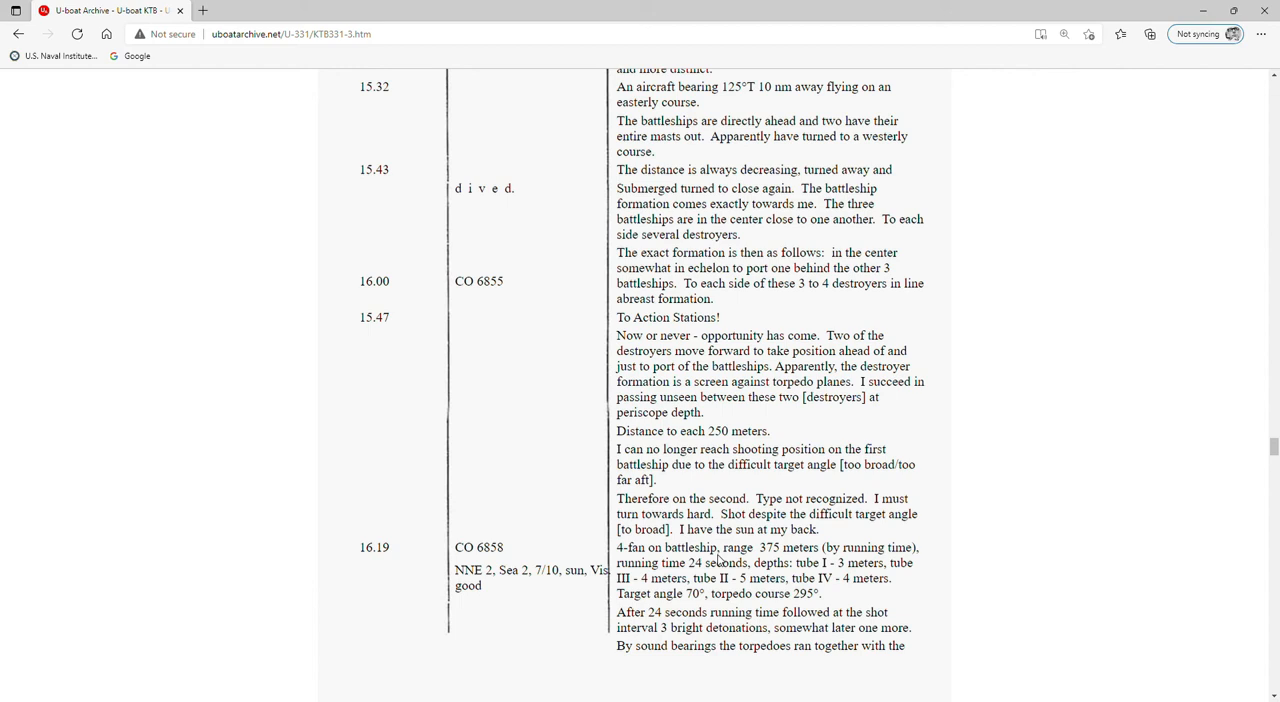
- Scroll past the Sun and Moon Data 25.11.41 link into page 11's log text
scroll(down, 3)
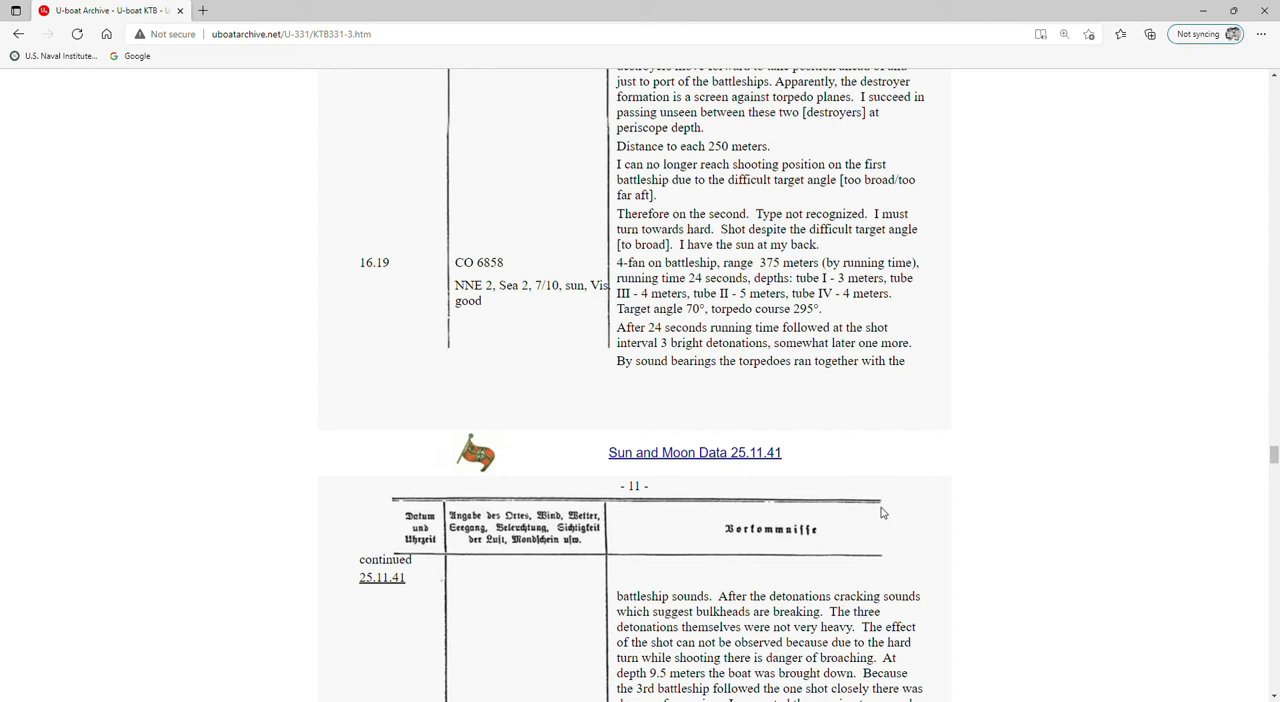
scroll(down, 3)
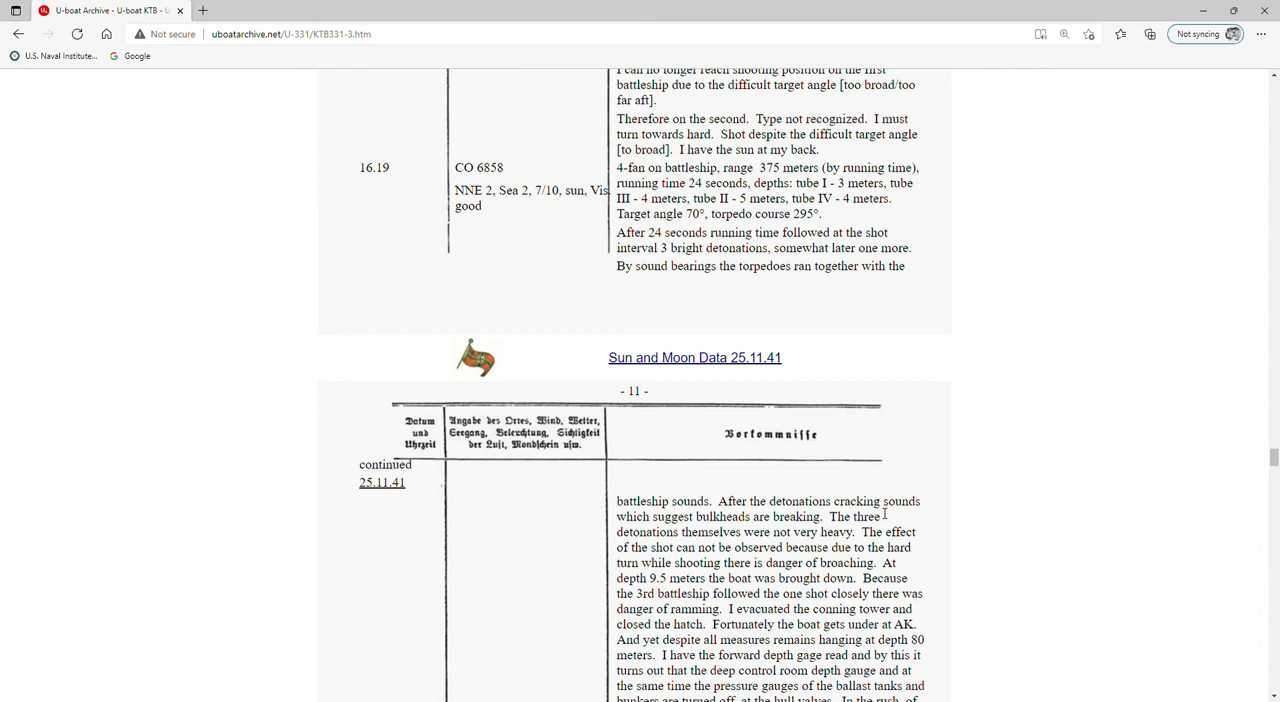
scroll(down, 3)
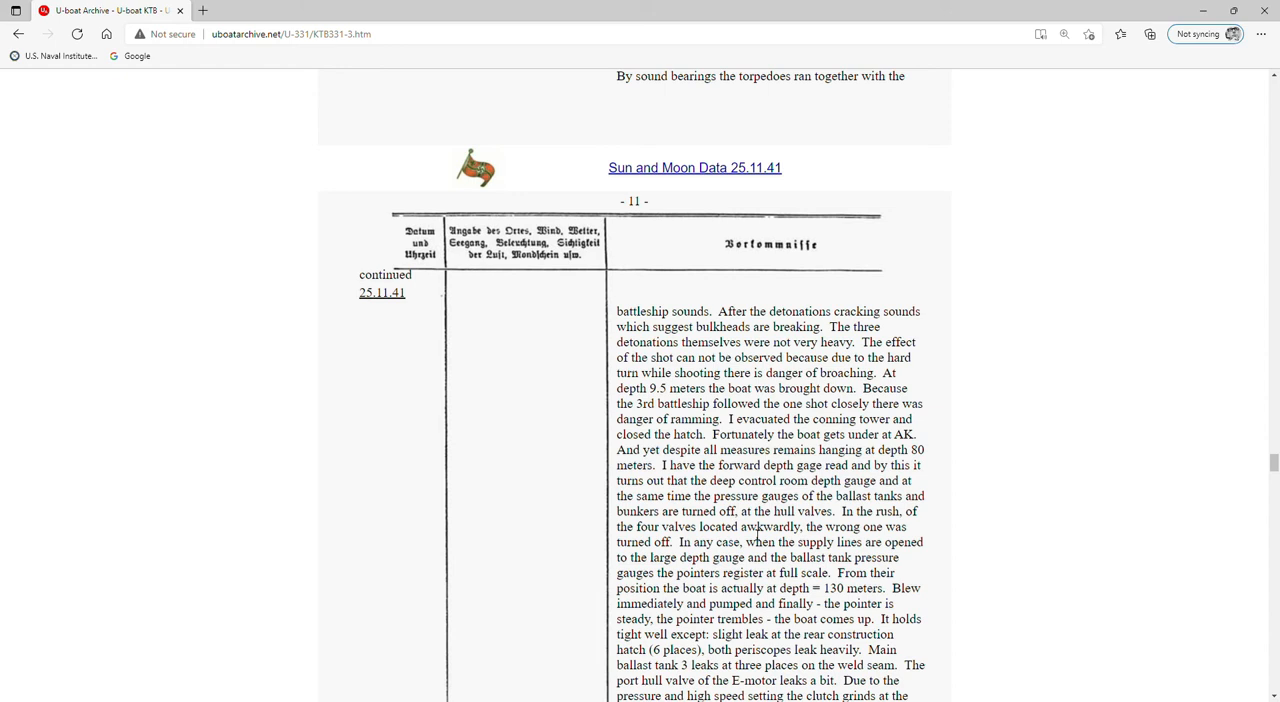
mouse_move(718, 570)
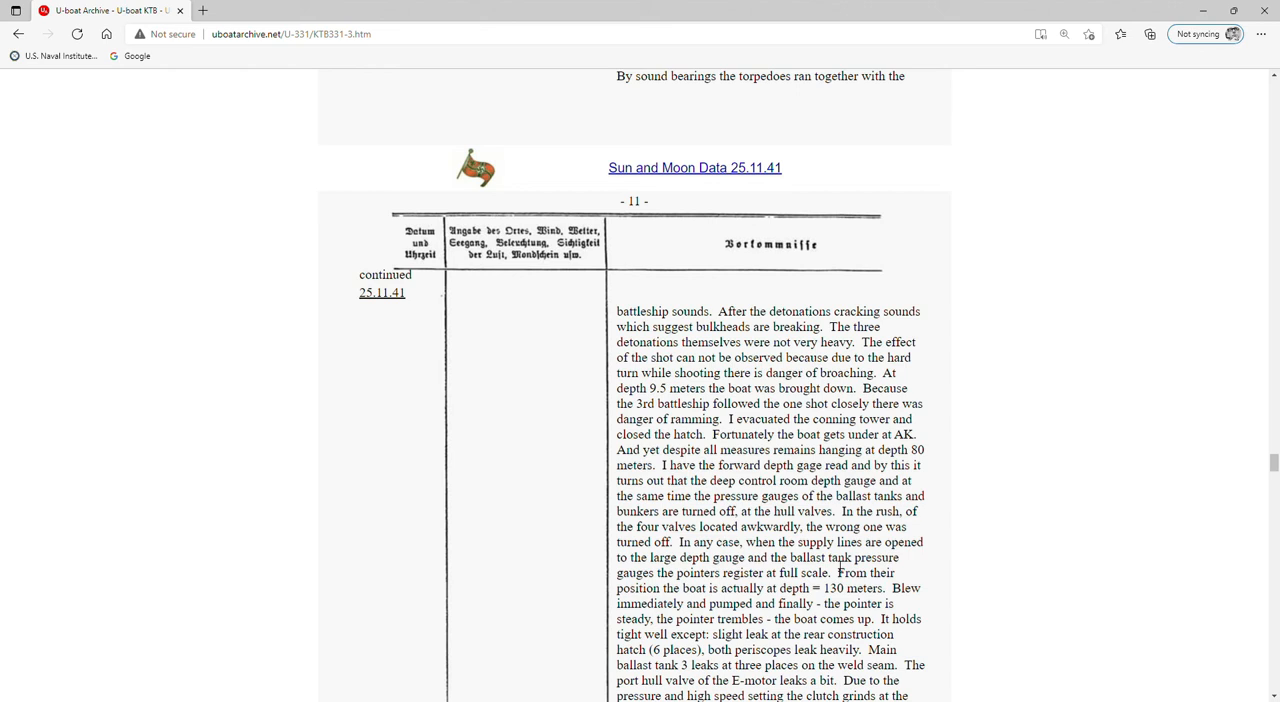
- Scroll the U-331 diary past the depth-charge log and page 12 radio messages to the 26.11.41 entries
scroll(down, 3)
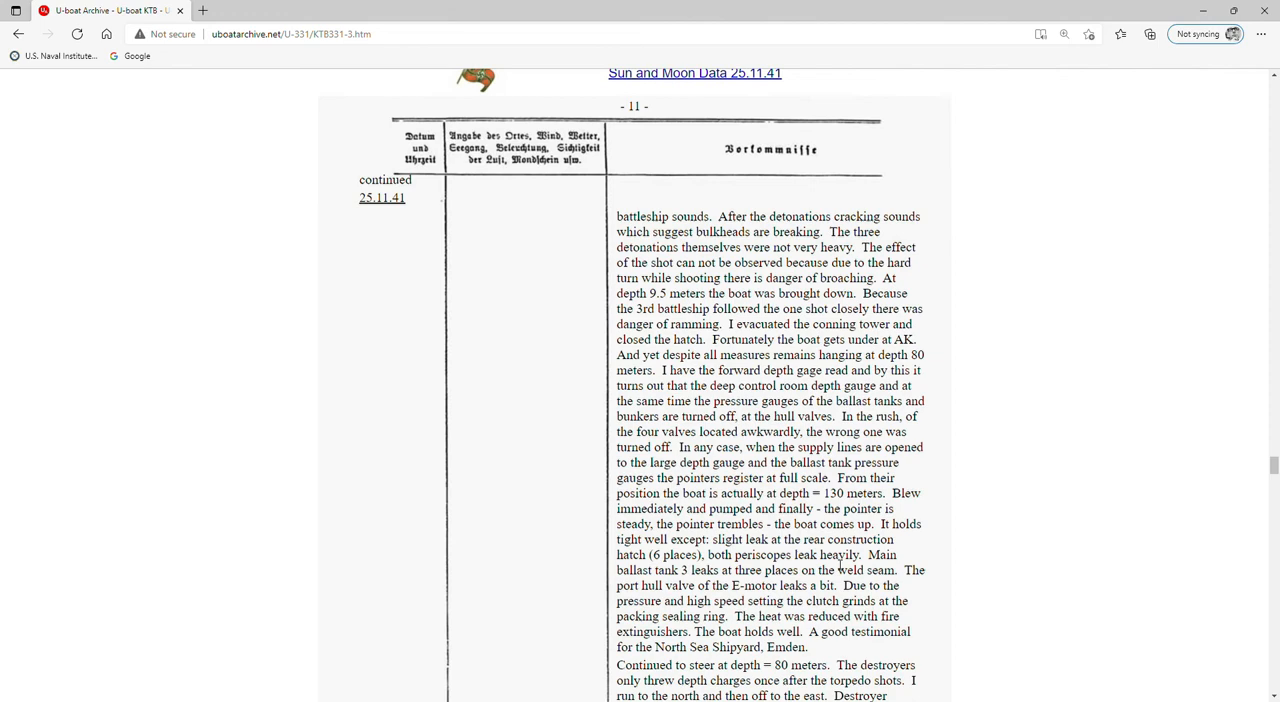
scroll(down, 3)
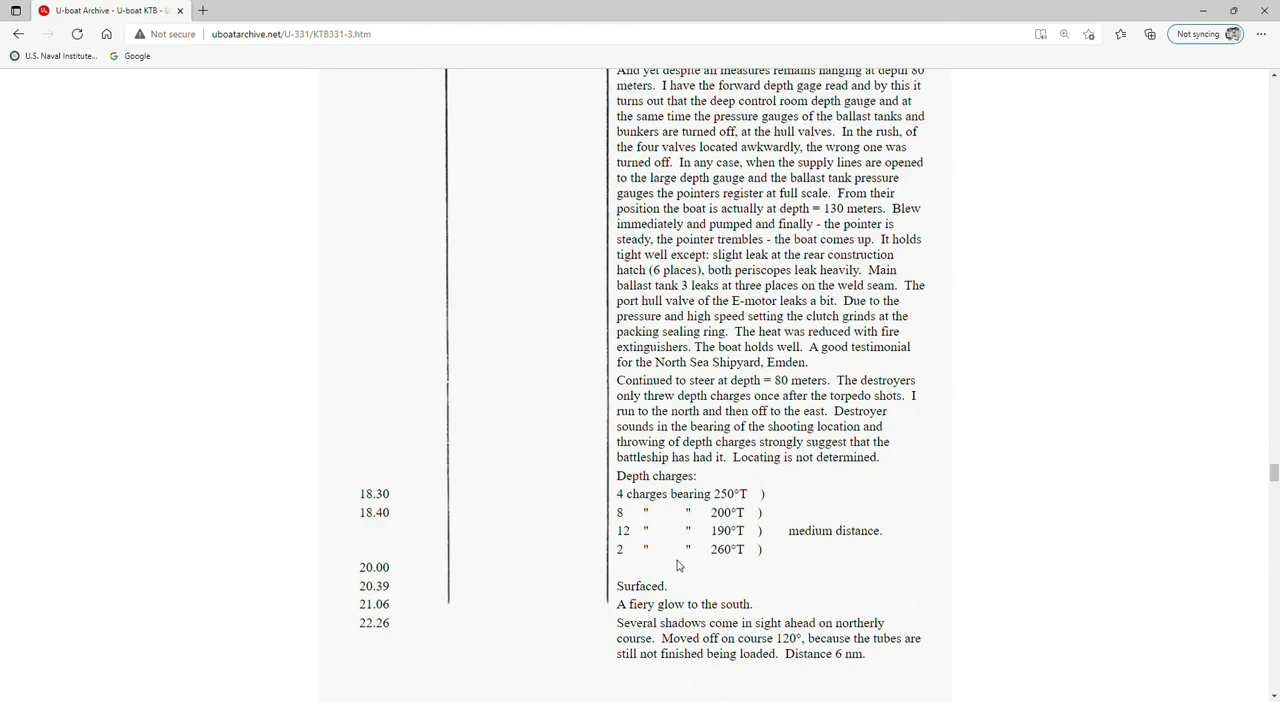
mouse_move(698, 571)
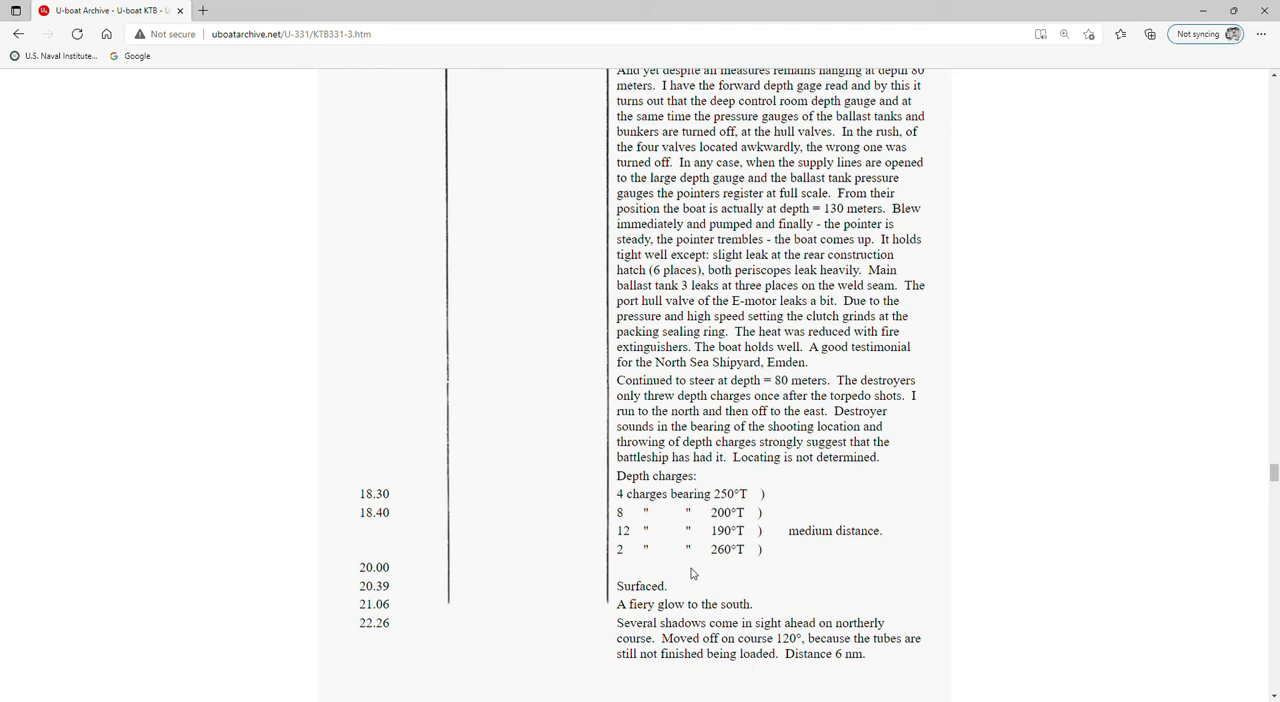
scroll(down, 3)
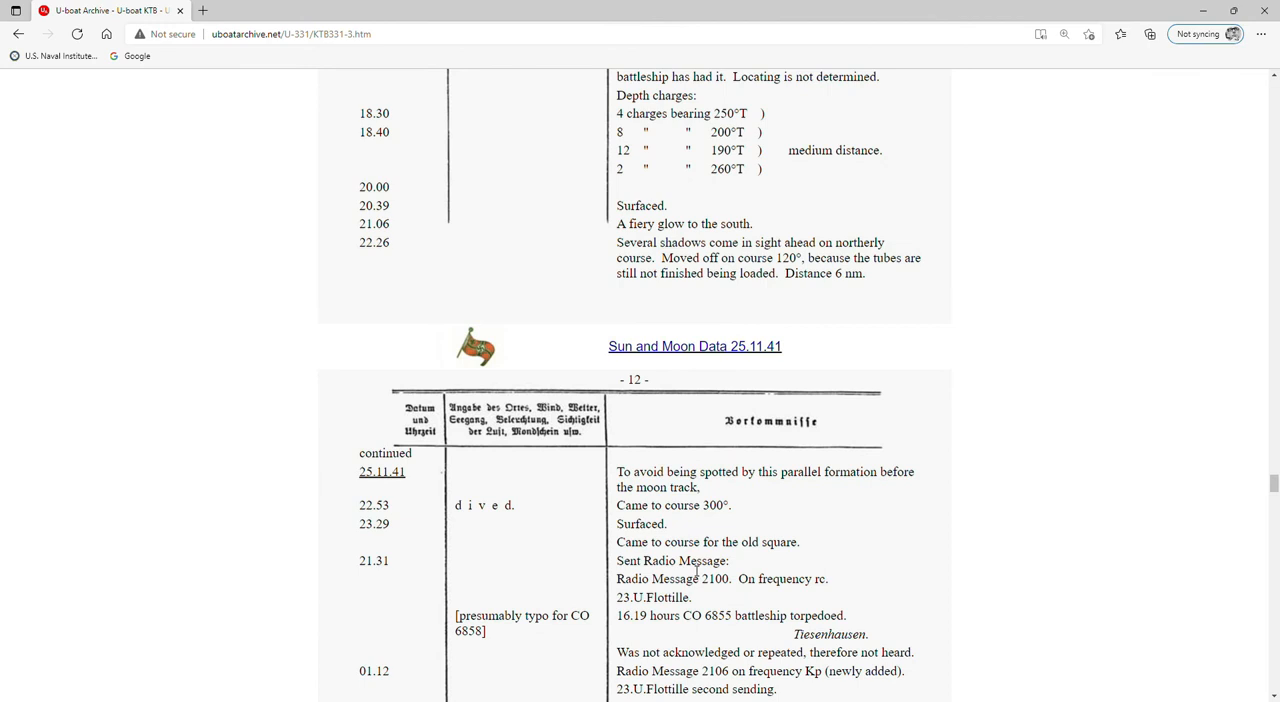
scroll(down, 3)
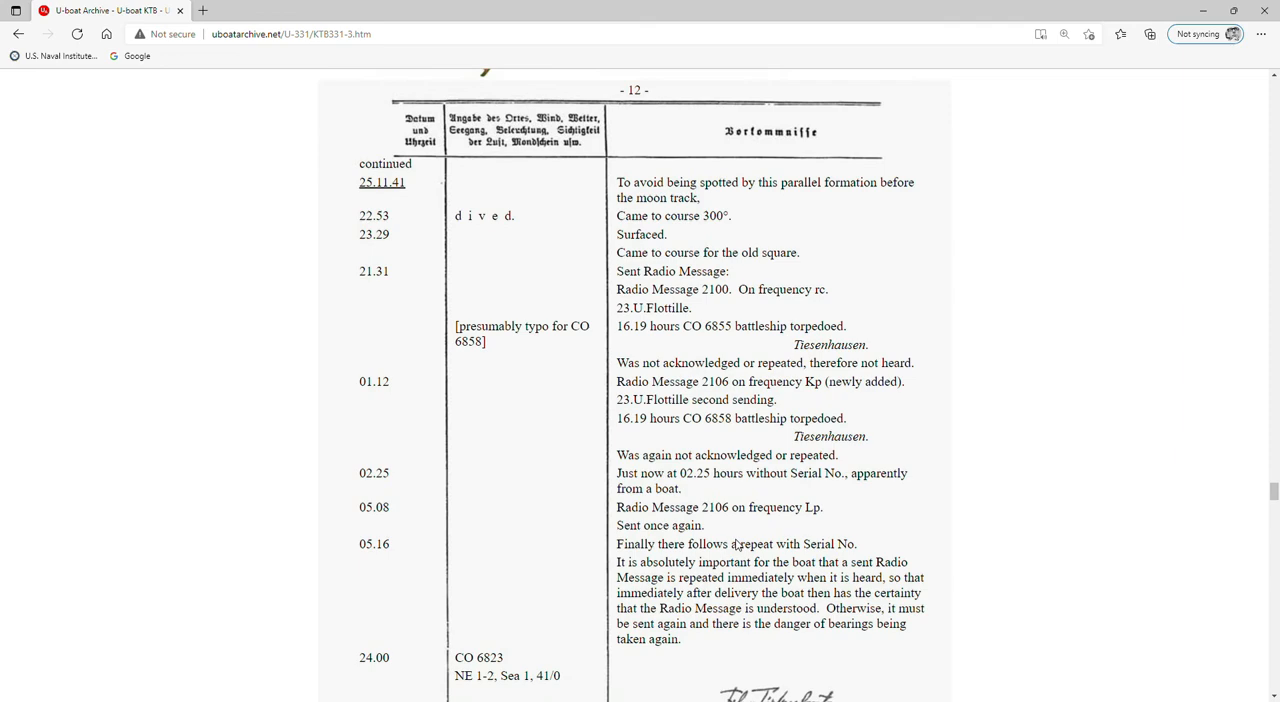
scroll(down, 3)
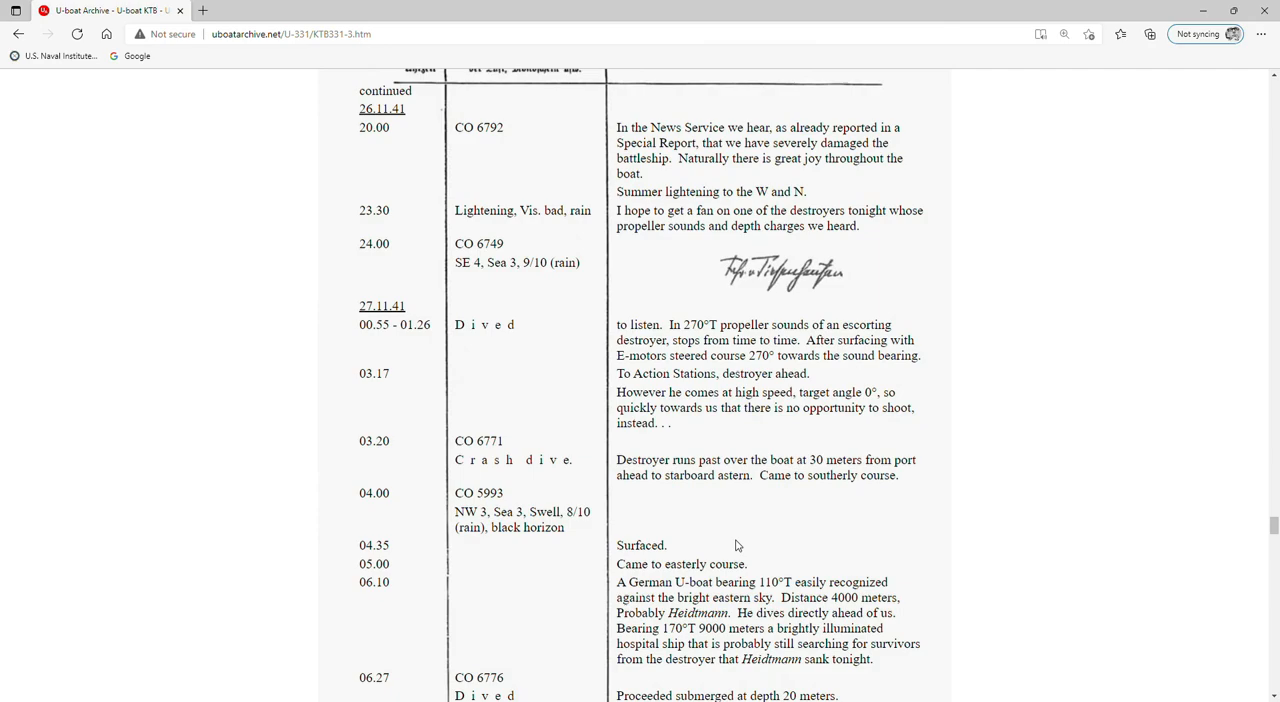
- Scroll to the diary's final 03.12.41 entries, ending with the boat made fast at Salamis
scroll(down, 3)
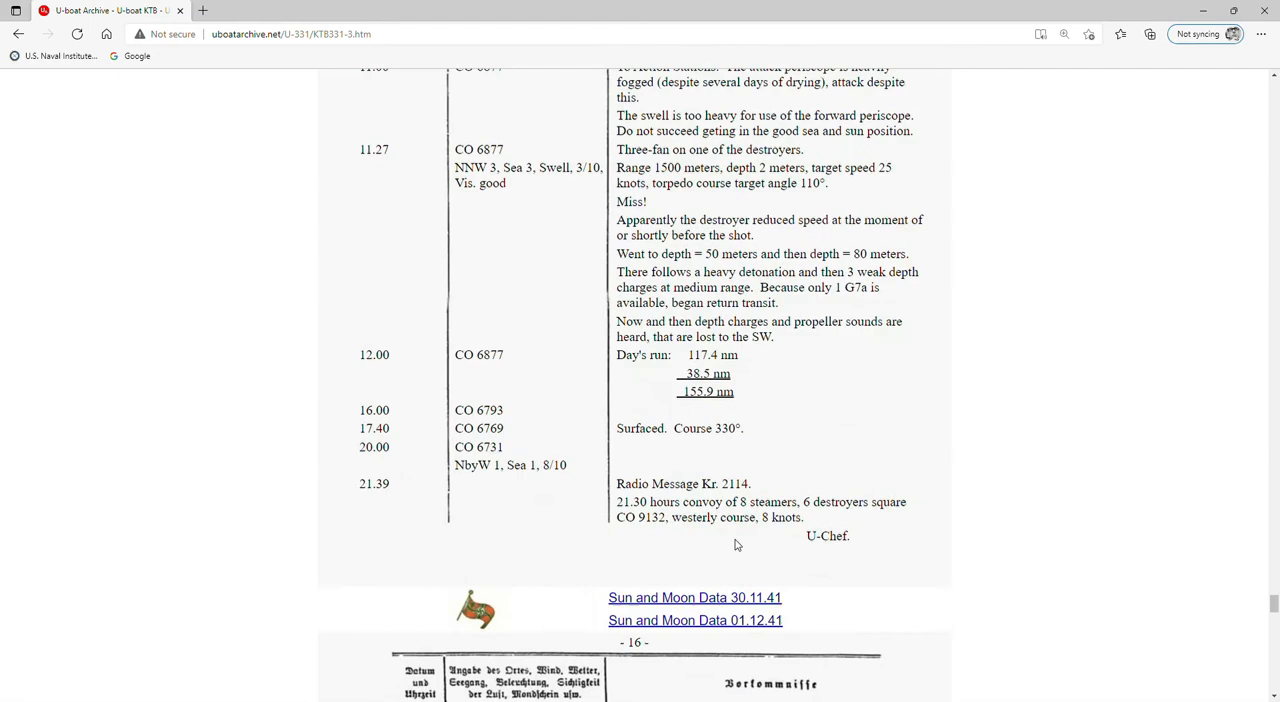
scroll(down, 3)
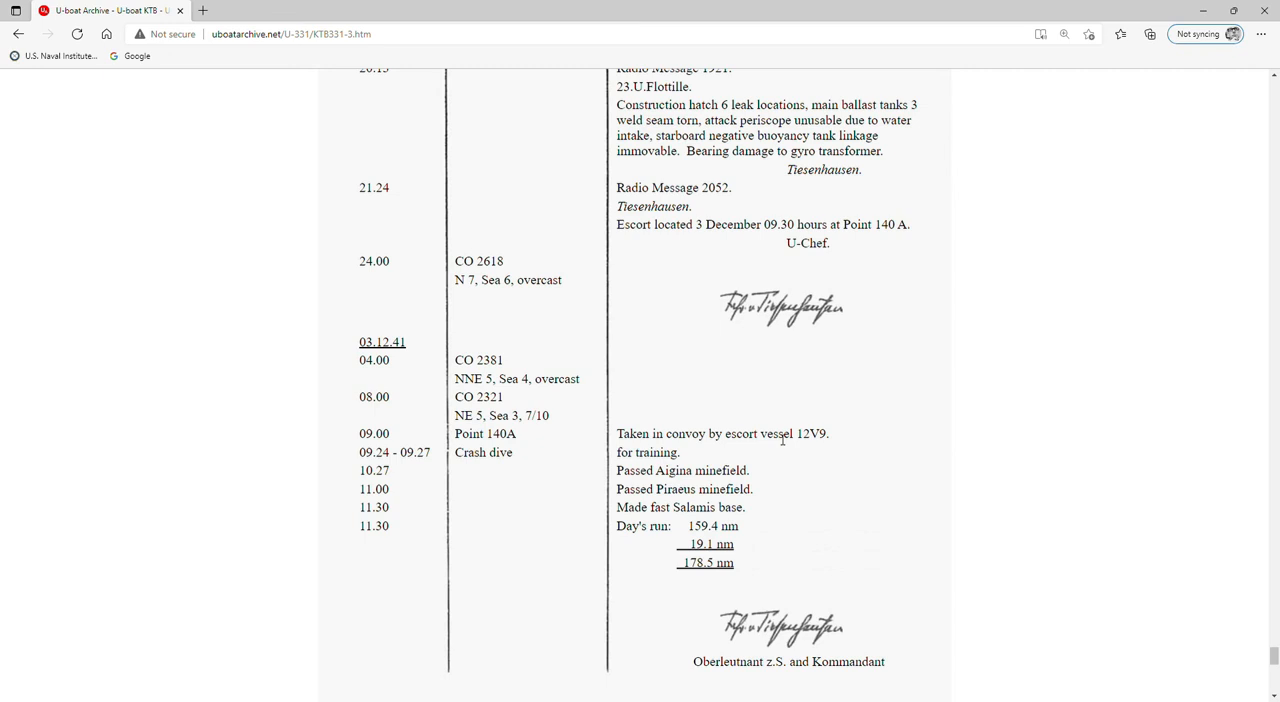
mouse_move(651, 500)
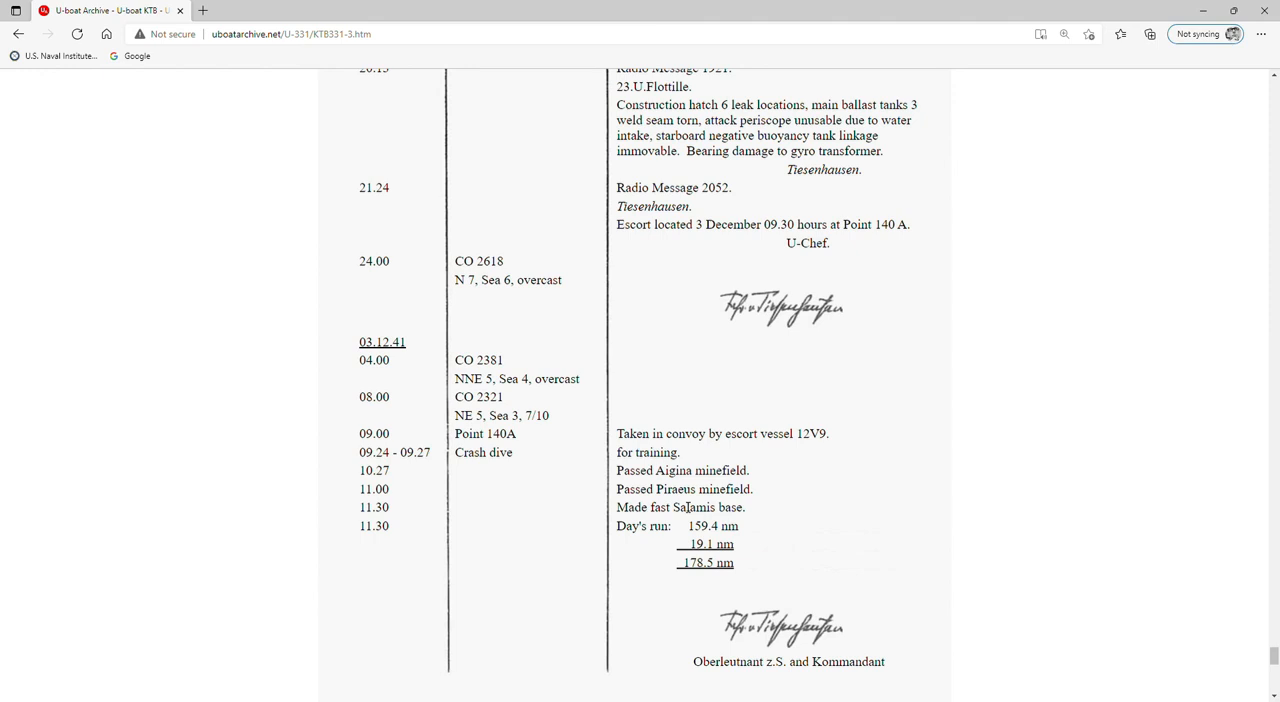
mouse_move(398, 513)
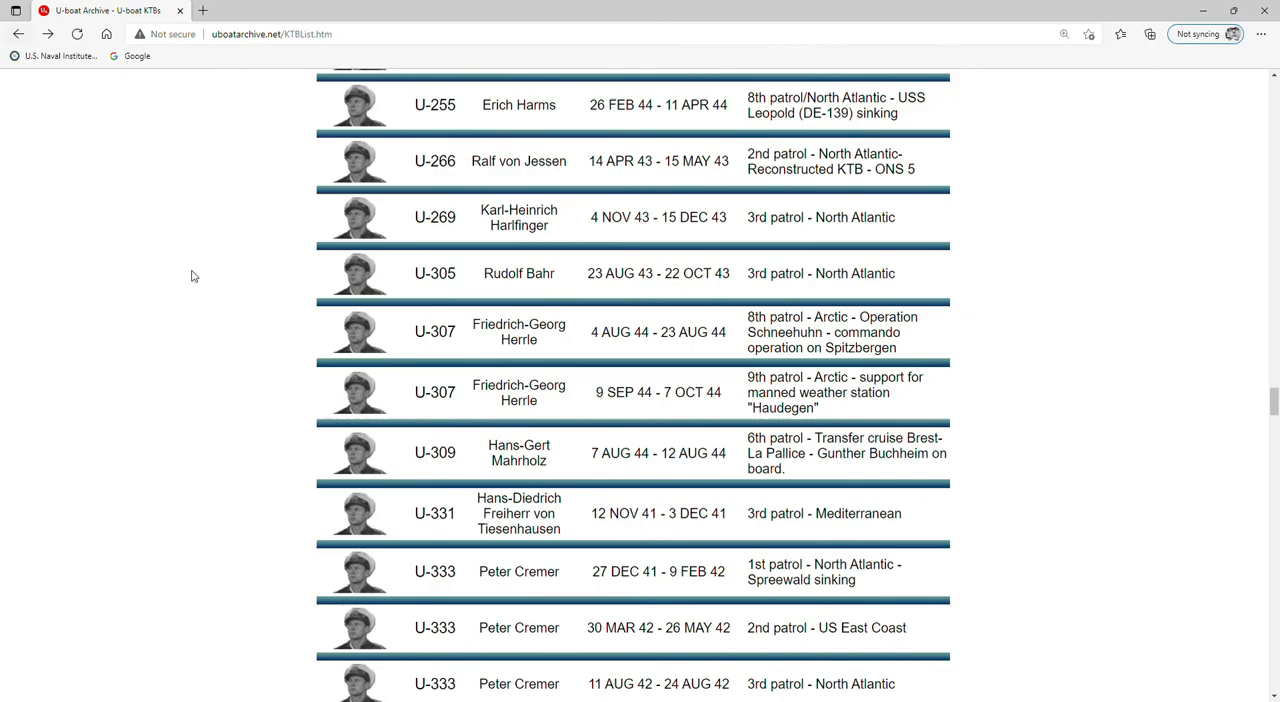
- Return to the uboatarchive.net home page with its record collection links
scroll(up, 3)
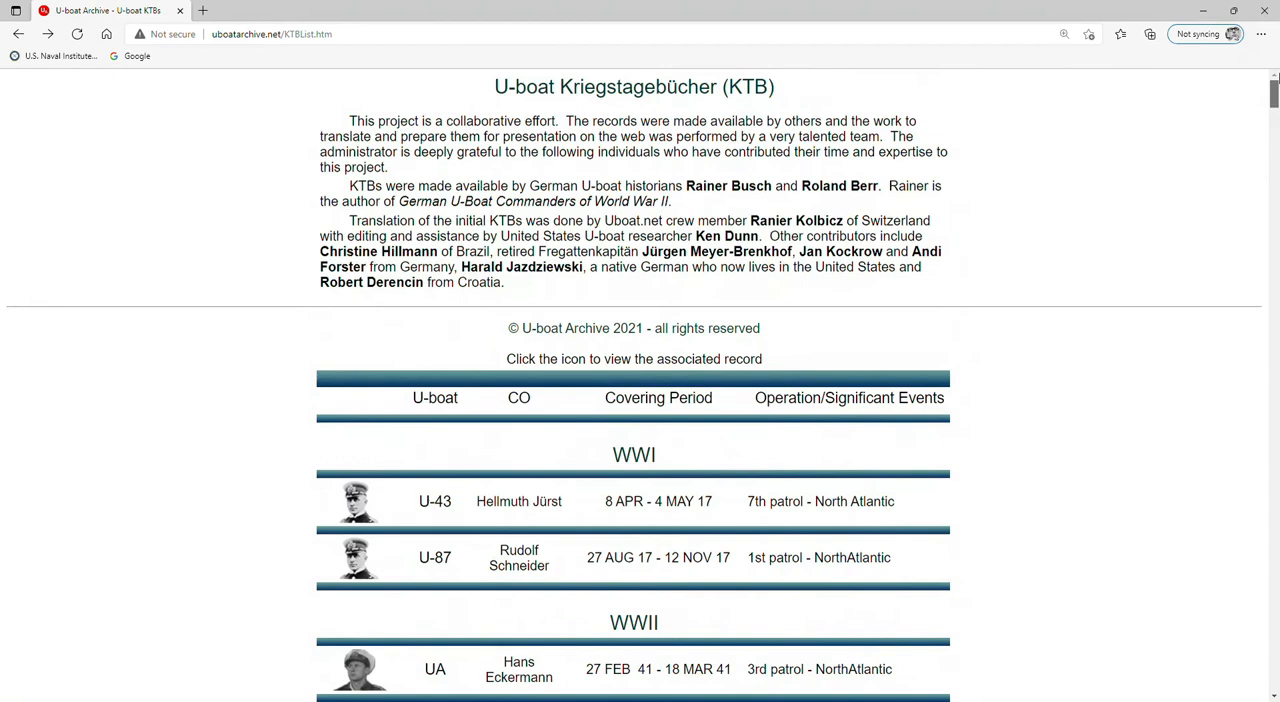
click(17, 33)
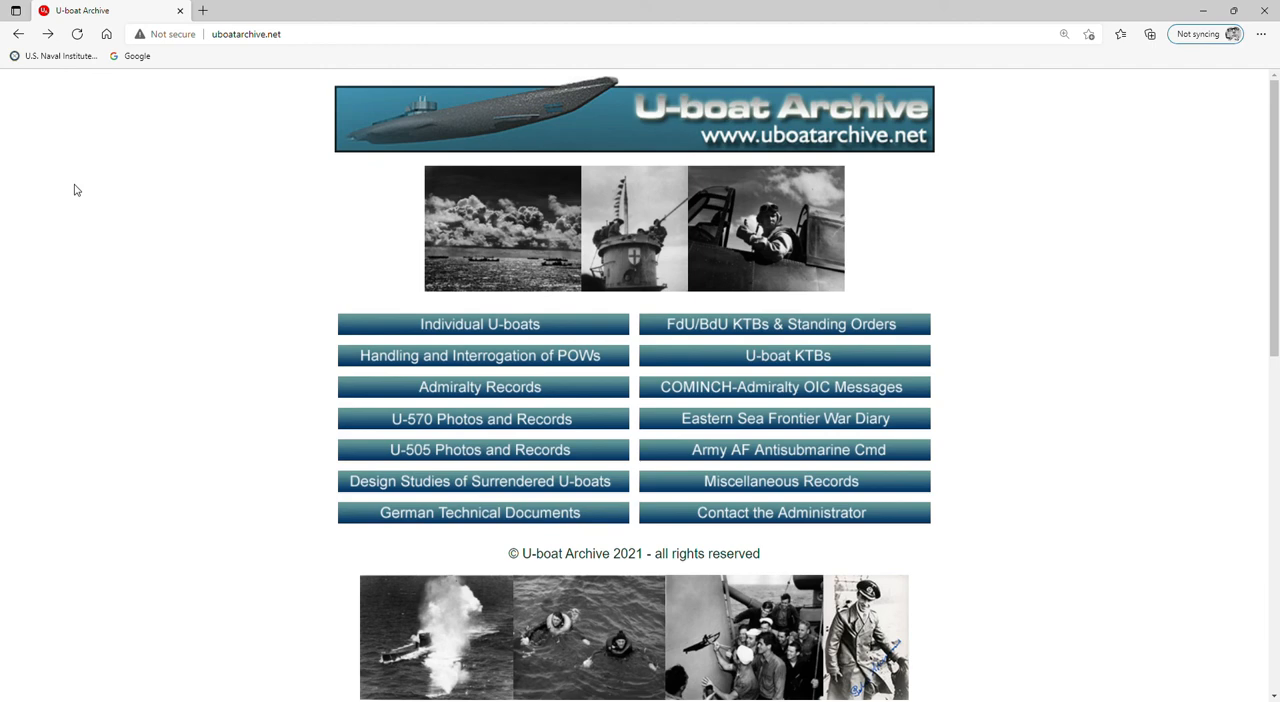
- Open the Individual U-boats index and browse down toward the U-168 to U-190 sinkings
click(479, 323)
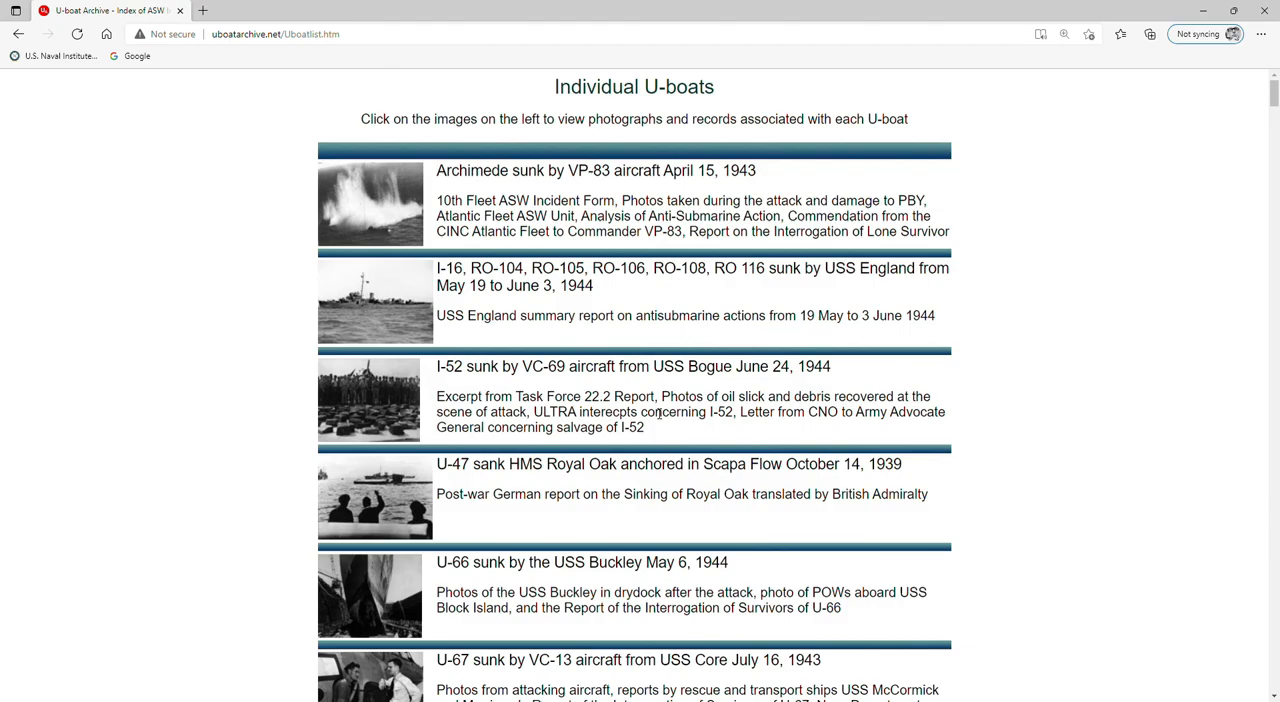
scroll(down, 3)
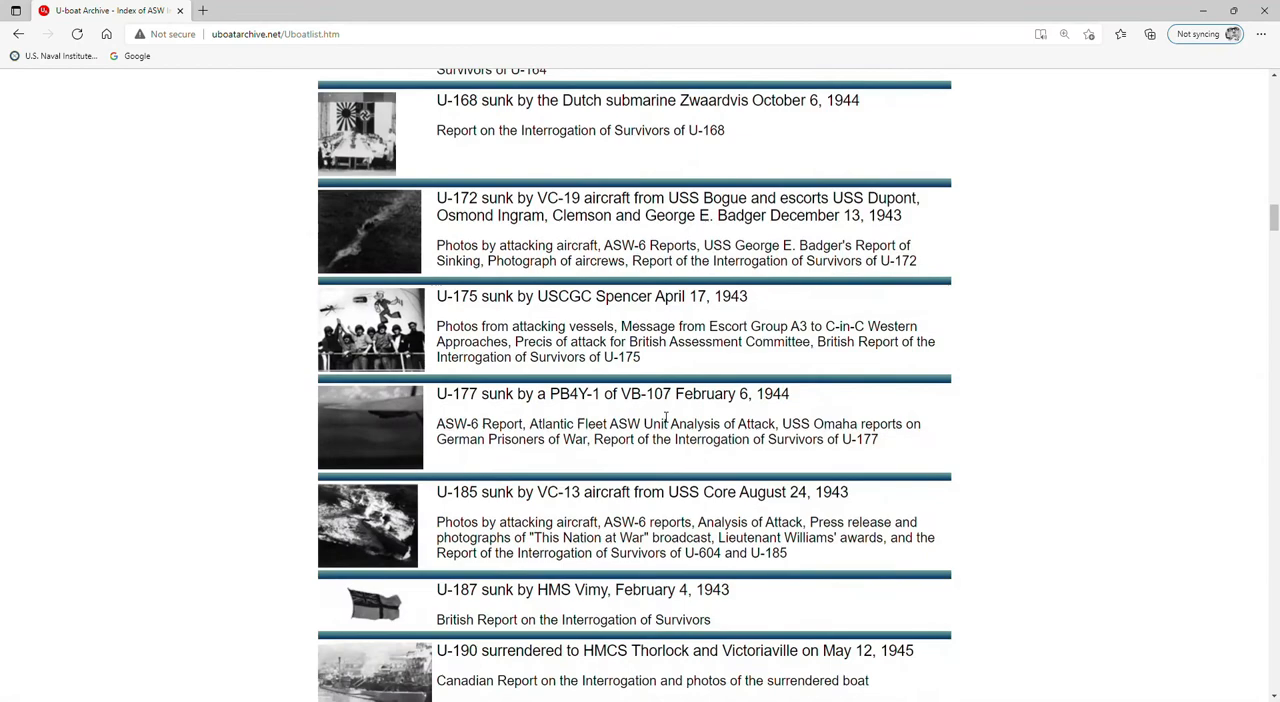
scroll(down, 3)
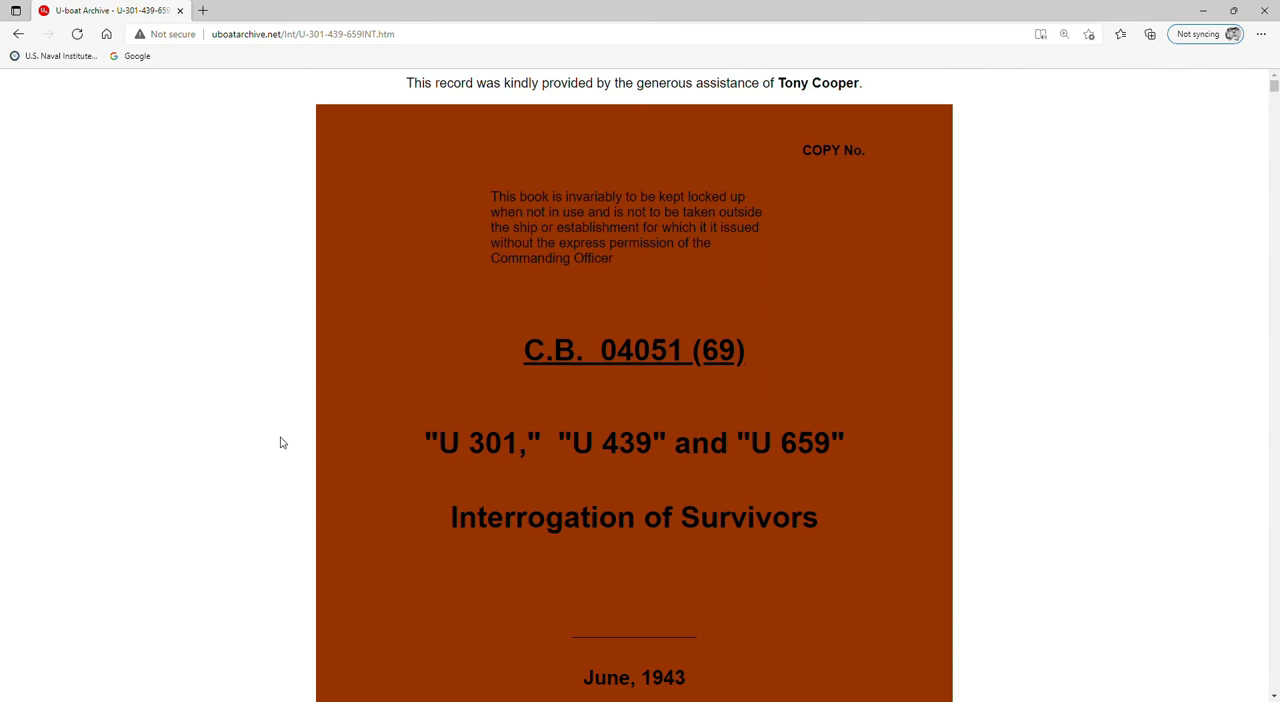
mouse_move(257, 438)
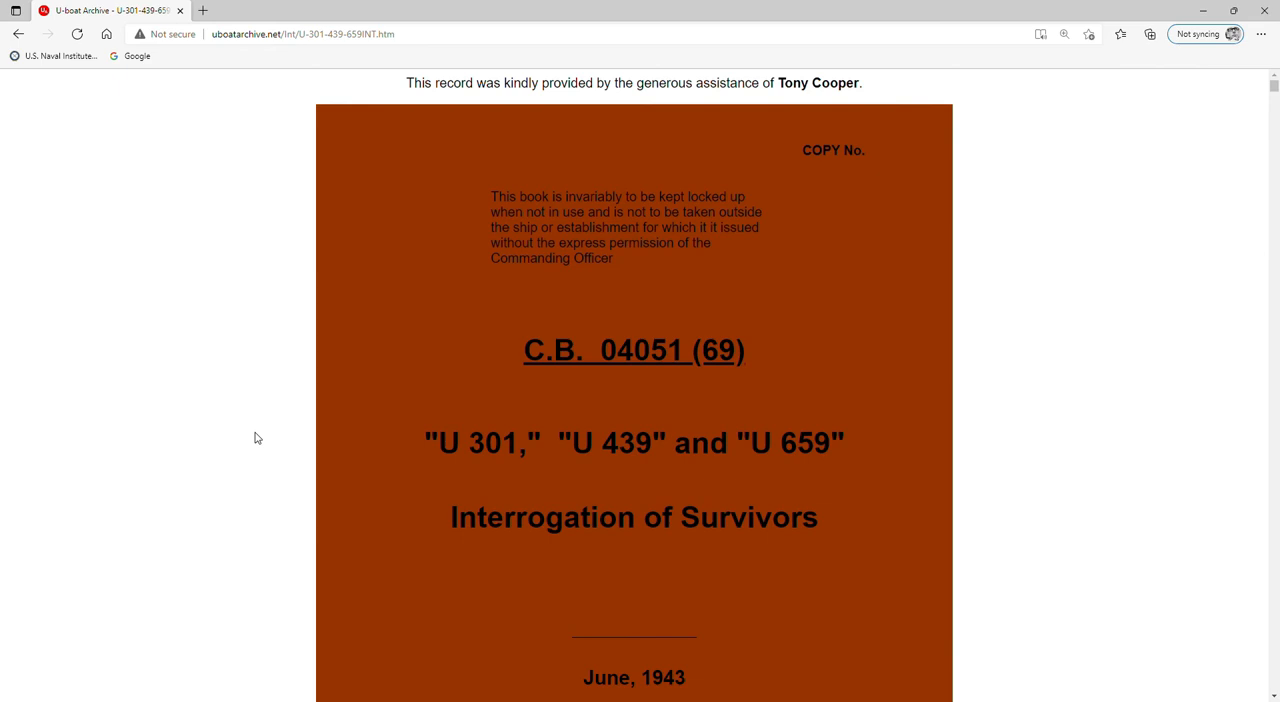
scroll(down, 3)
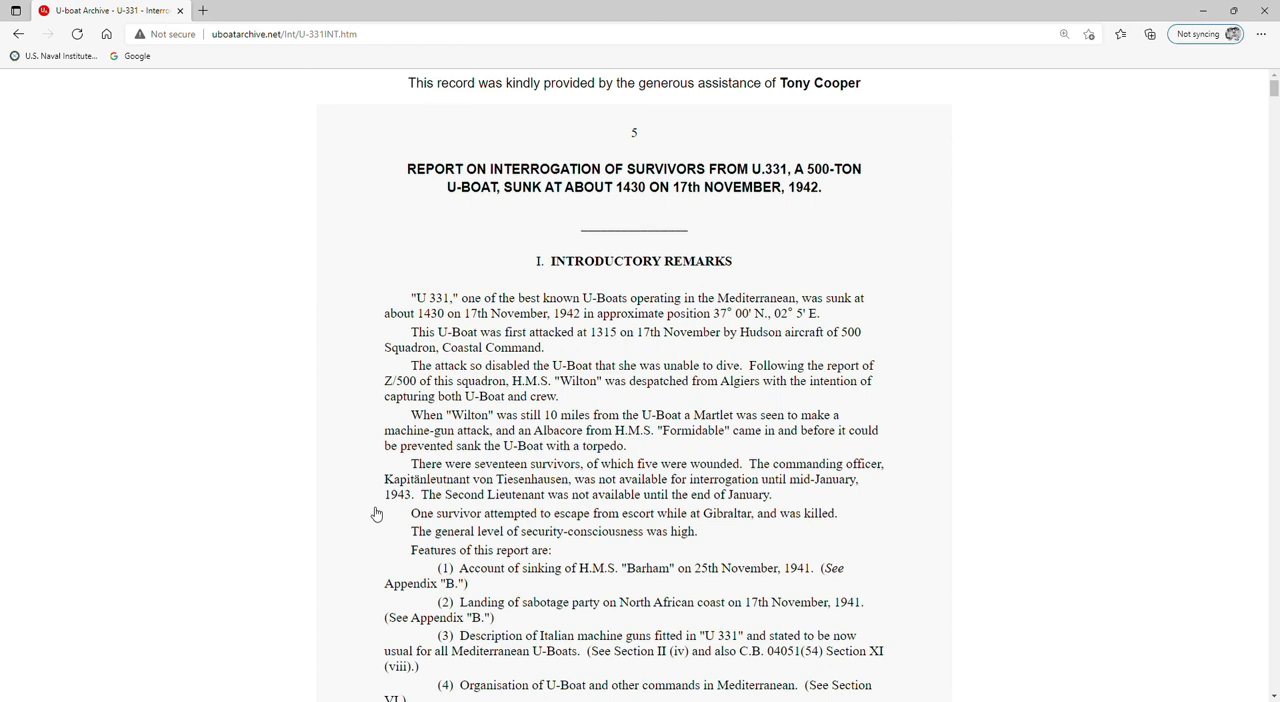
mouse_move(209, 407)
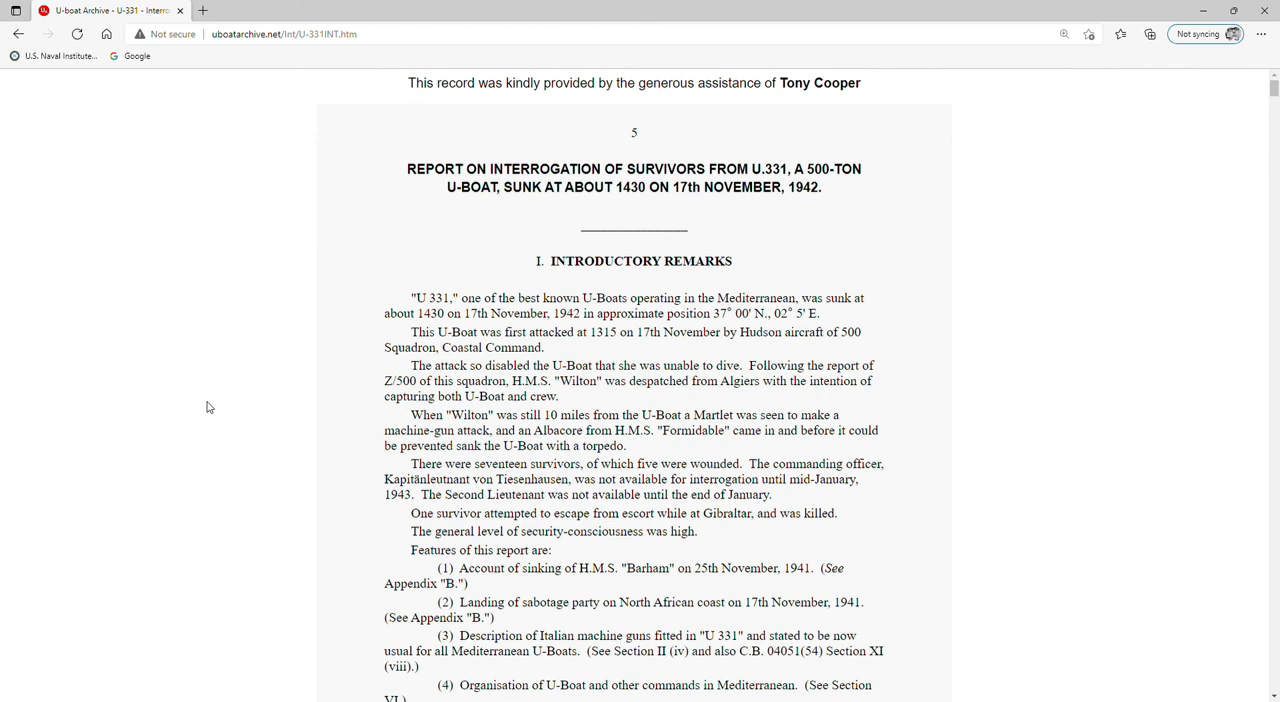
mouse_move(225, 525)
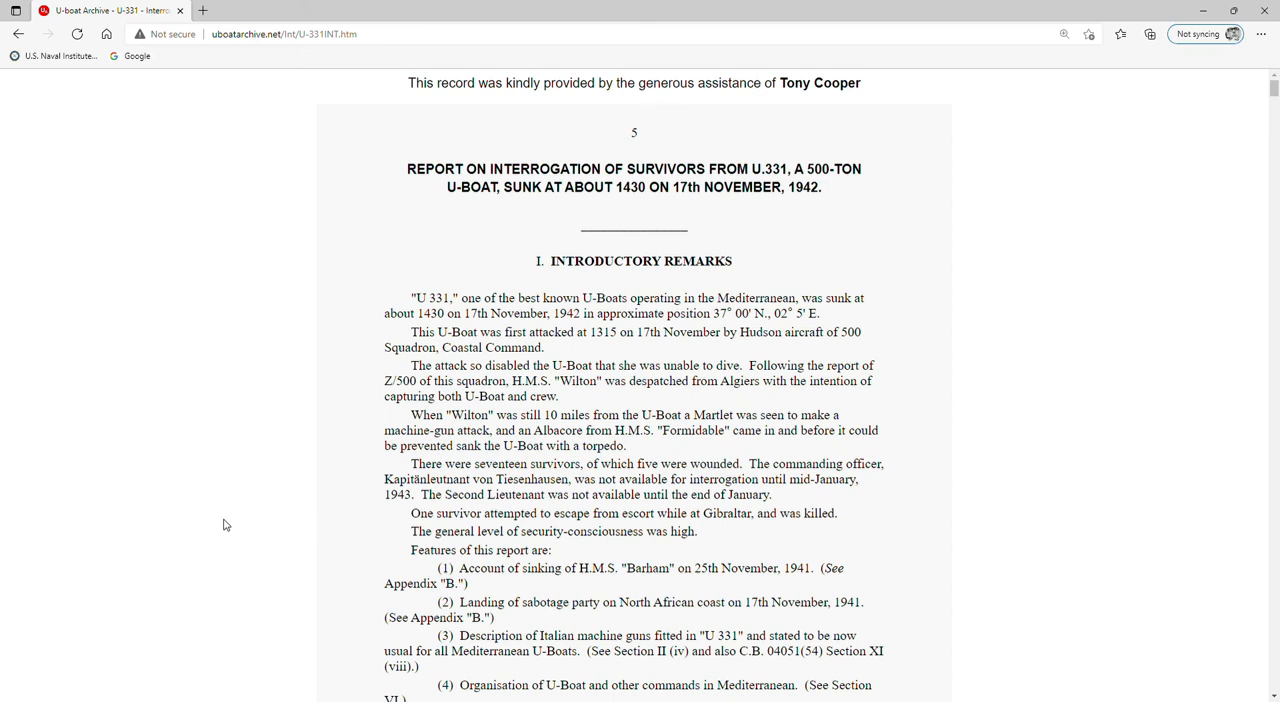
mouse_move(225, 496)
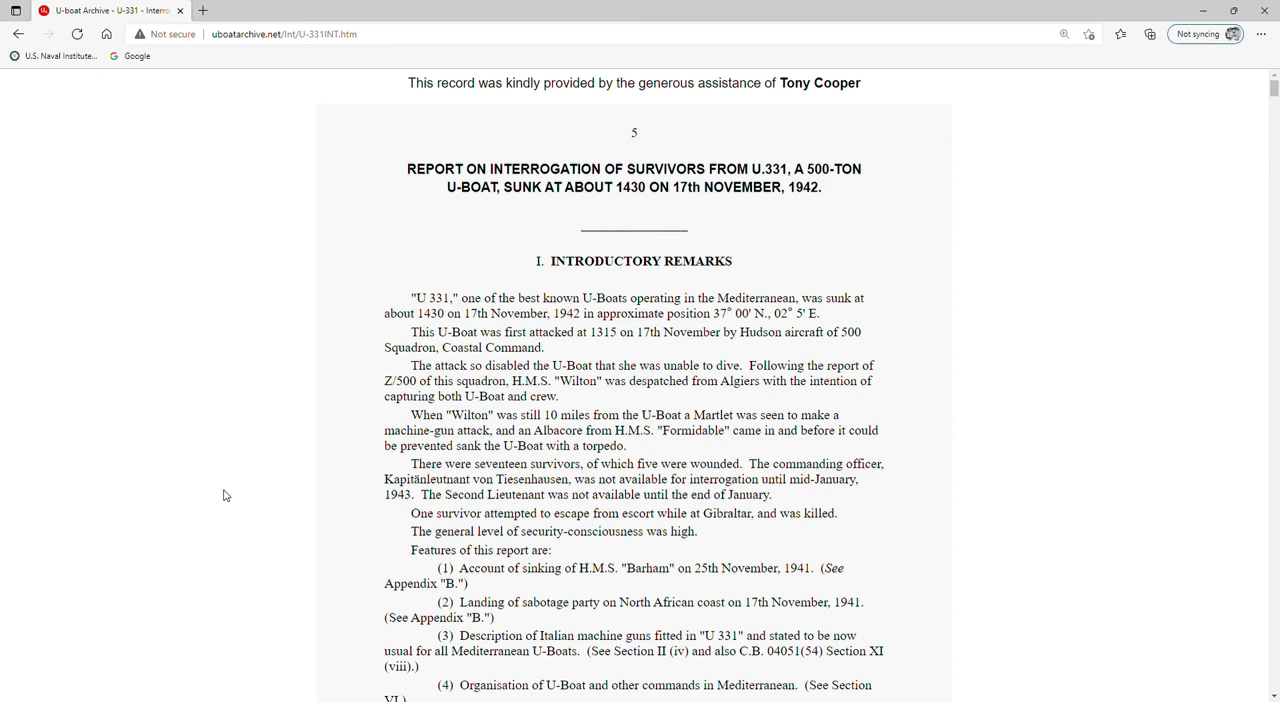
- Read past the U-331 boat details and Mediterranean patrol accounts to Section VIII on page 14
scroll(down, 3)
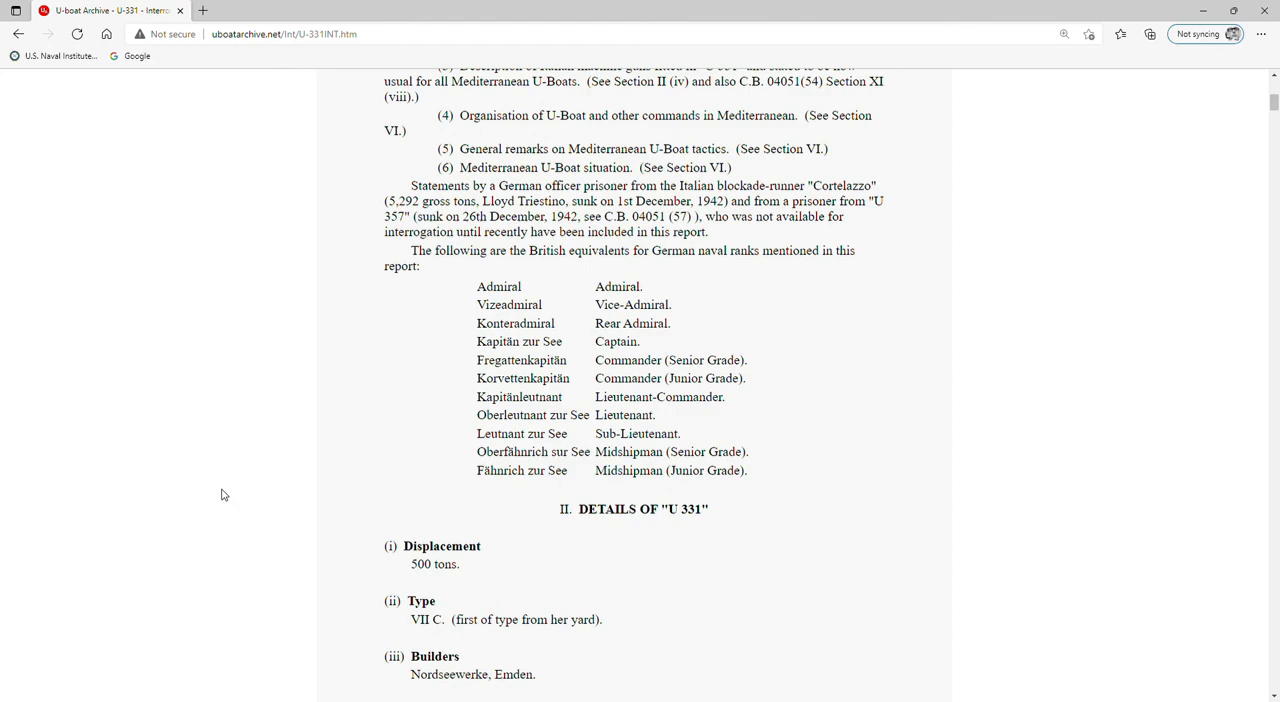
scroll(down, 3)
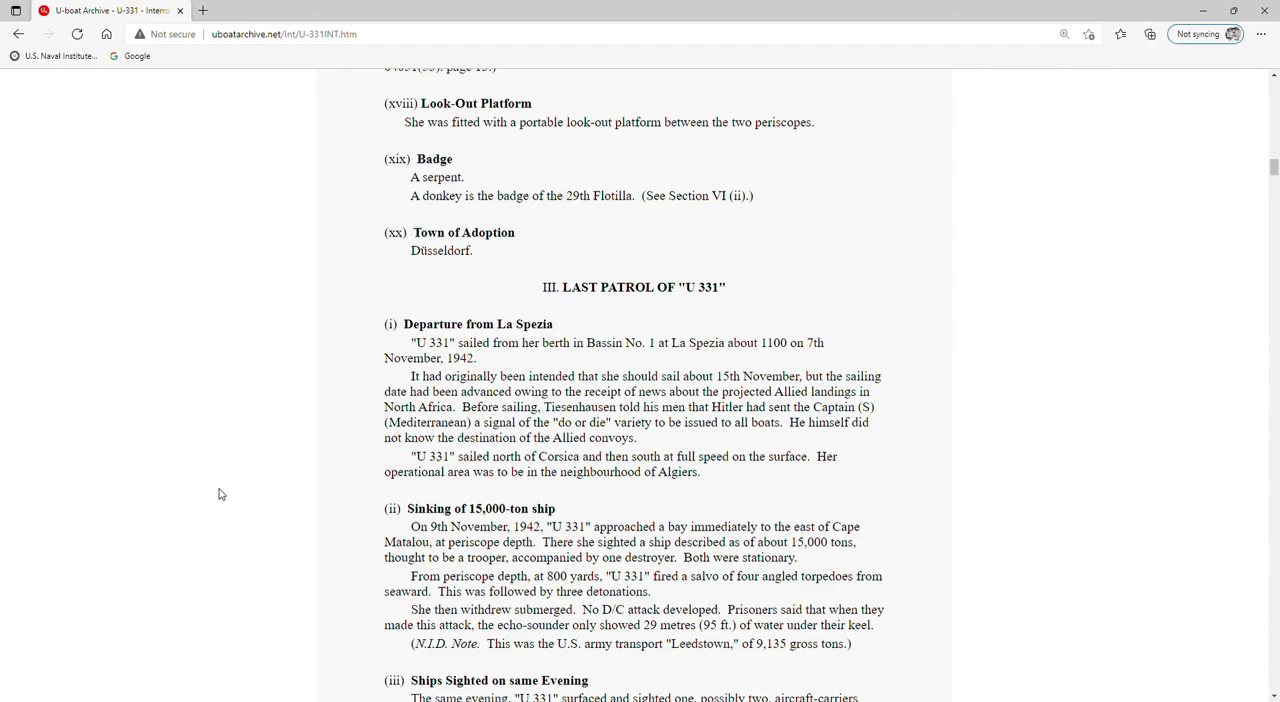
scroll(down, 3)
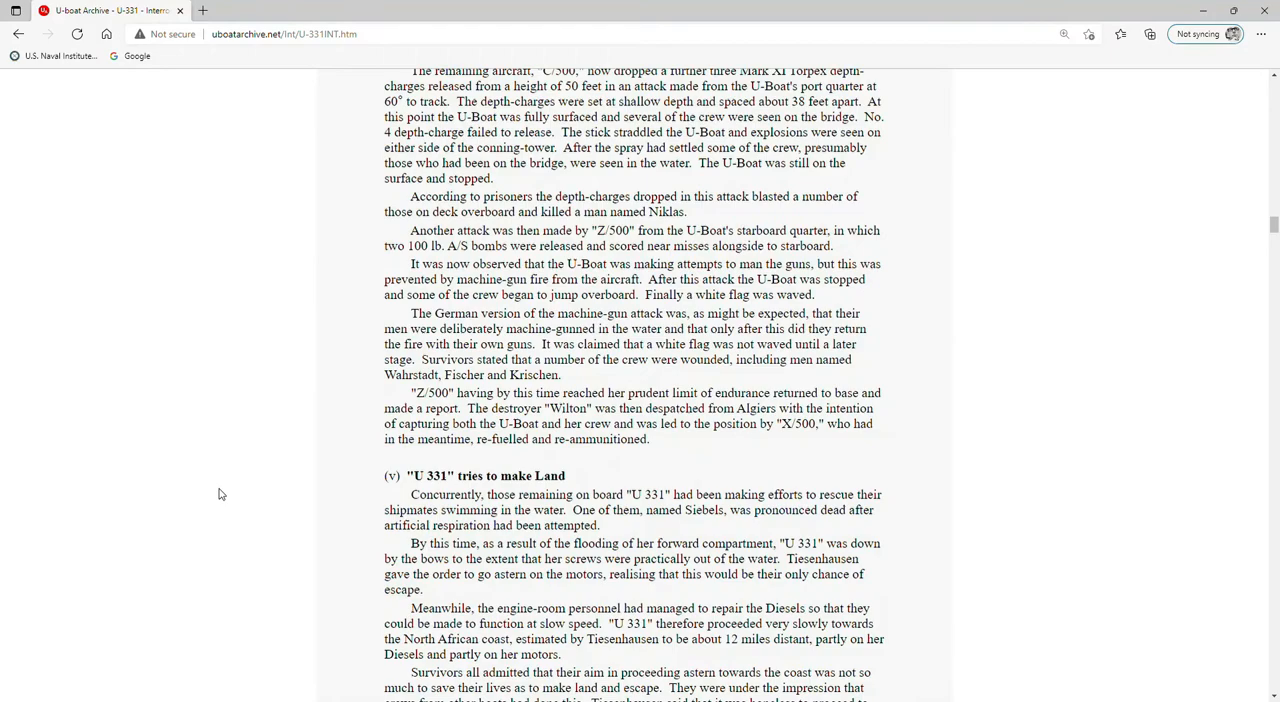
scroll(down, 3)
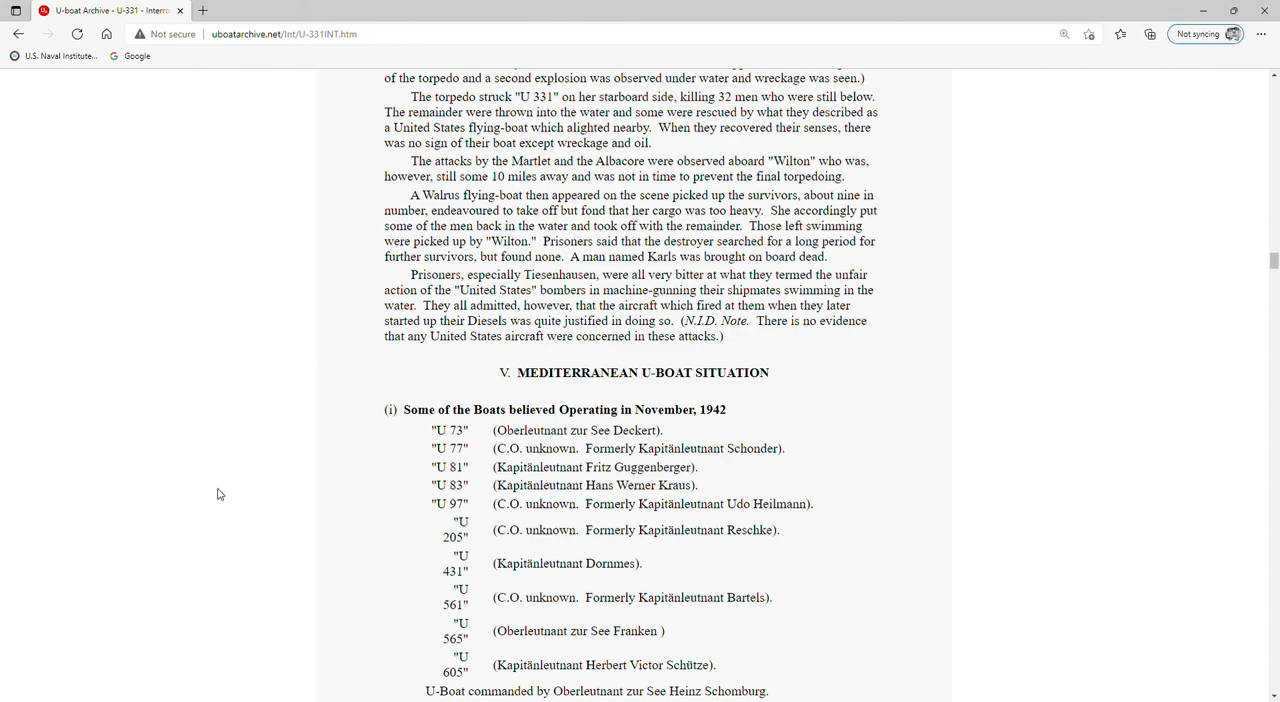
scroll(down, 3)
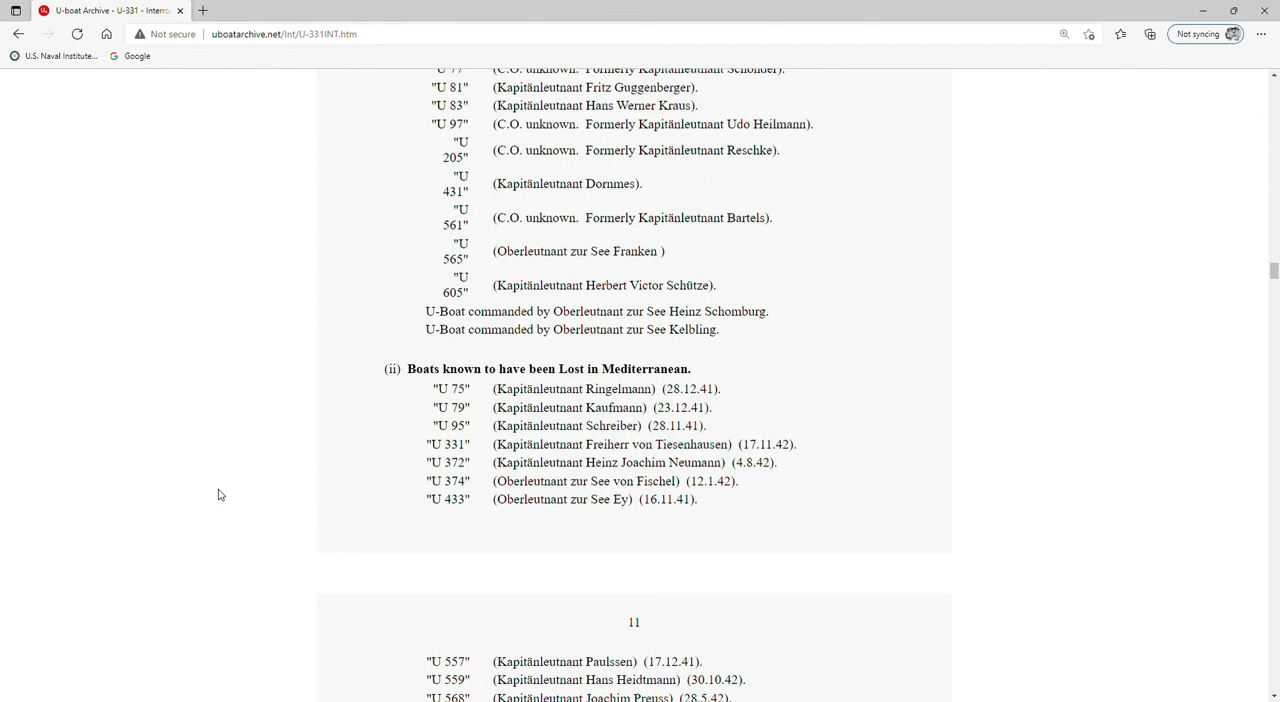
scroll(down, 3)
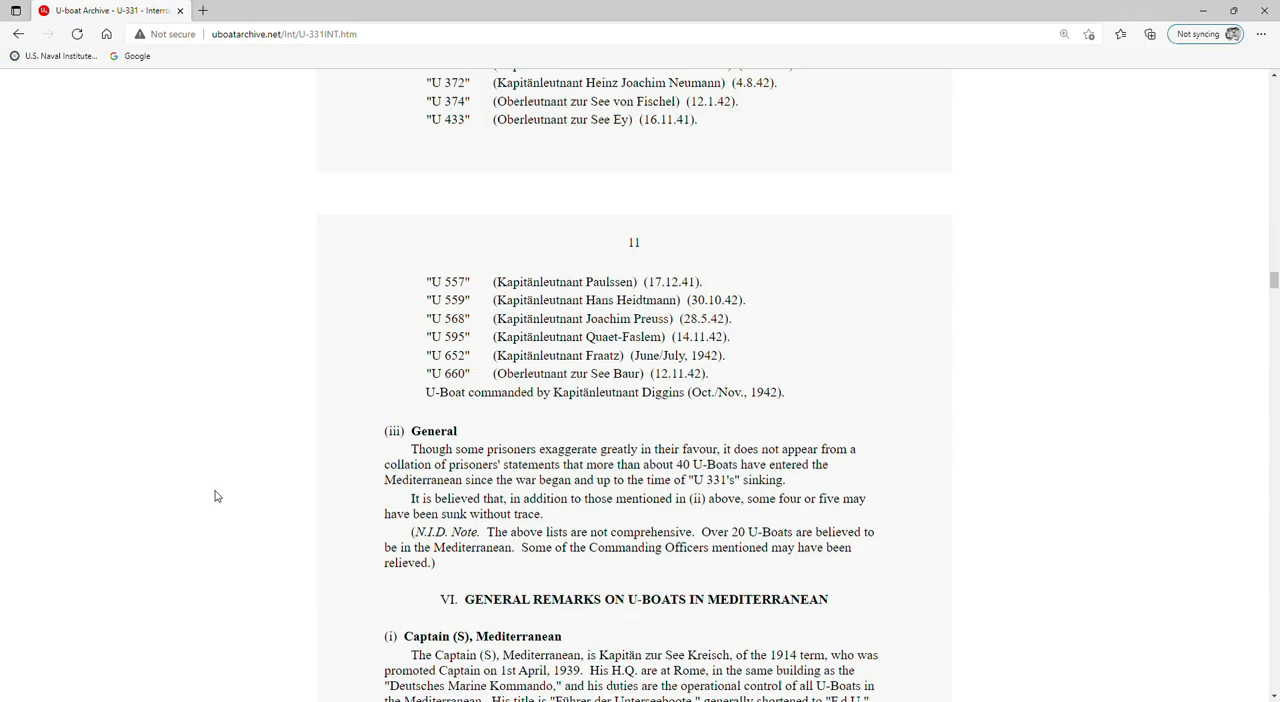
scroll(down, 3)
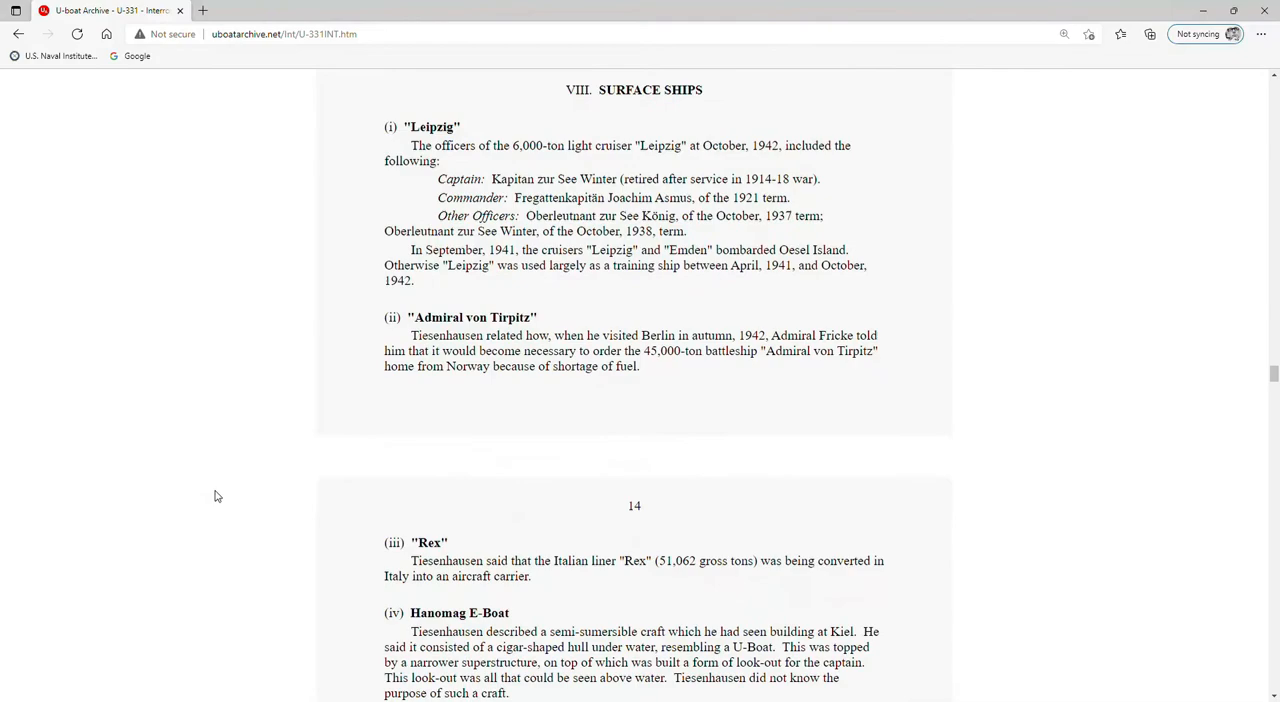
- Scroll through Appendices A and B to page 20's Appendix C on the U-331 complement
scroll(down, 3)
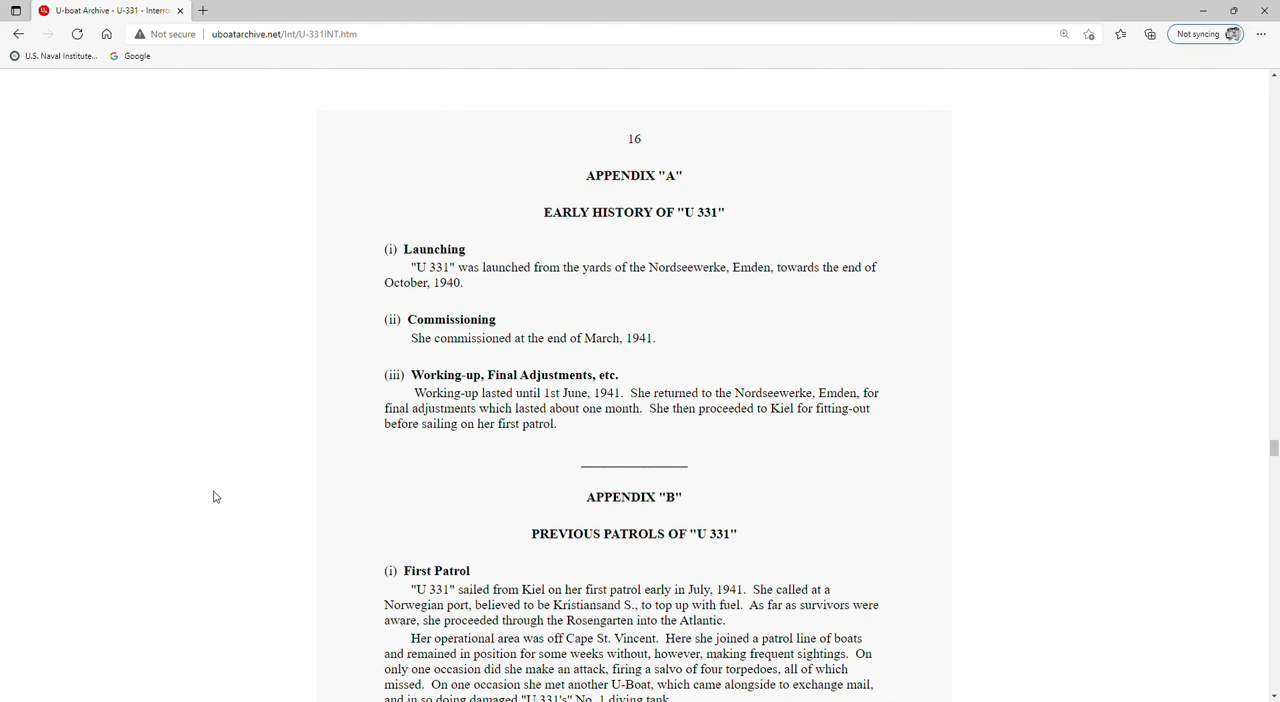
scroll(down, 3)
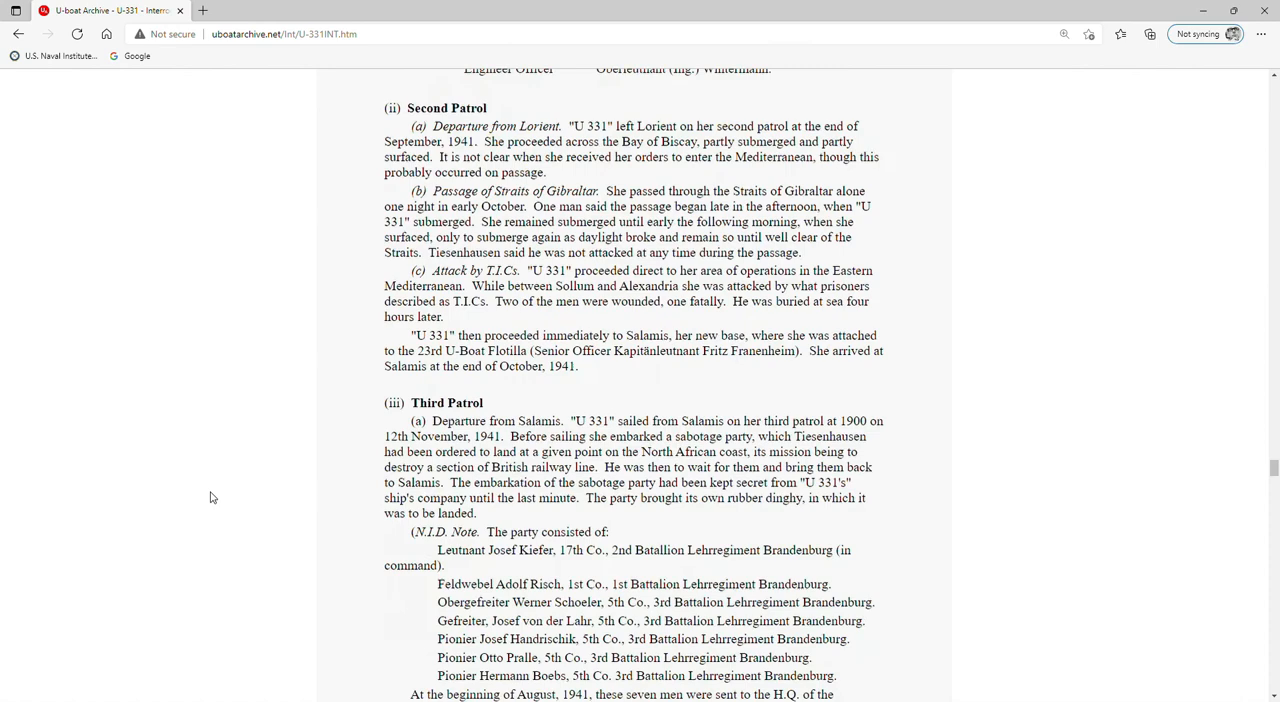
scroll(down, 3)
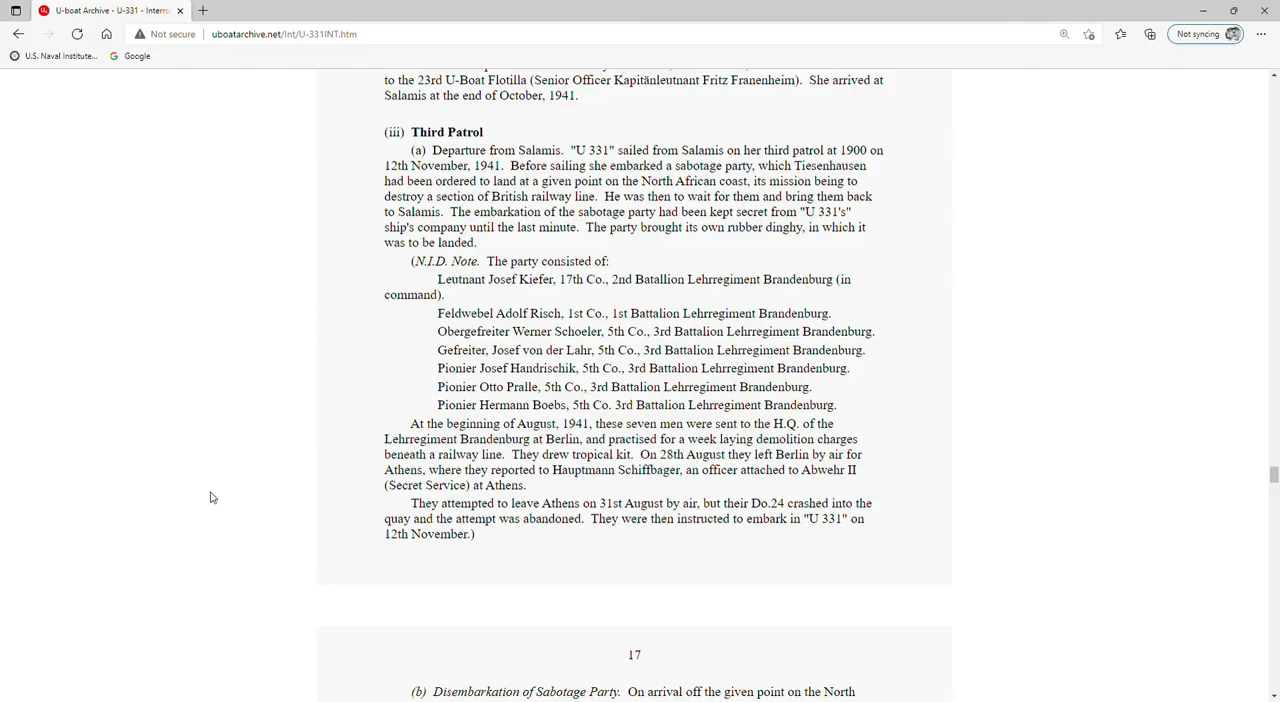
scroll(down, 3)
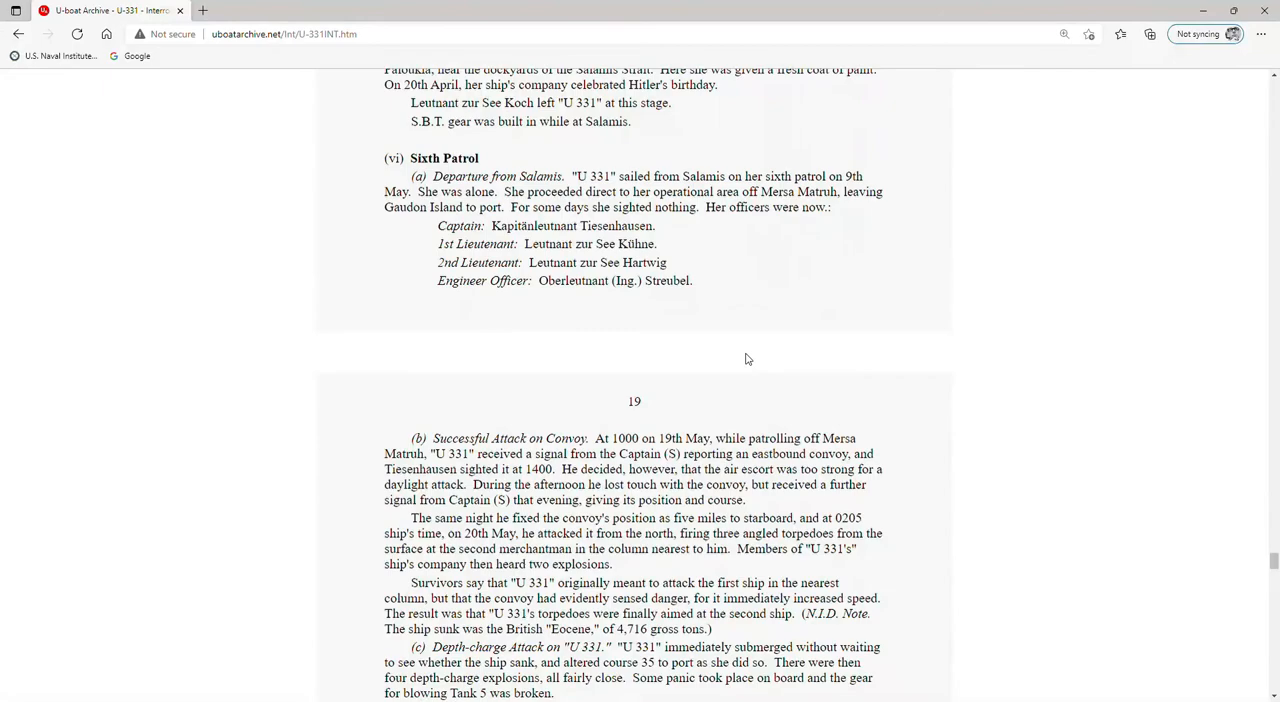
scroll(down, 3)
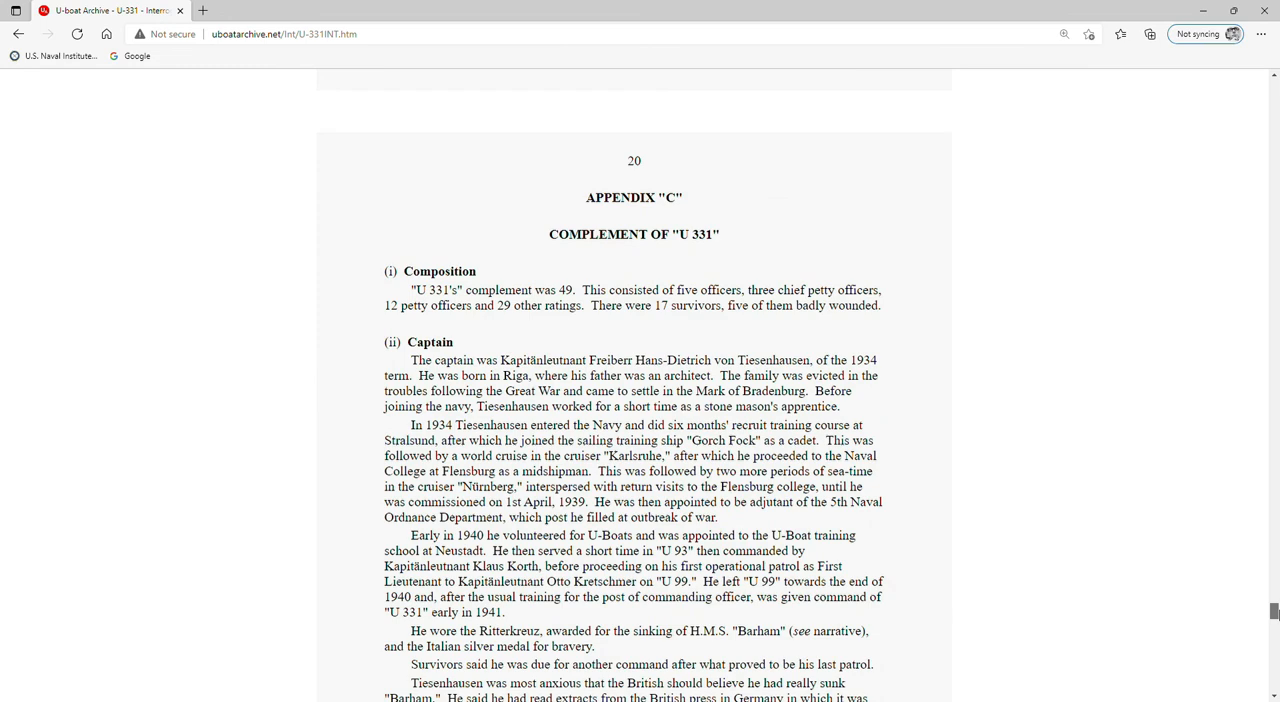
- Read the U-331 crew roster and totals, then follow the footer Home Page link
scroll(down, 3)
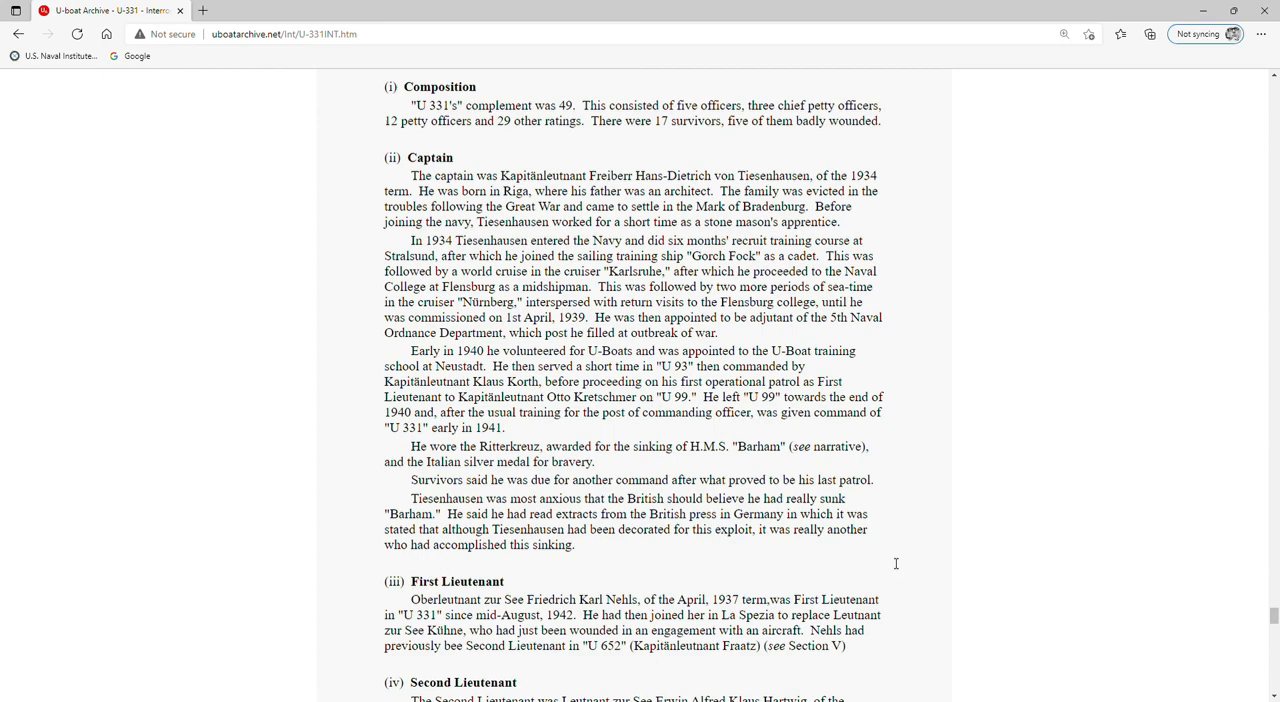
scroll(down, 3)
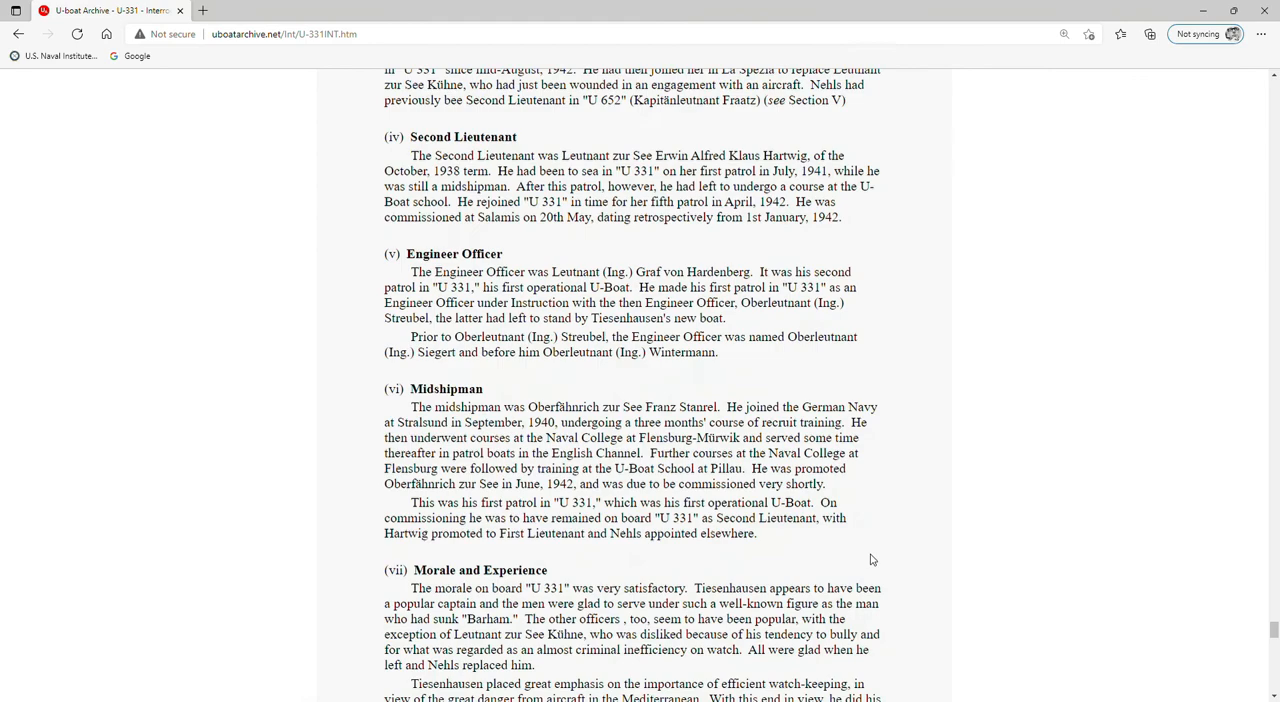
scroll(down, 3)
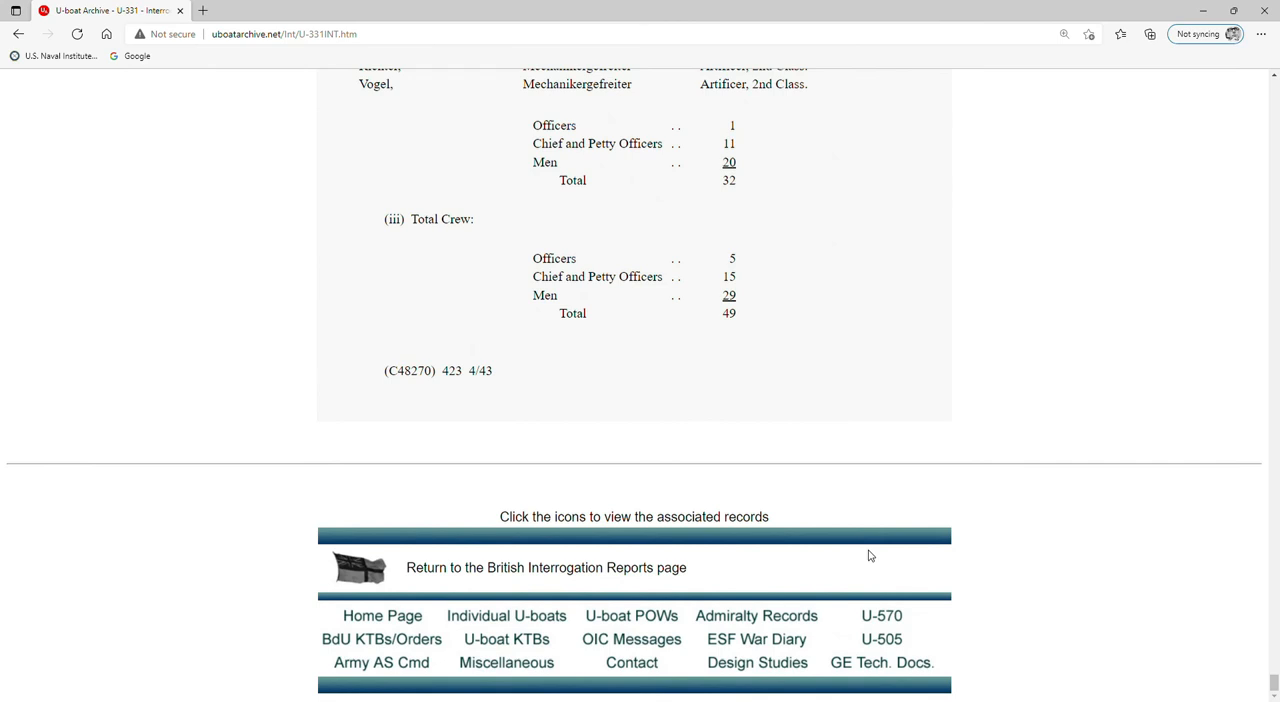
click(381, 615)
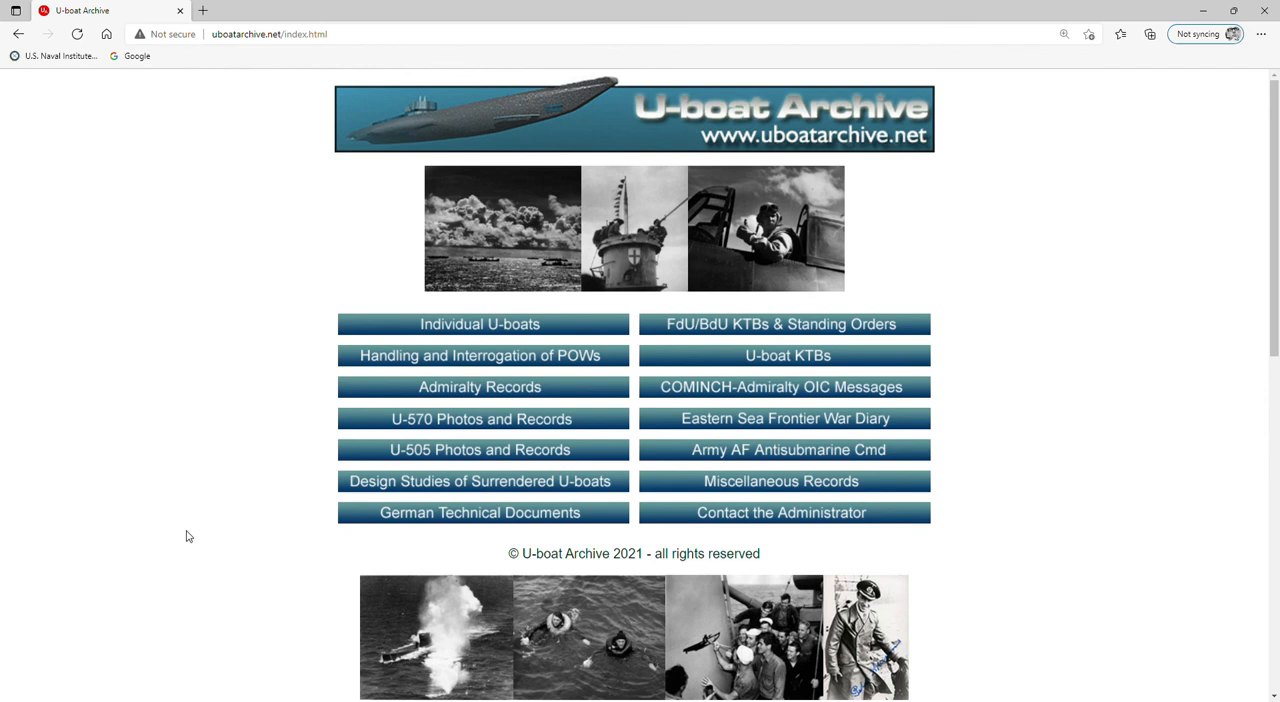